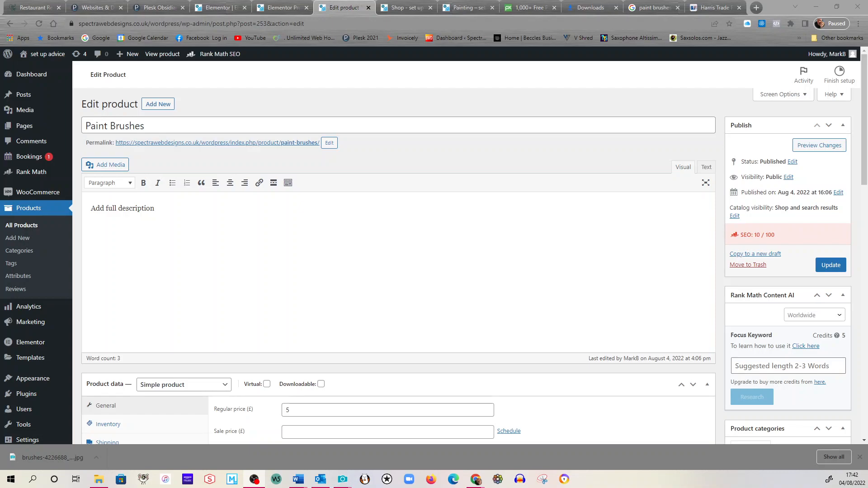
mouse_move(39, 61)
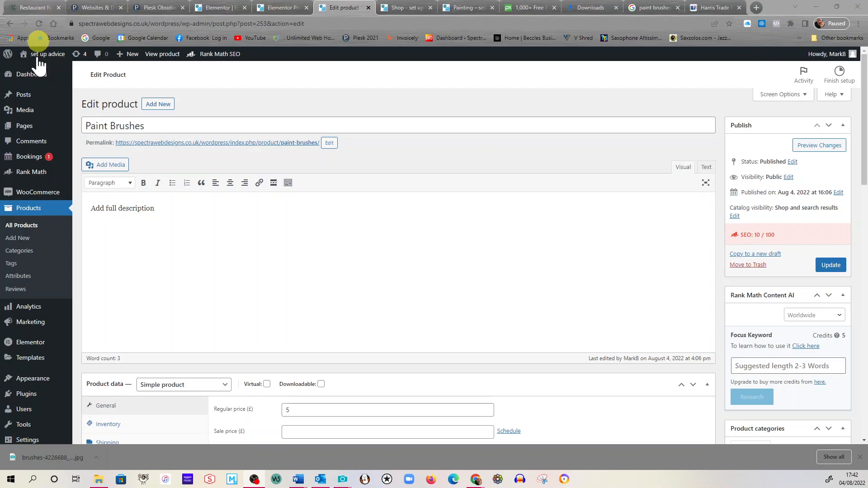
mouse_move(28, 208)
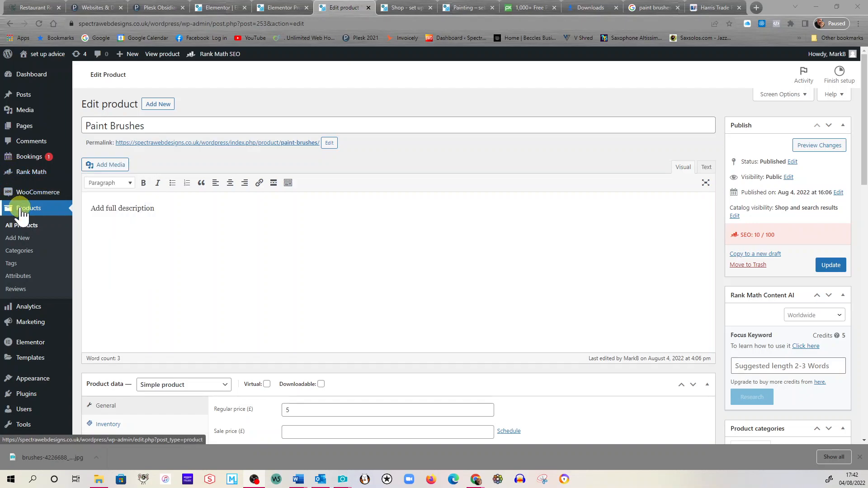
mouse_move(23, 228)
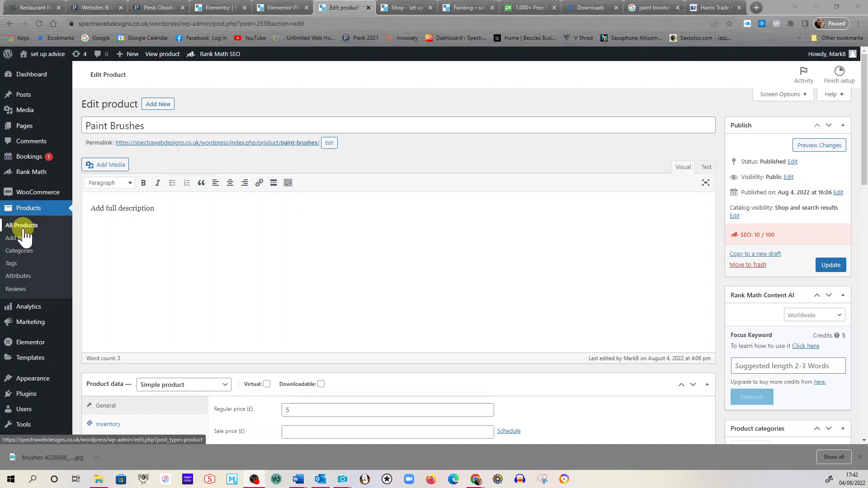
Show the All Products list with its four published products: Paint, Paint Brushes, Pottery and Painting.
click(23, 225)
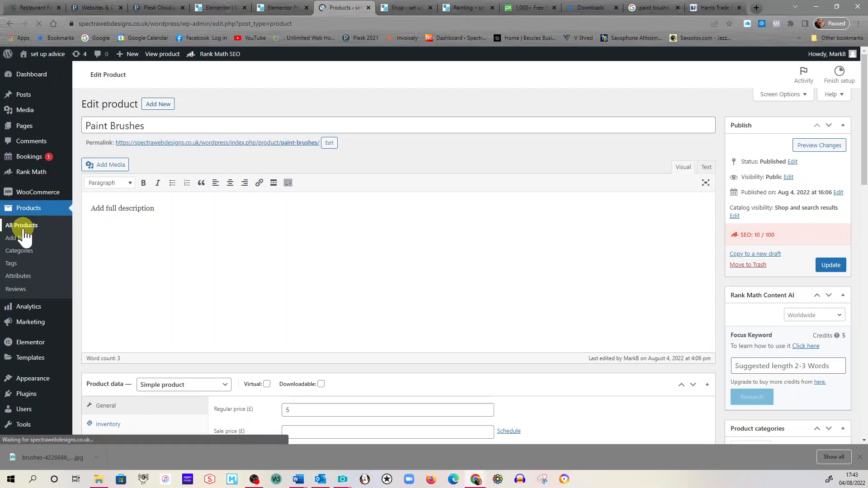
click(21, 225)
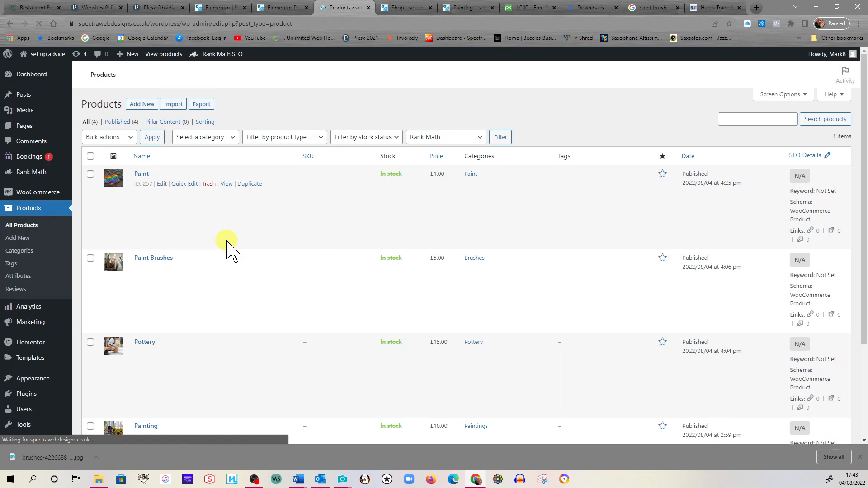
scroll(down, 3)
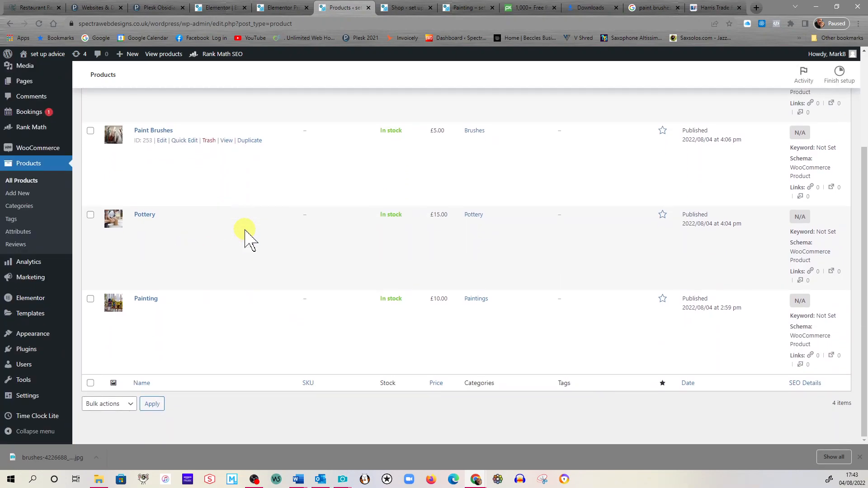
scroll(up, 3)
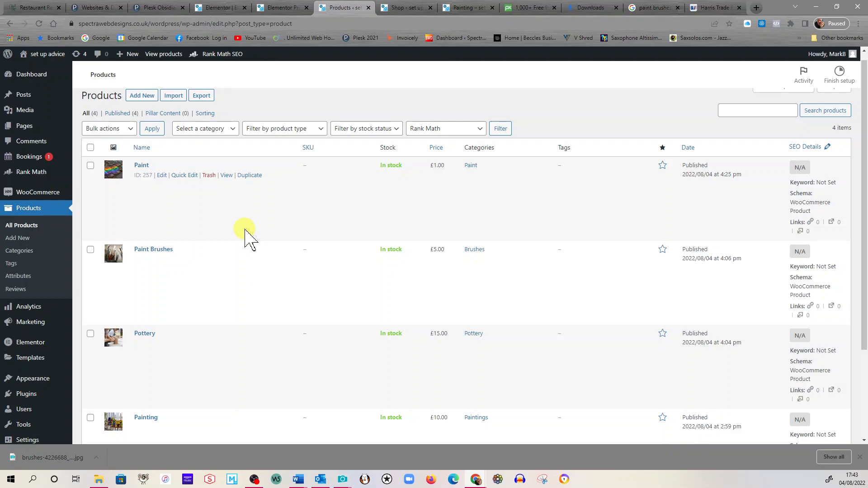
mouse_move(183, 230)
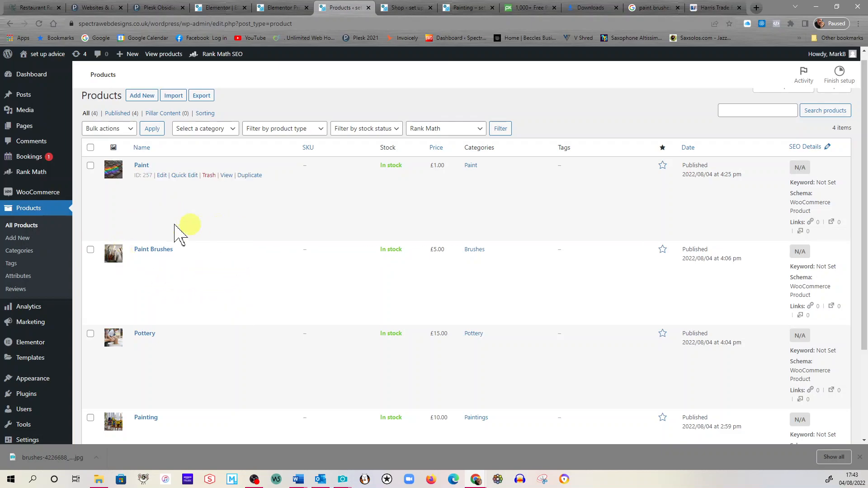
mouse_move(219, 252)
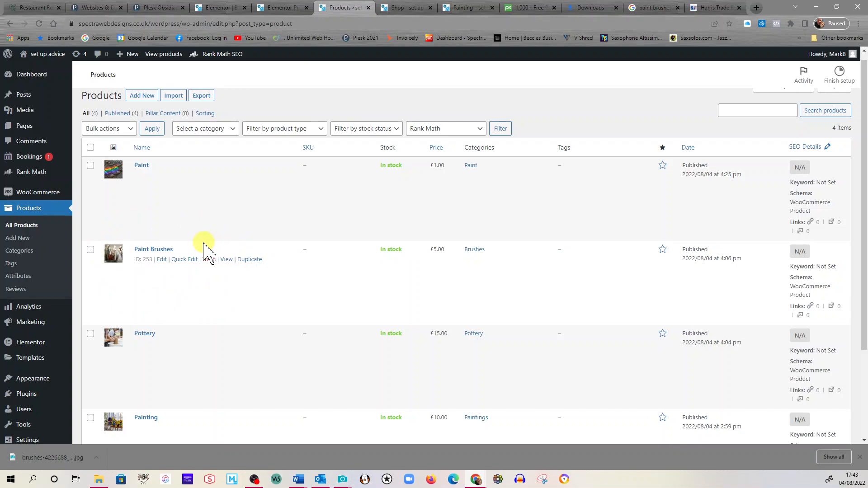
mouse_move(141, 164)
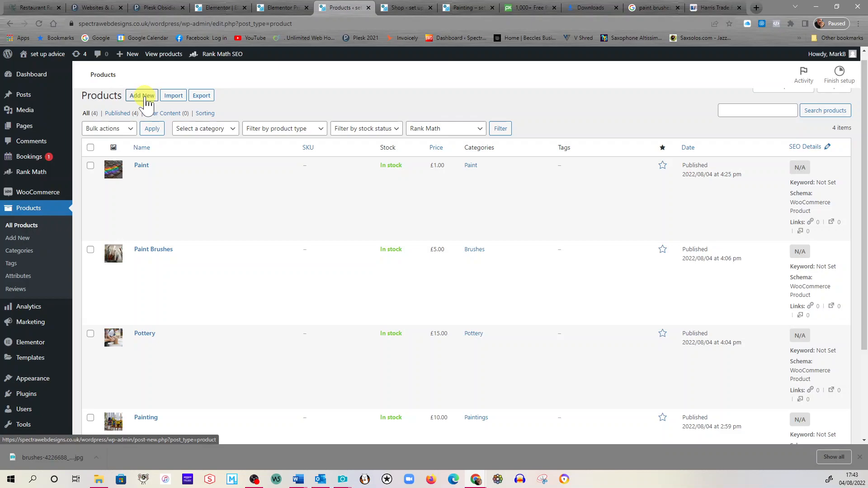
mouse_move(167, 255)
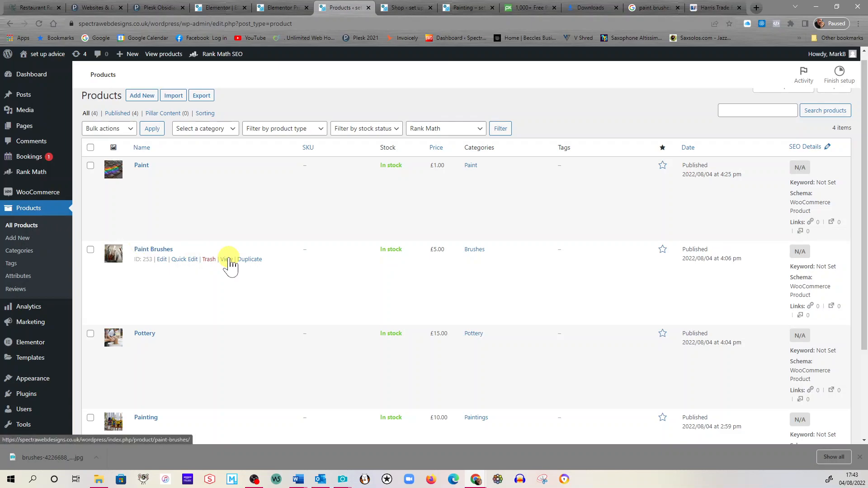
mouse_move(142, 182)
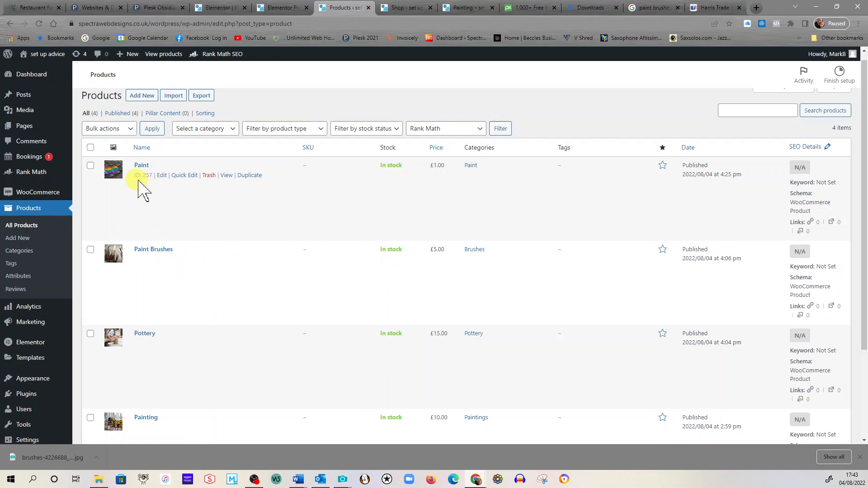
click(142, 165)
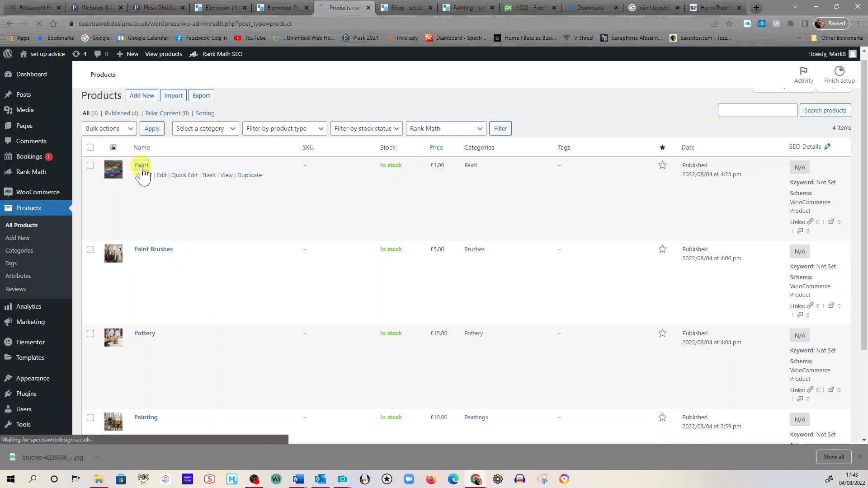
click(142, 166)
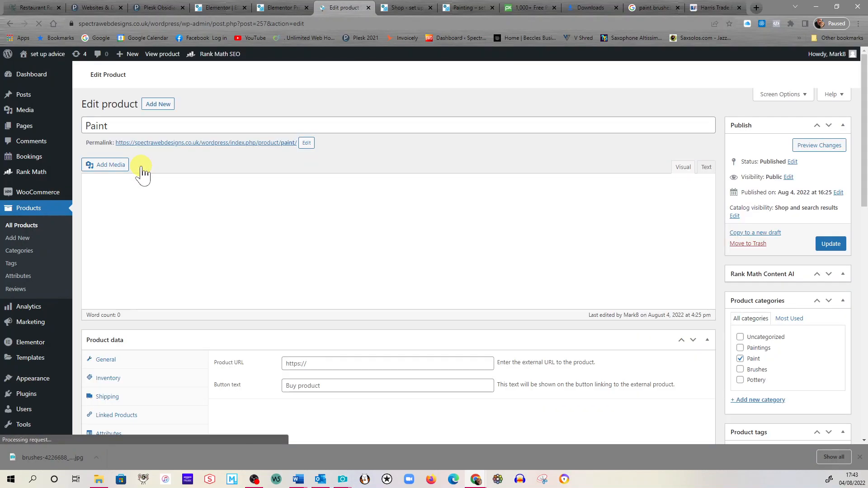
click(184, 341)
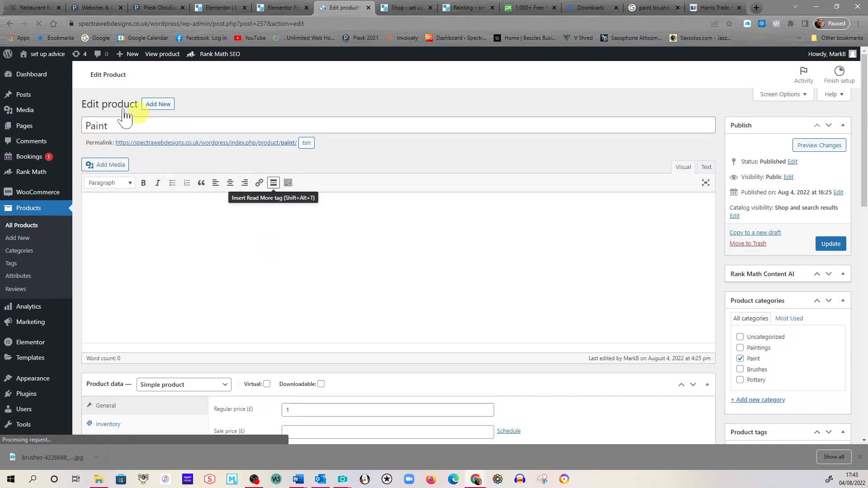
scroll(down, 3)
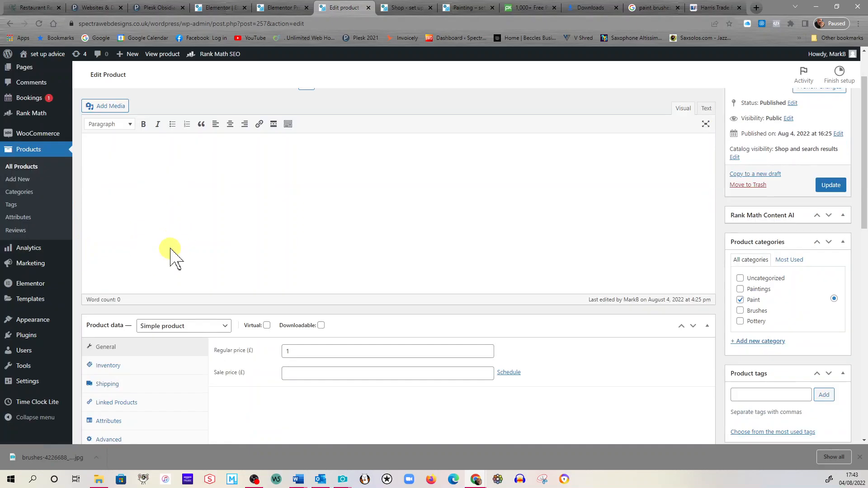
scroll(down, 3)
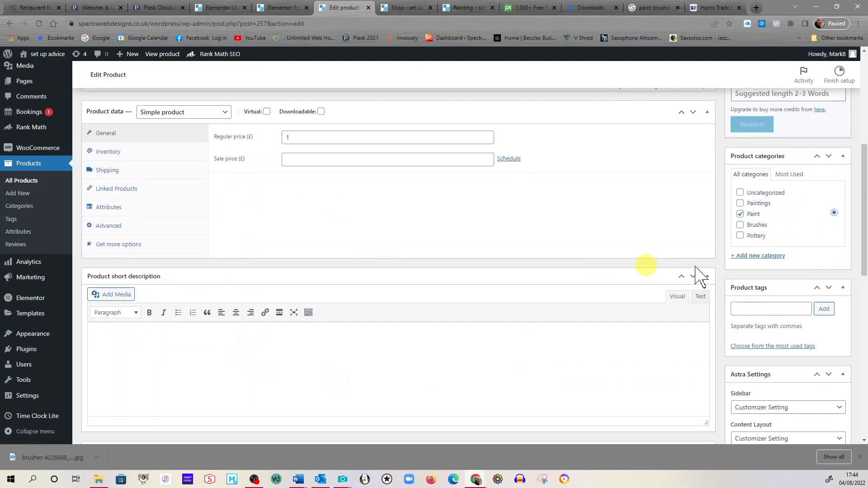
scroll(up, 3)
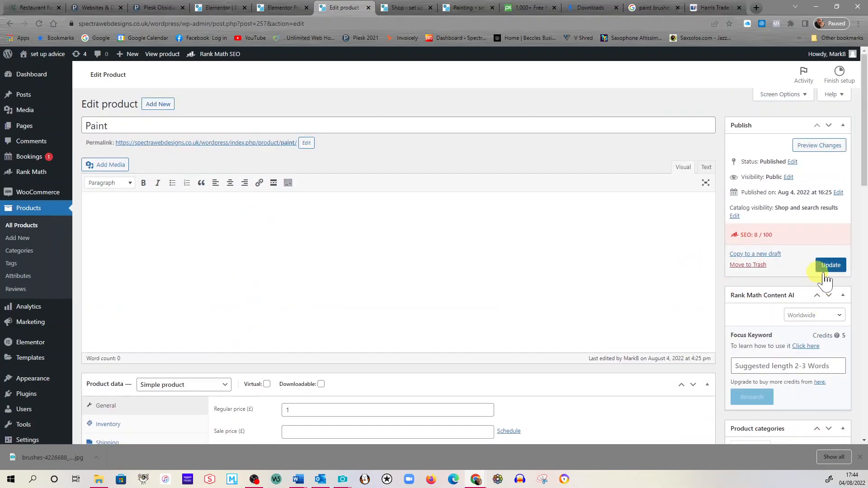
mouse_move(14, 49)
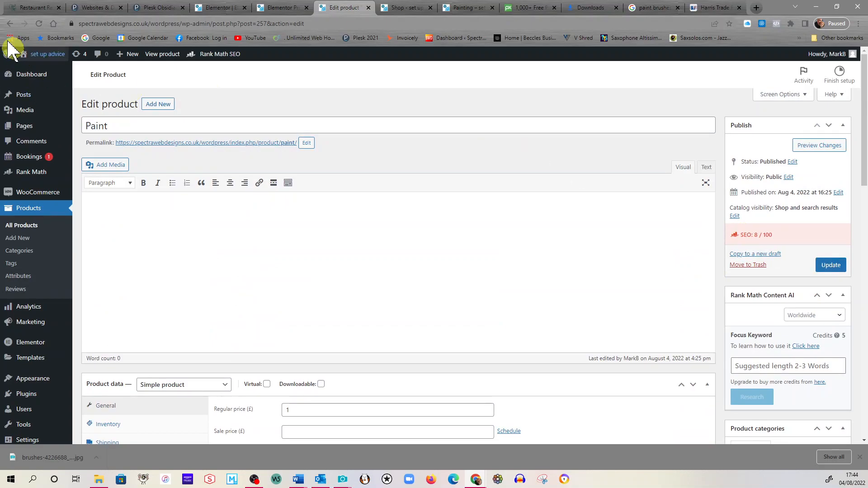
click(22, 216)
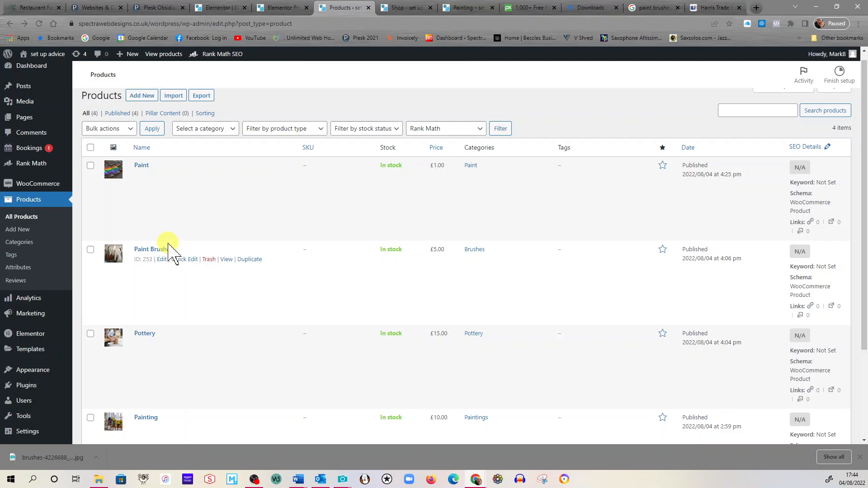
mouse_move(138, 188)
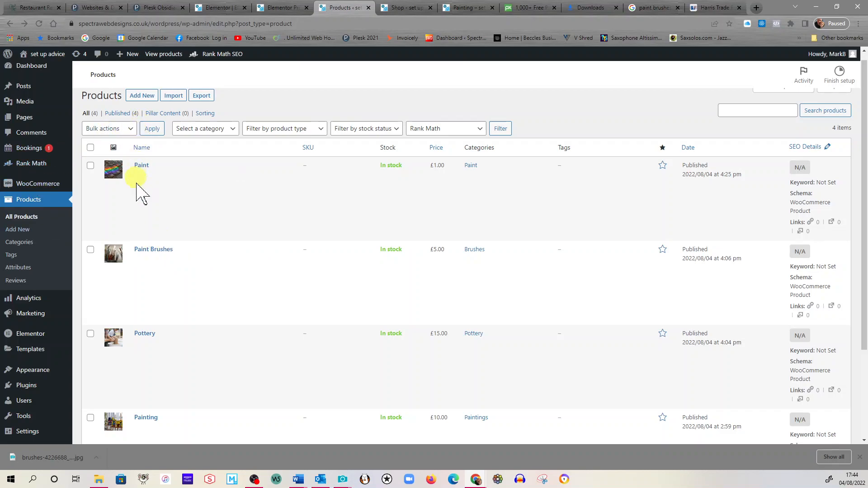
mouse_move(142, 95)
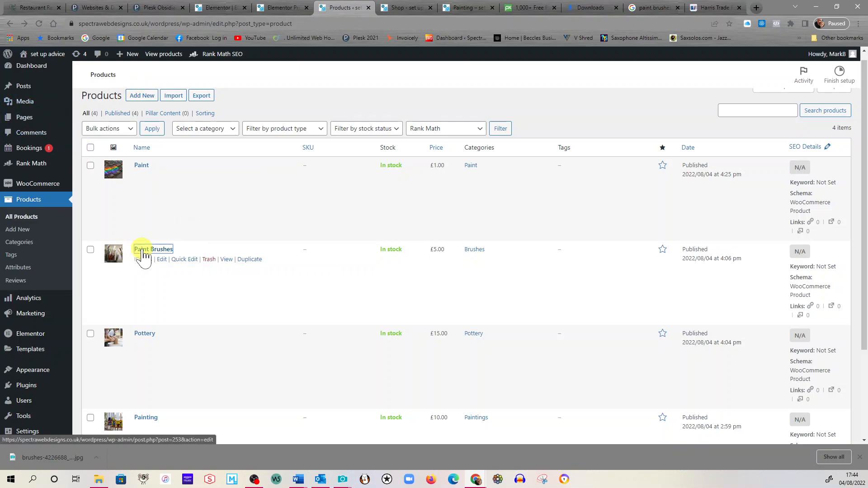
click(149, 250)
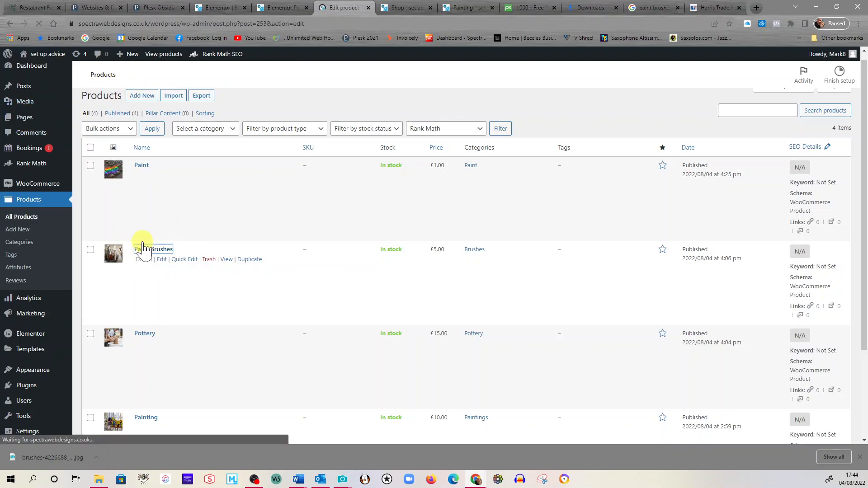
click(159, 248)
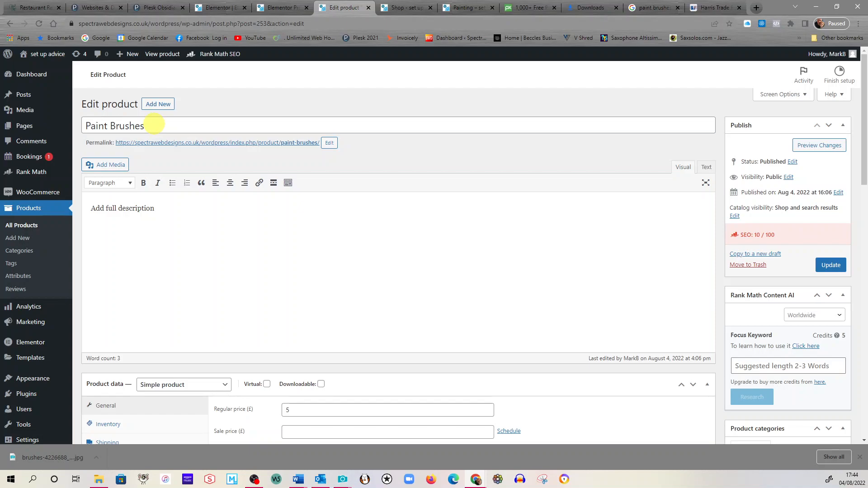
scroll(down, 3)
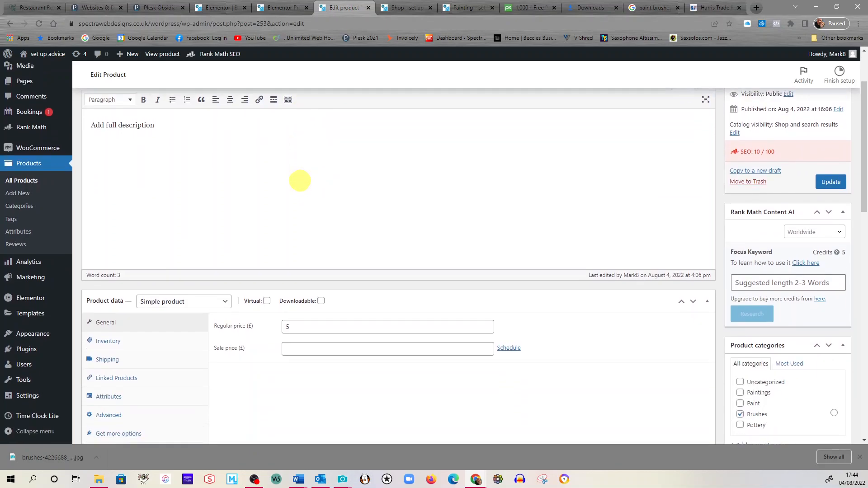
scroll(down, 3)
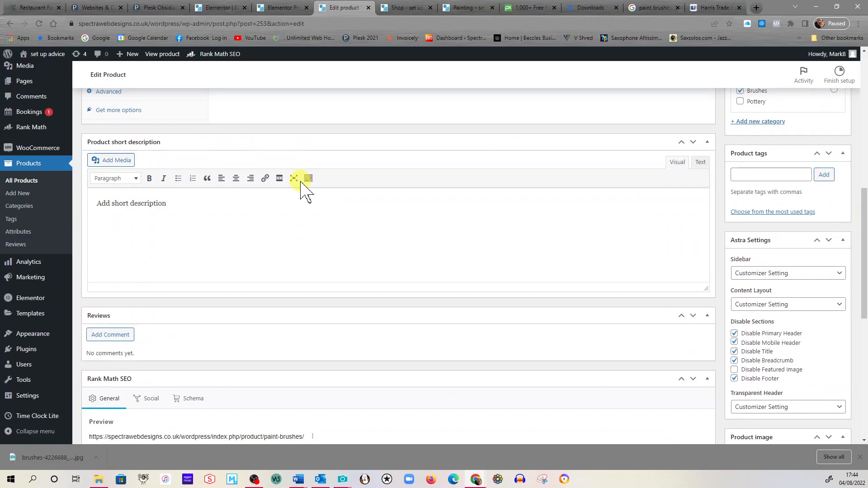
scroll(down, 3)
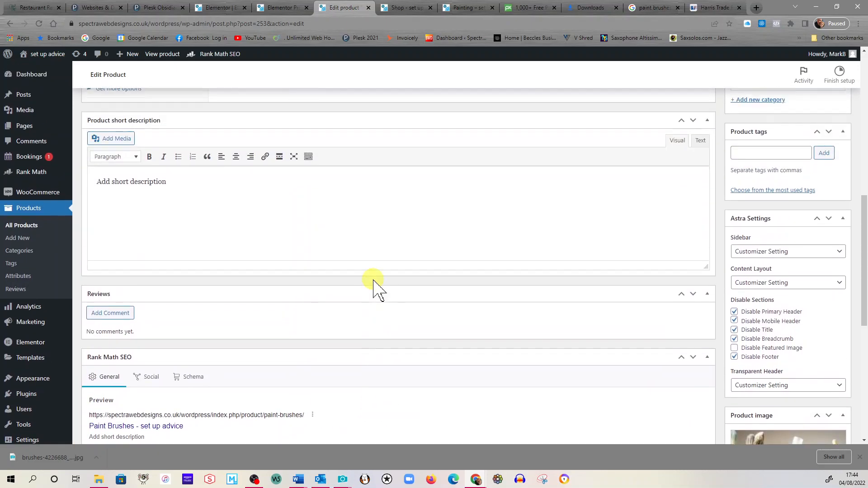
scroll(up, 3)
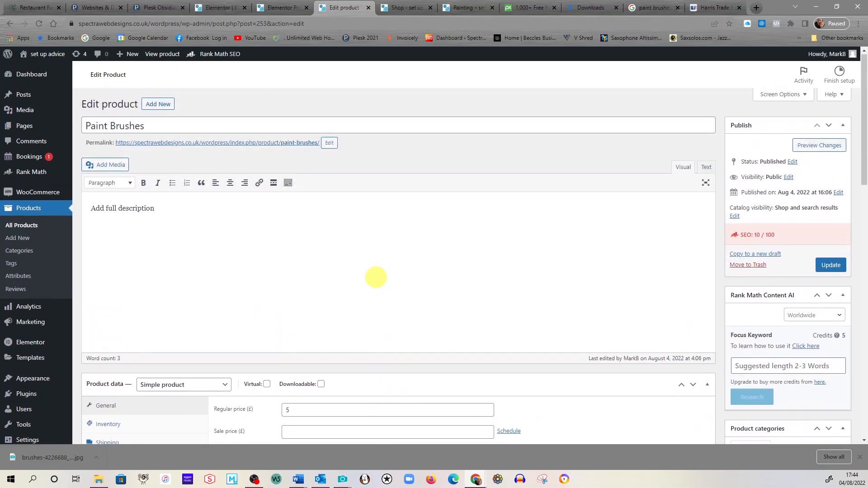
mouse_move(31, 142)
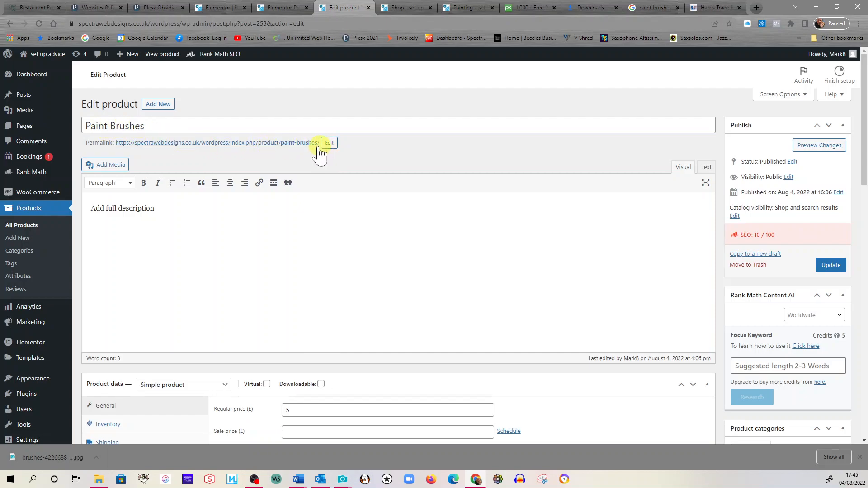
mouse_move(131, 147)
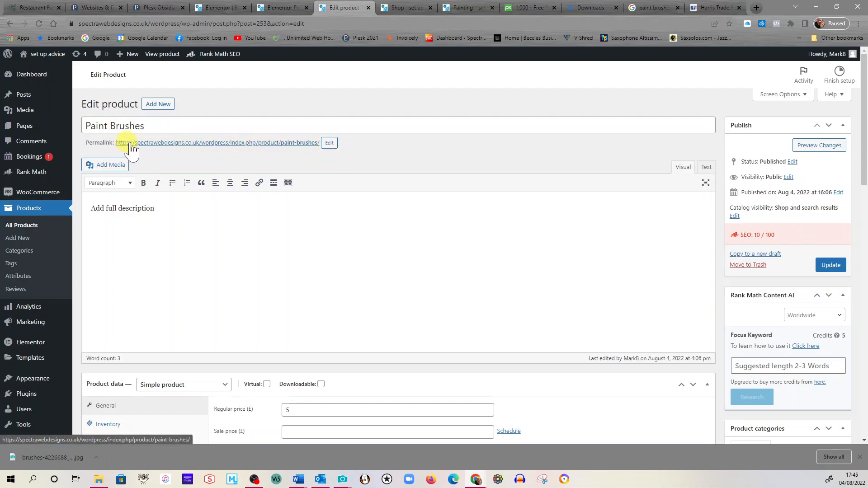
mouse_move(282, 146)
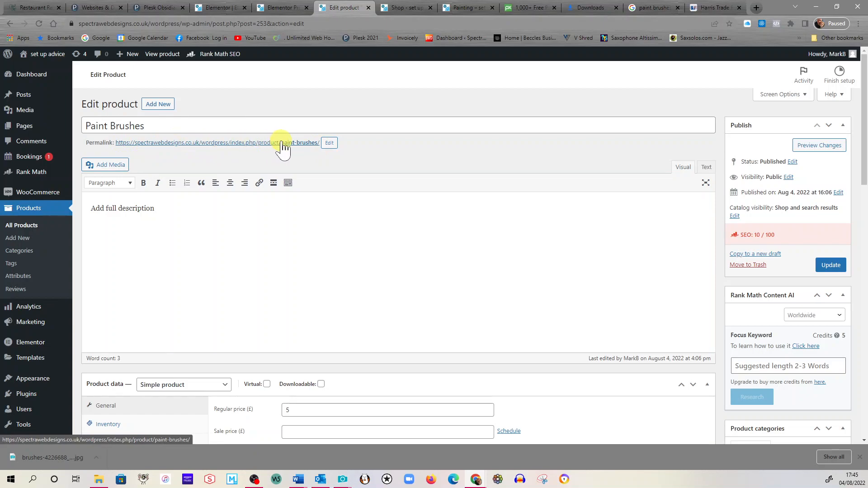
mouse_move(318, 170)
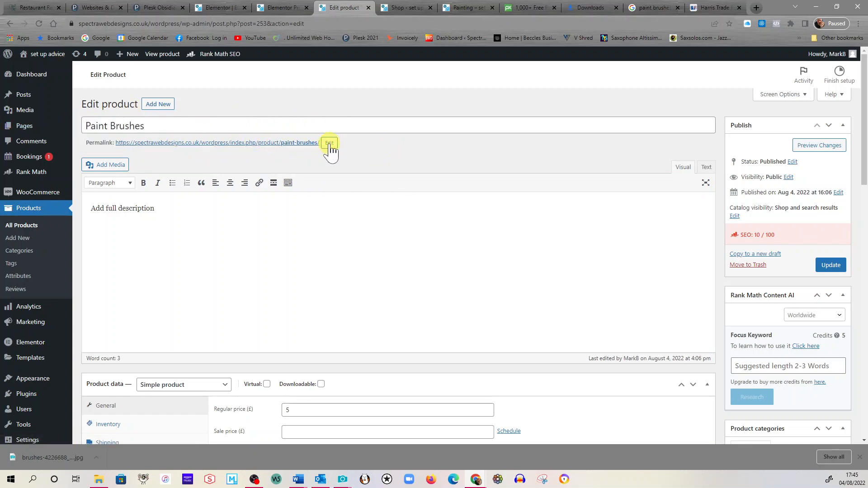
mouse_move(232, 146)
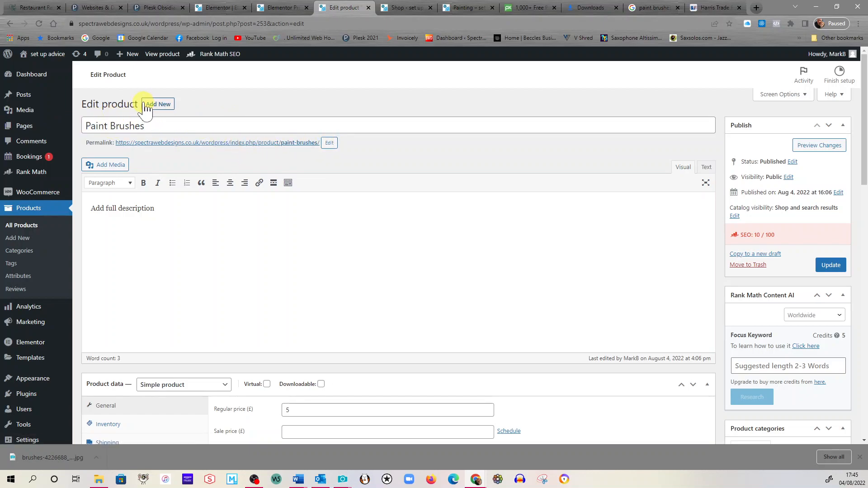
mouse_move(166, 127)
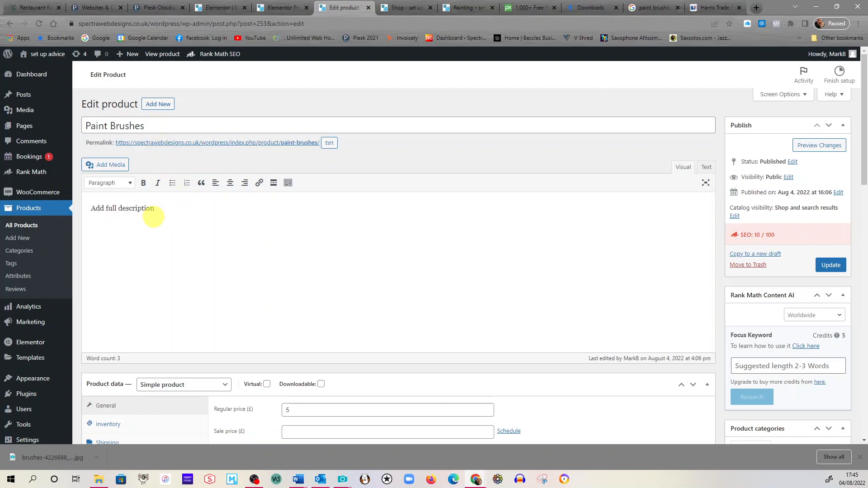
Show the Inventory settings, toggling stock management and leaving it off with status In stock.
scroll(down, 3)
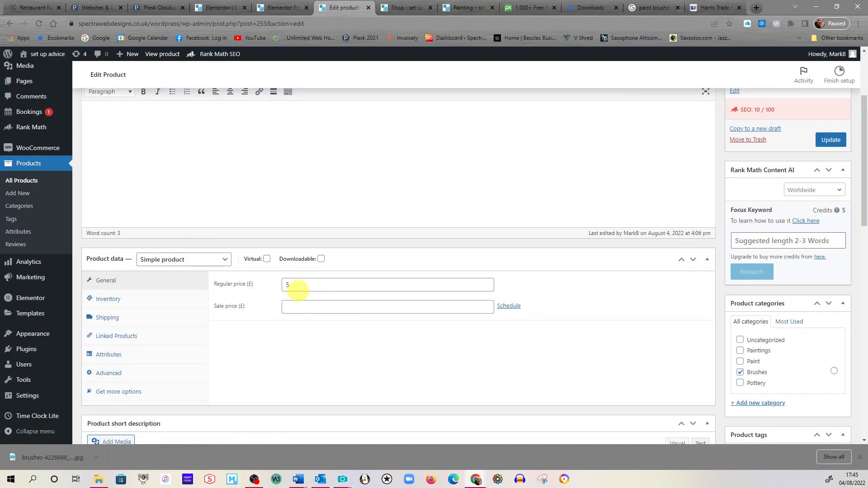
mouse_move(152, 305)
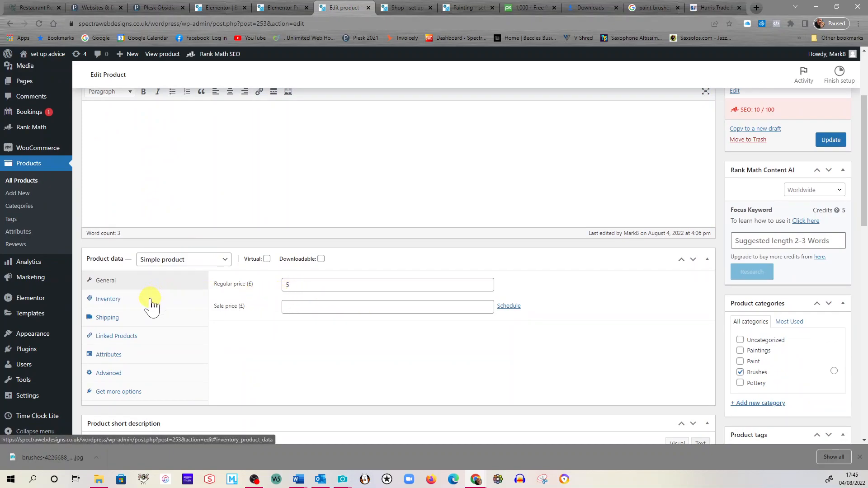
click(108, 299)
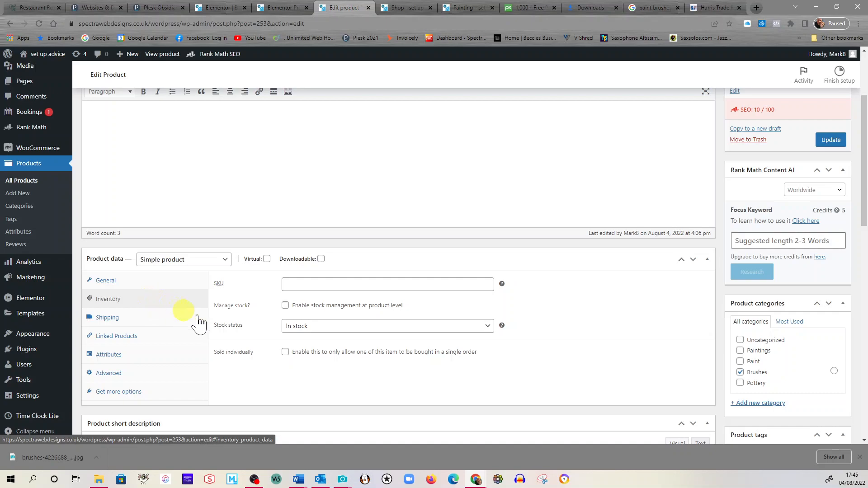
mouse_move(401, 337)
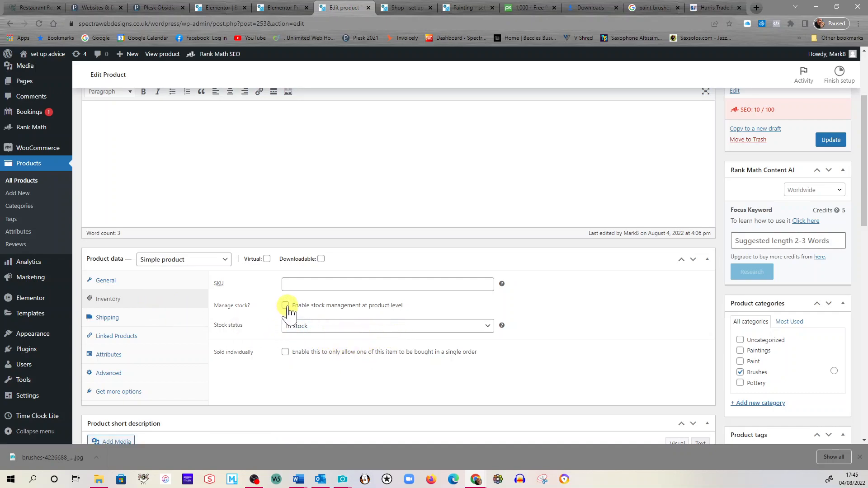
click(285, 305)
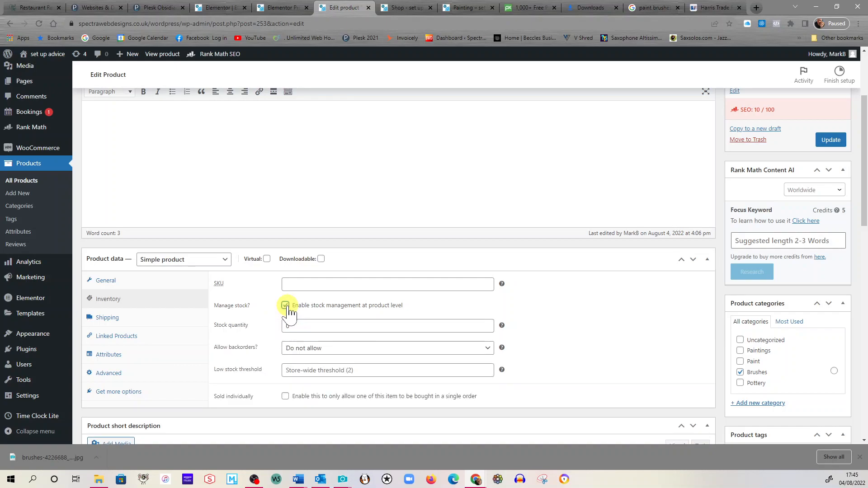
click(285, 305)
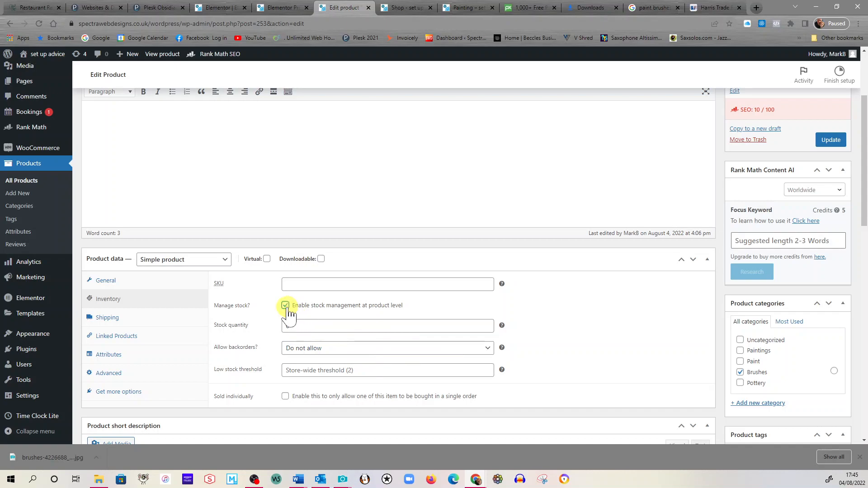
click(285, 304)
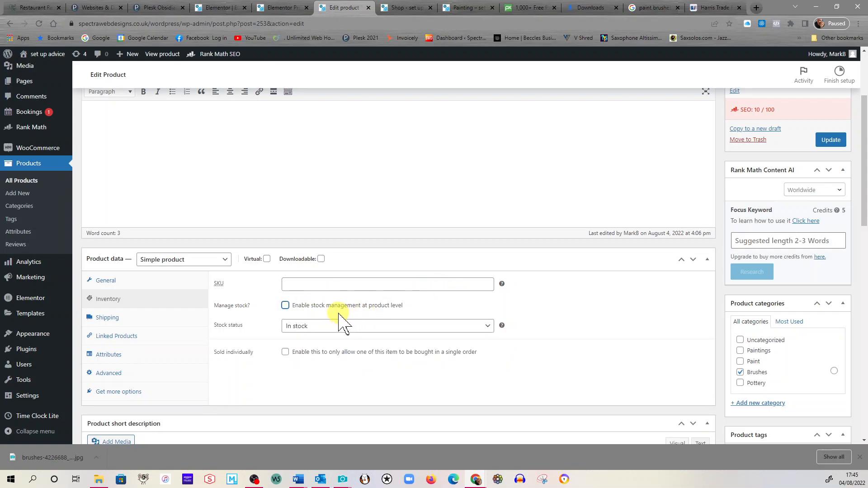
mouse_move(106, 299)
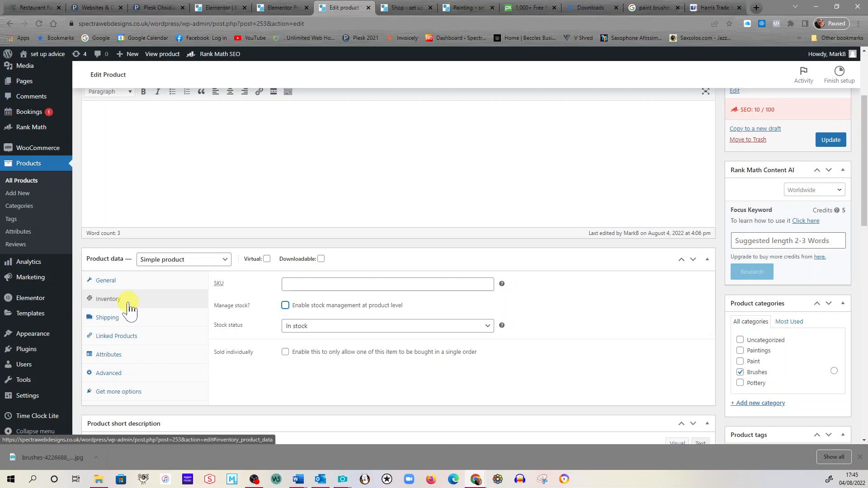
mouse_move(316, 334)
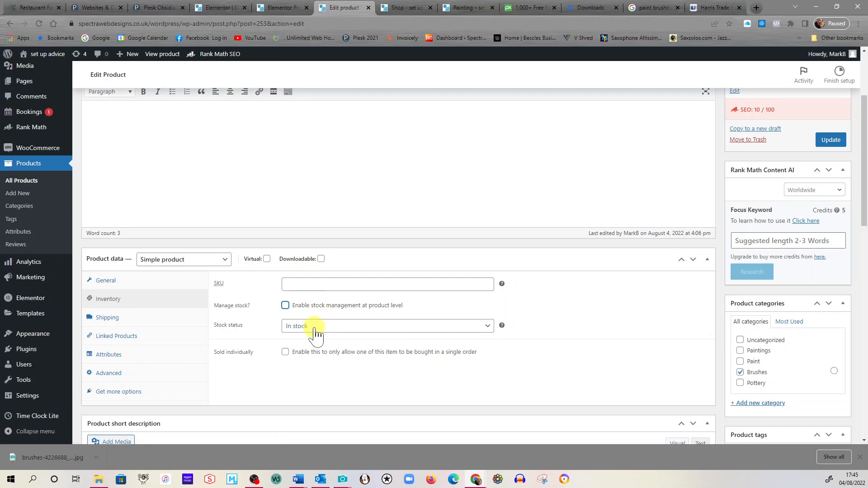
mouse_move(353, 342)
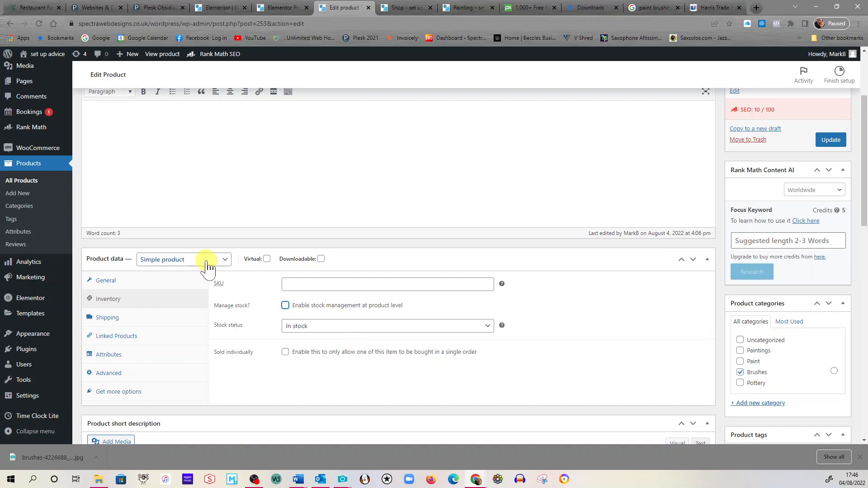
mouse_move(177, 268)
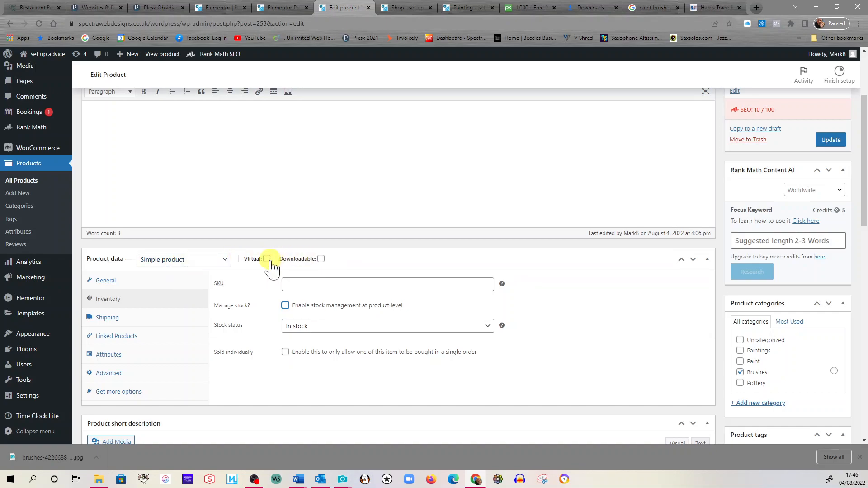
mouse_move(322, 259)
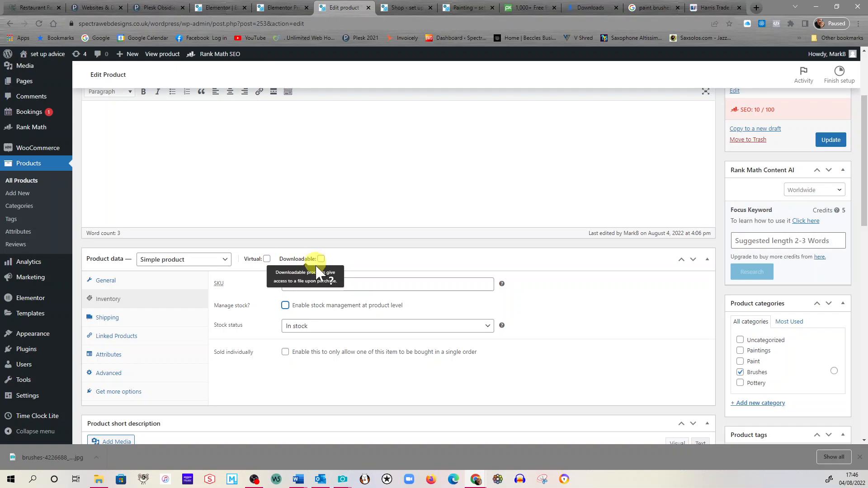
mouse_move(459, 351)
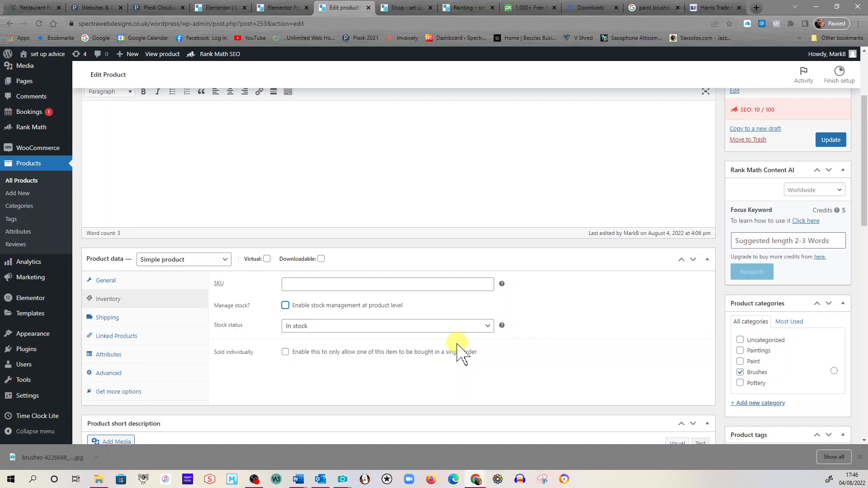
mouse_move(136, 318)
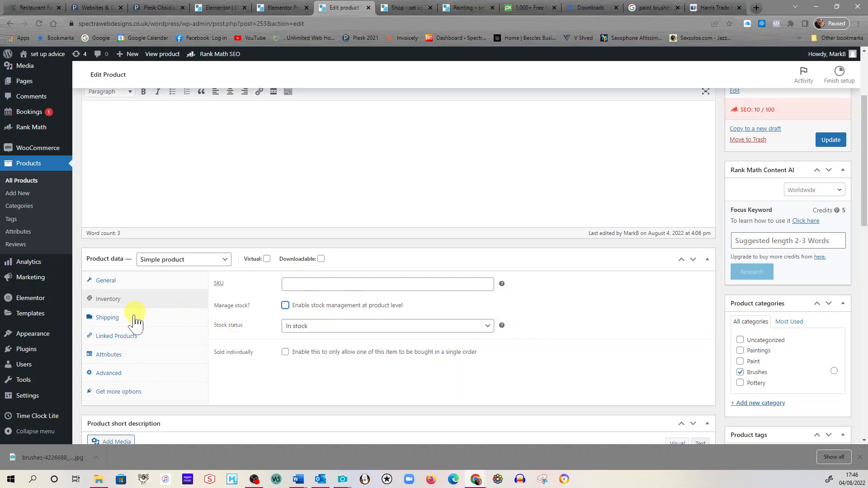
Show the Shipping settings with weight 0 and no shipping class, then review the empty descriptions.
click(107, 318)
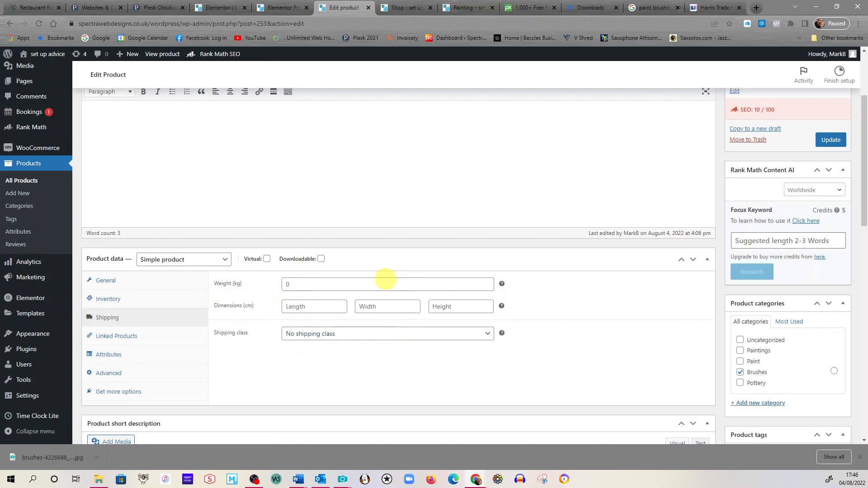
mouse_move(240, 269)
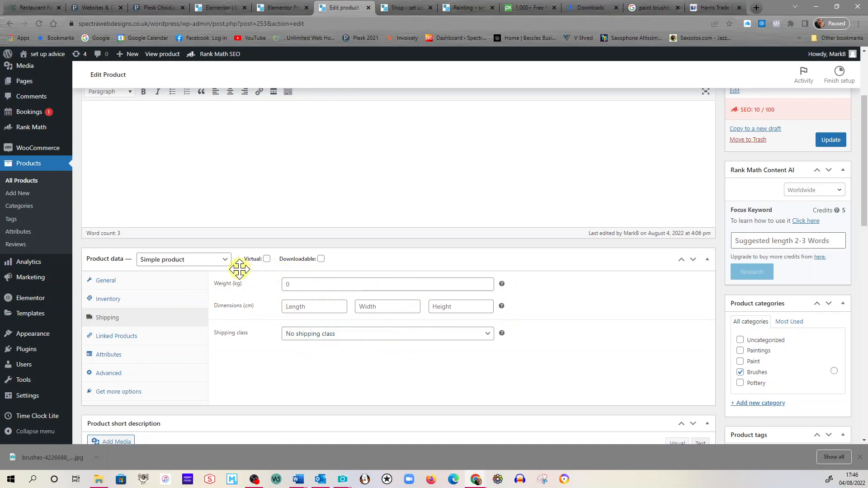
scroll(down, 3)
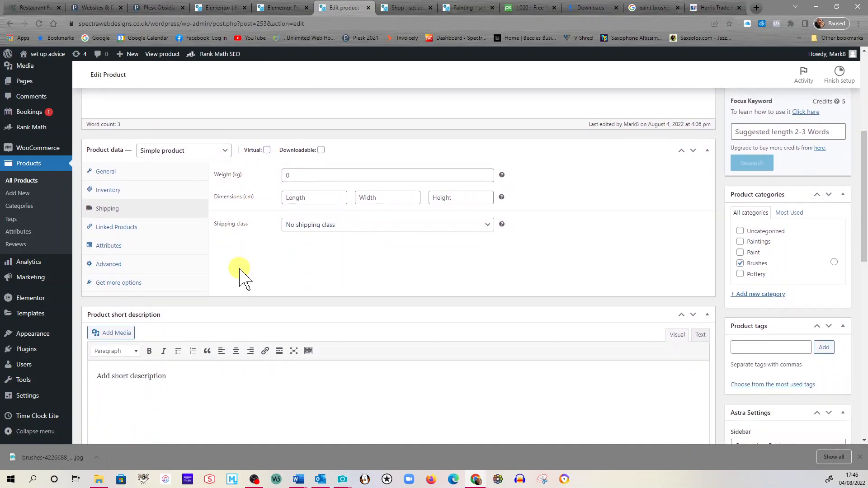
scroll(up, 3)
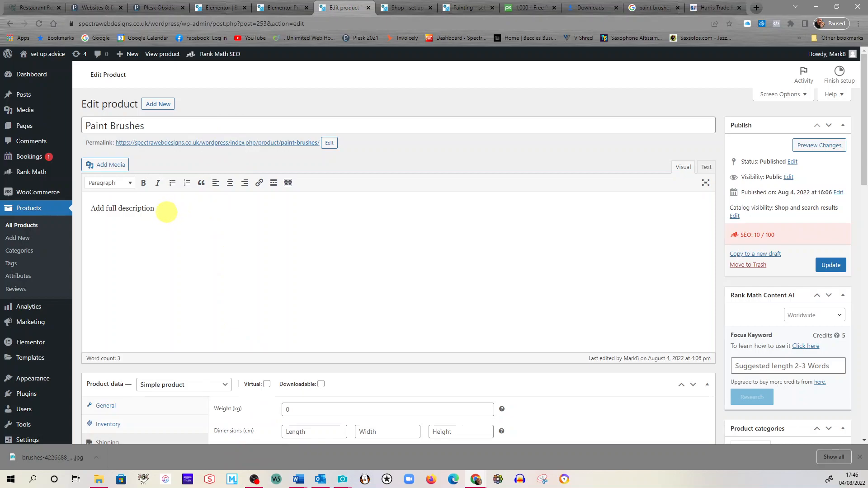
mouse_move(121, 183)
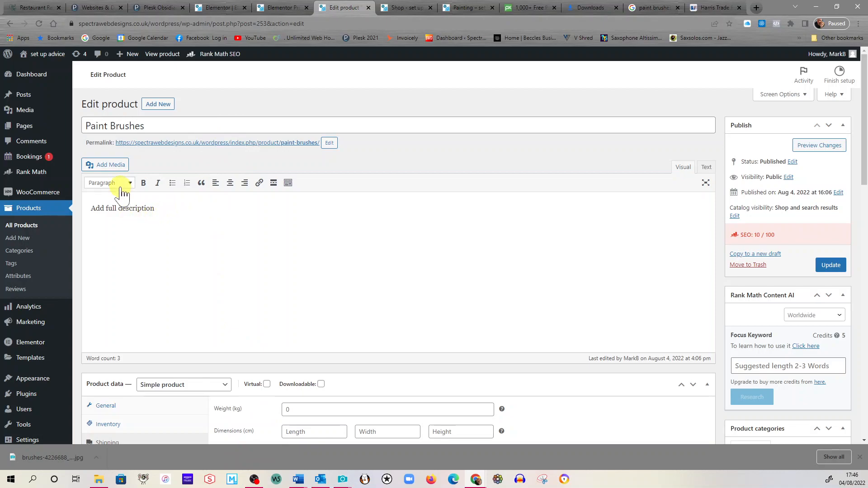
scroll(down, 3)
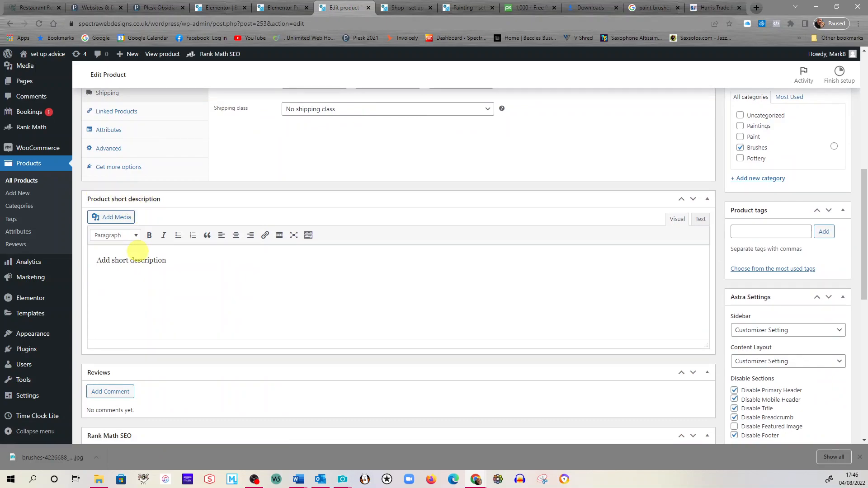
mouse_move(161, 264)
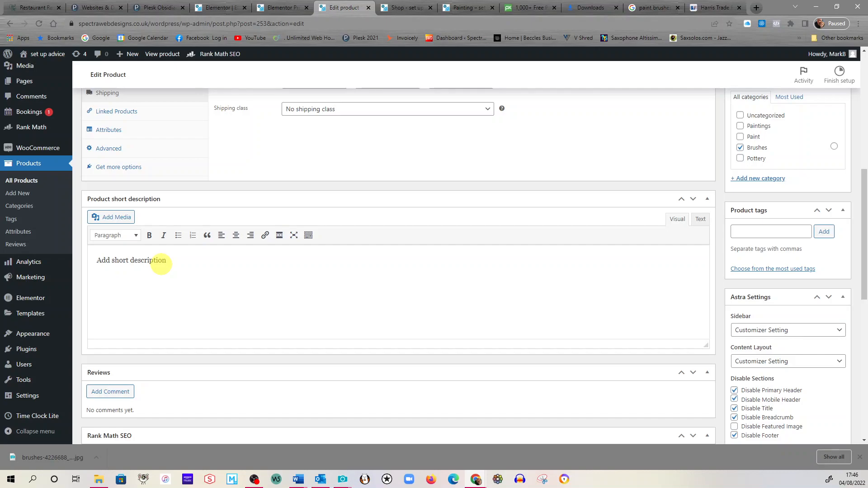
scroll(up, 3)
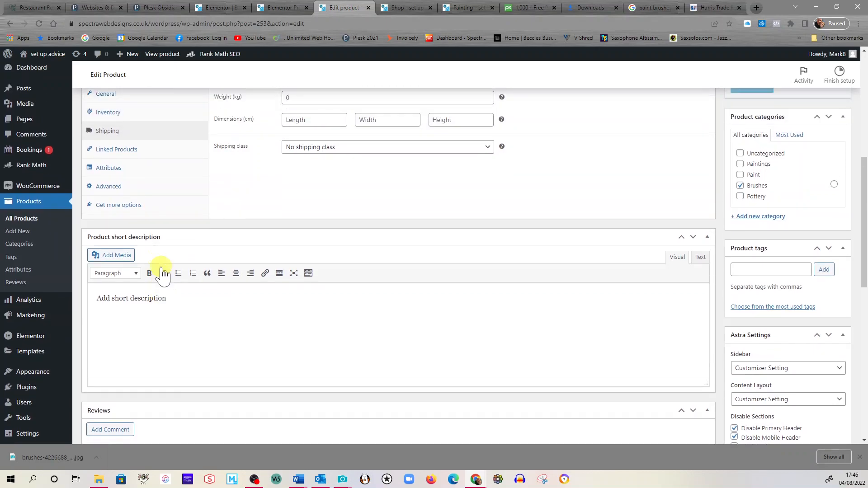
scroll(up, 3)
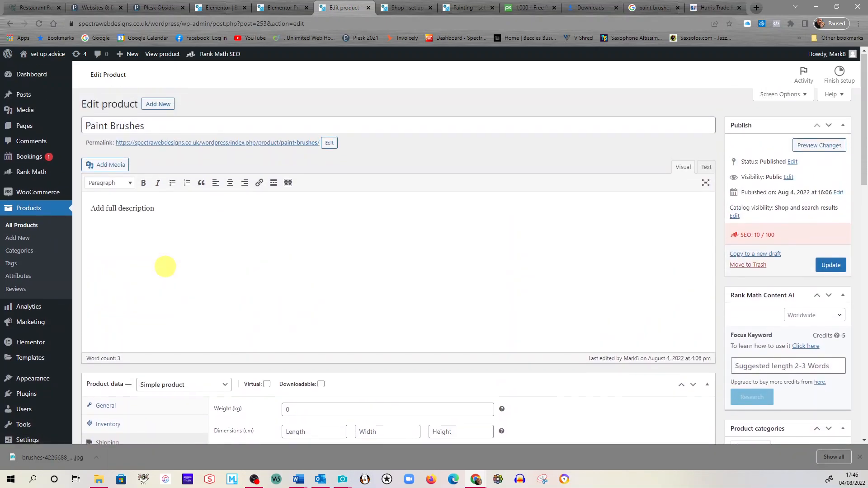
mouse_move(349, 89)
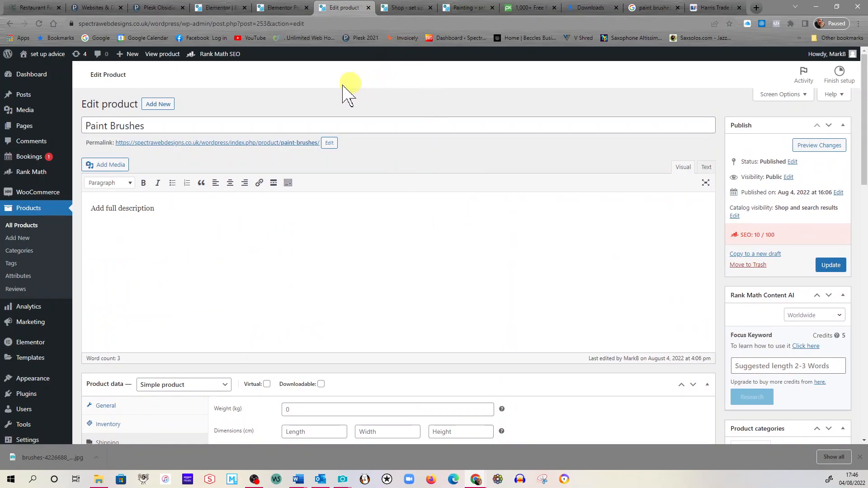
mouse_move(486, 218)
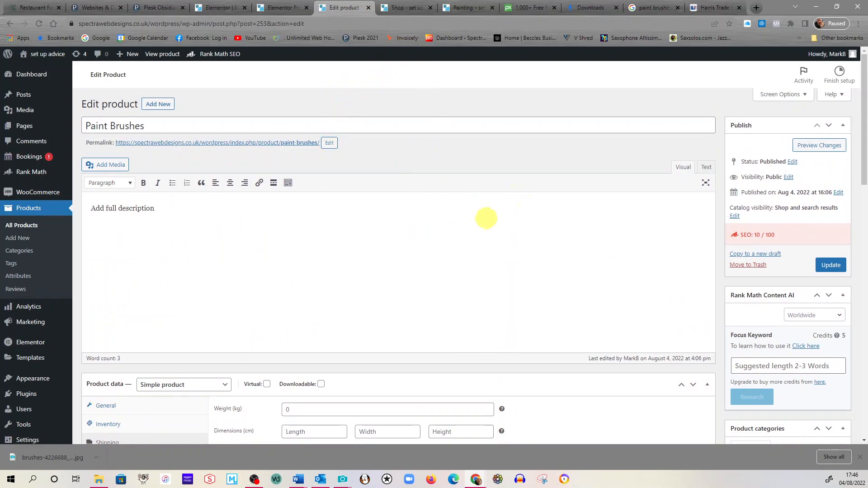
mouse_move(715, 7)
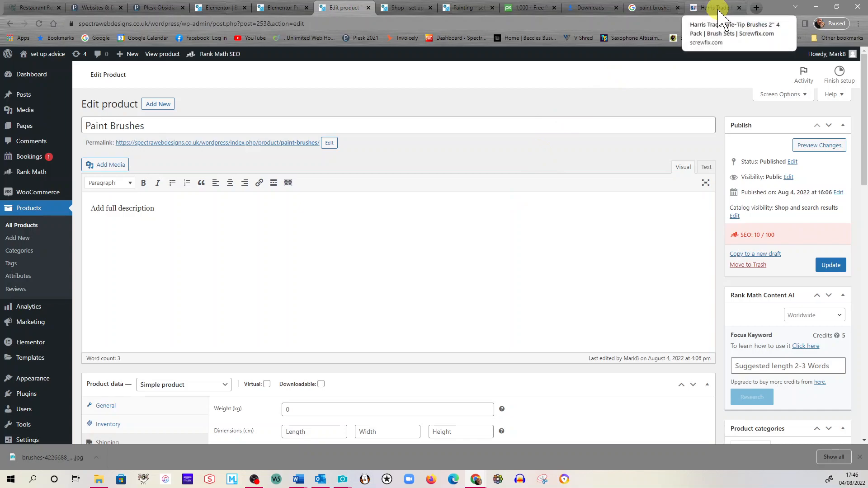
Switch to the Screwfix Harris Trade Fine-Tip Brushes 2" 4 Pack page to copy its description.
click(714, 8)
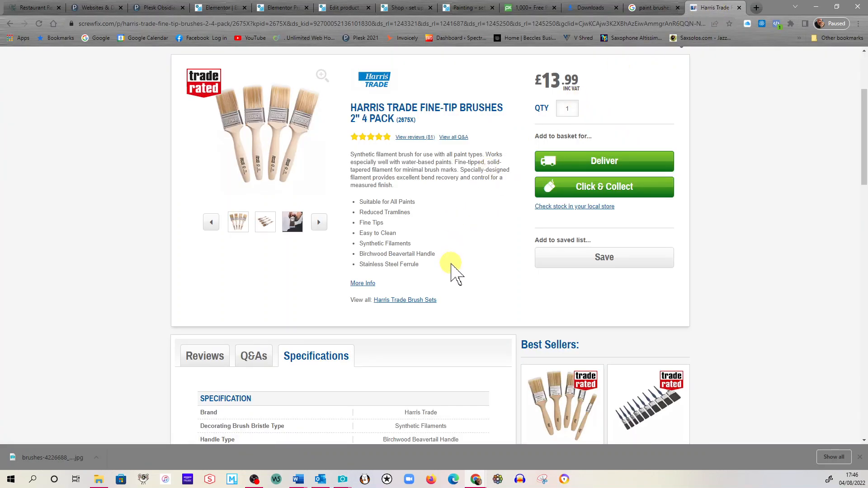
mouse_move(391, 186)
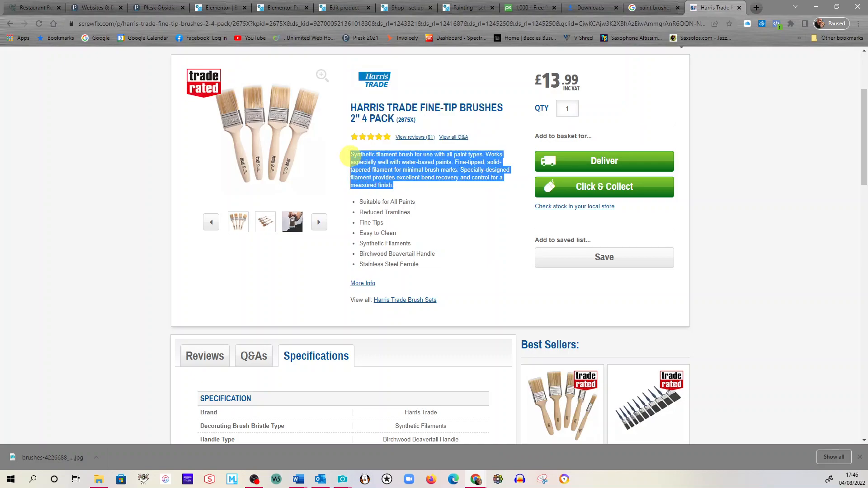
mouse_move(506, 117)
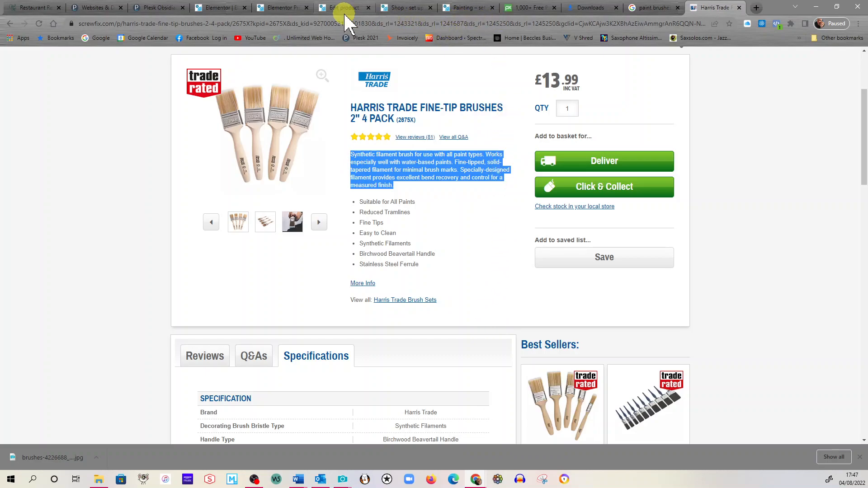
Paste the synthetic filament brush text into the Paint Brushes main description.
click(344, 7)
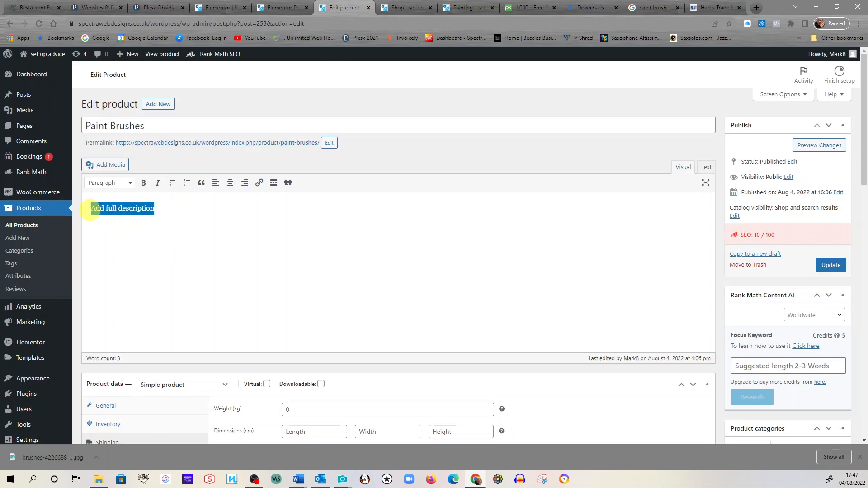
text(Synthetic filament brush for use with all paint types. Works especially well with water-based paints. Fine-tipped, solid-tapered filament for minimal brush marks. Specially-designed filament provides excellent bend recovery and control for a measured finish.)
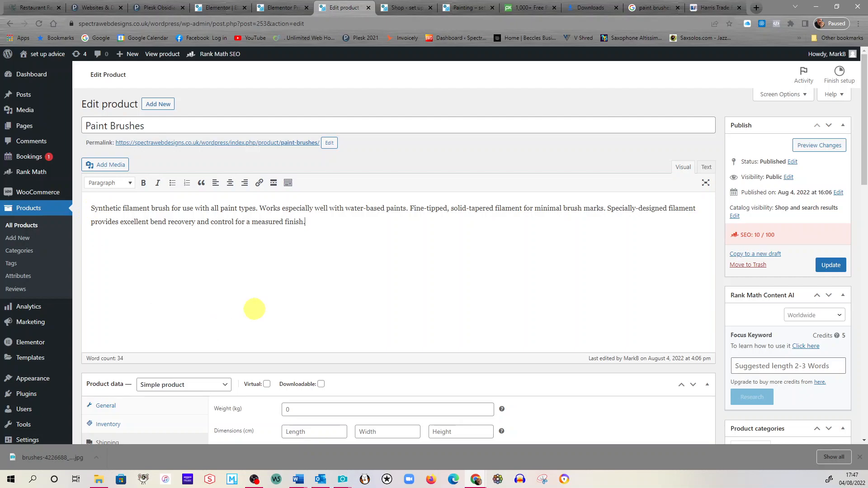
scroll(down, 3)
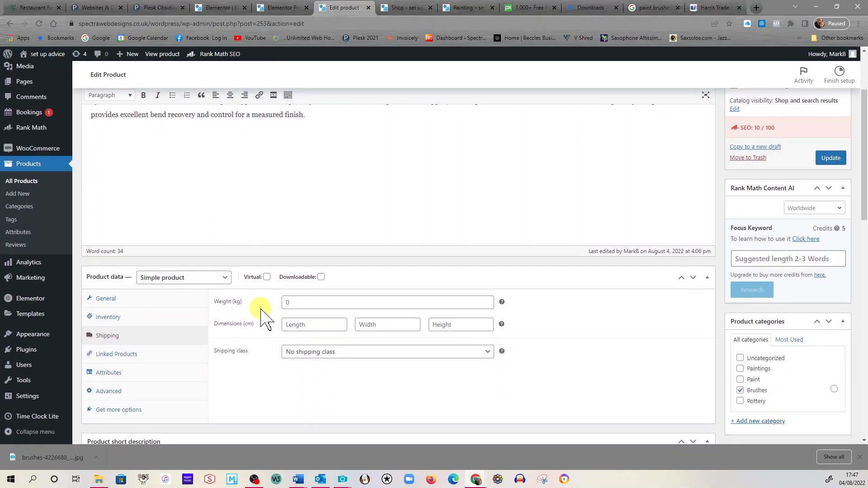
scroll(down, 3)
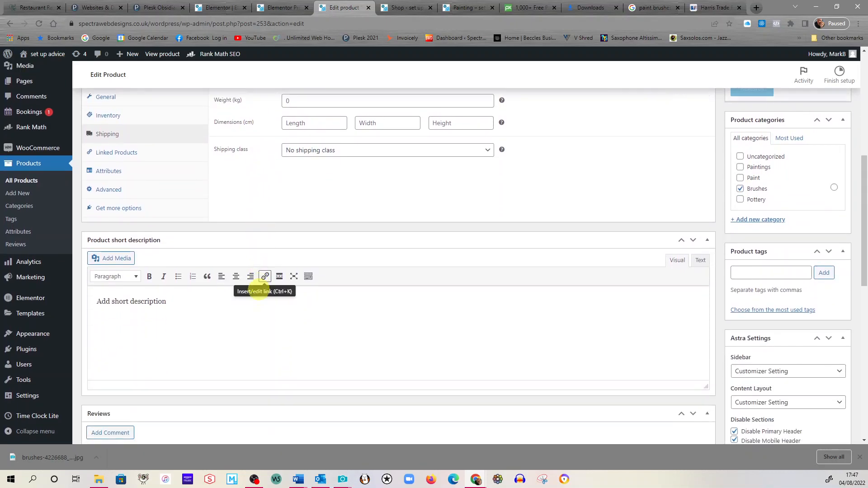
scroll(down, 3)
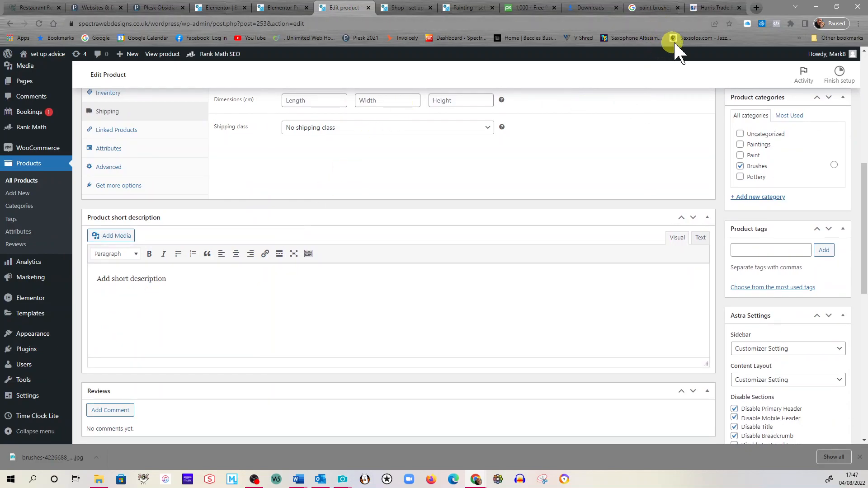
Move down to the empty Product short description box ready for the feature list.
double_click(118, 279)
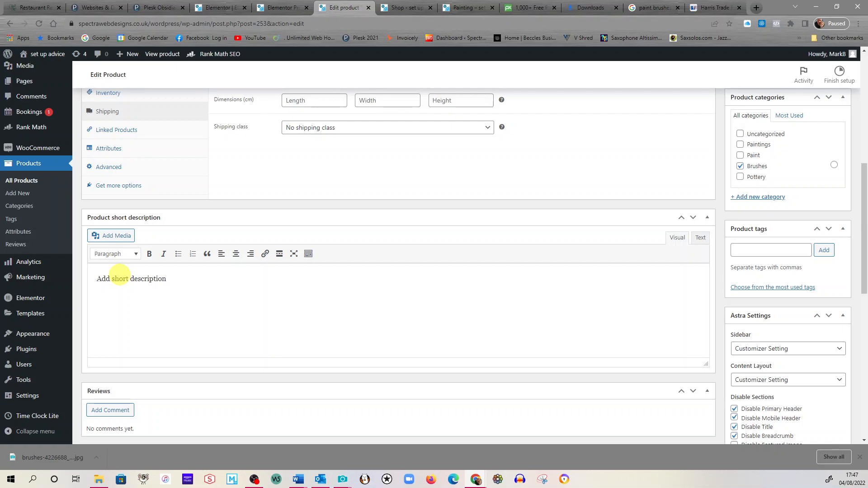
scroll(up, 3)
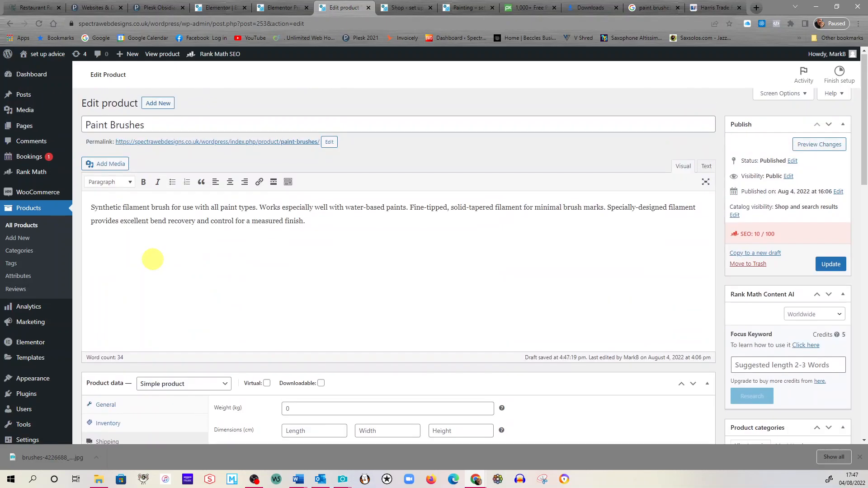
mouse_move(141, 199)
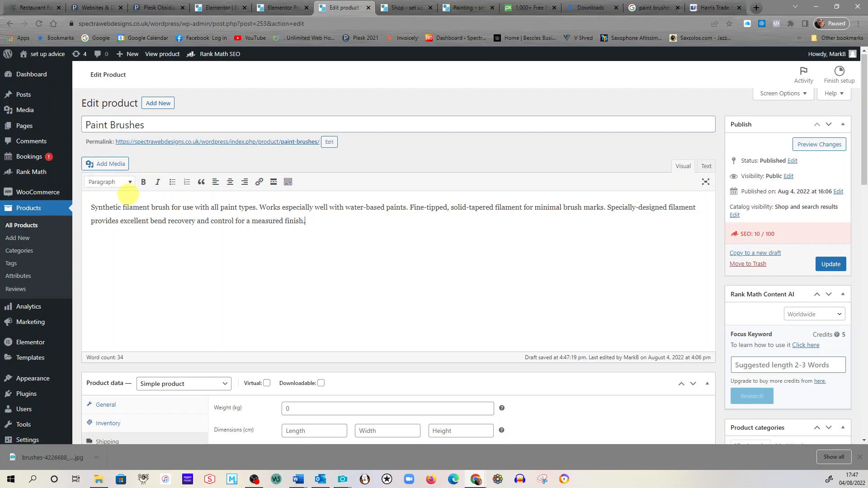
scroll(down, 3)
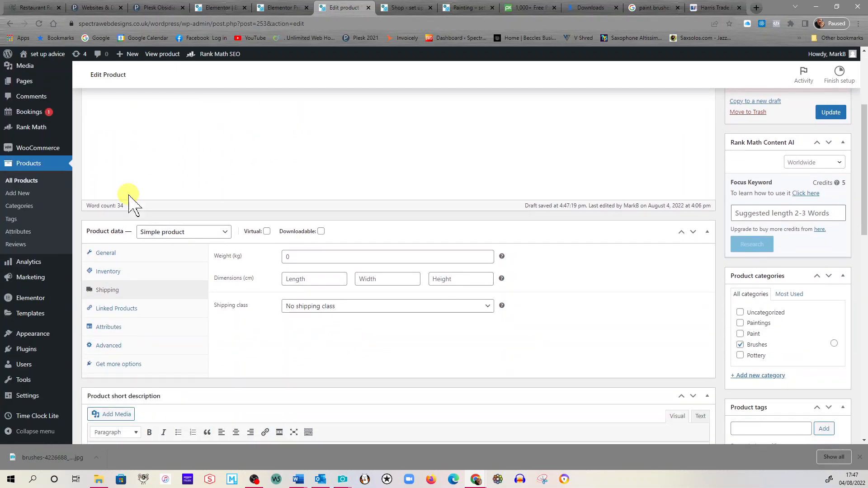
scroll(down, 3)
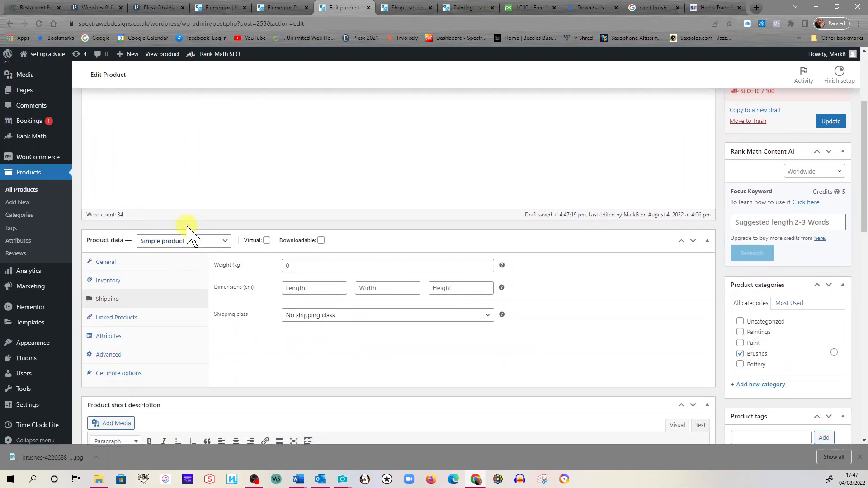
scroll(down, 3)
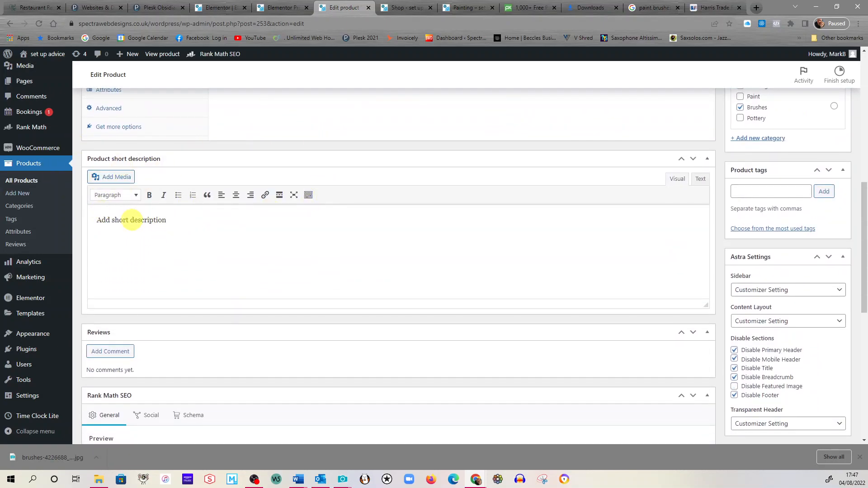
mouse_move(202, 226)
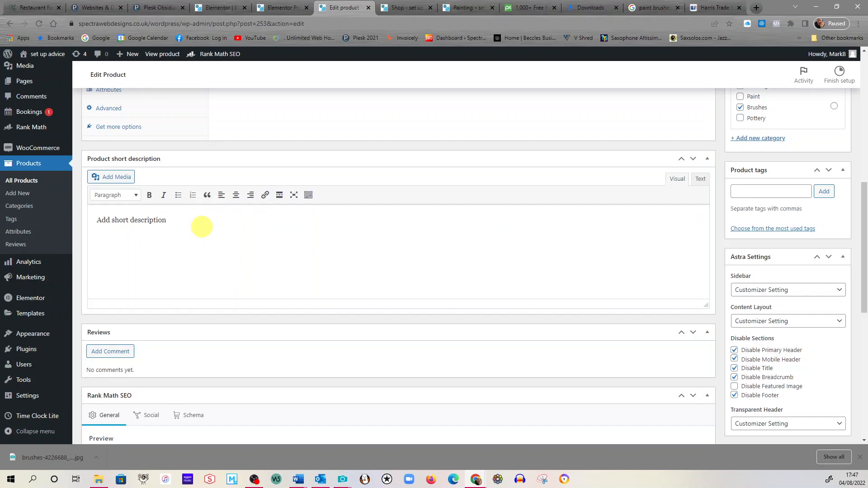
mouse_move(477, 102)
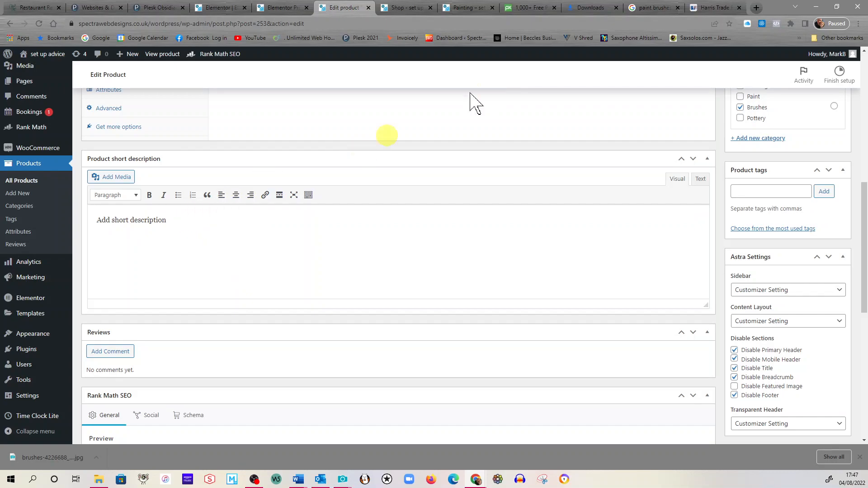
Copy the Screwfix feature bullets from 'Suitable for All Paints' into the short description.
click(714, 7)
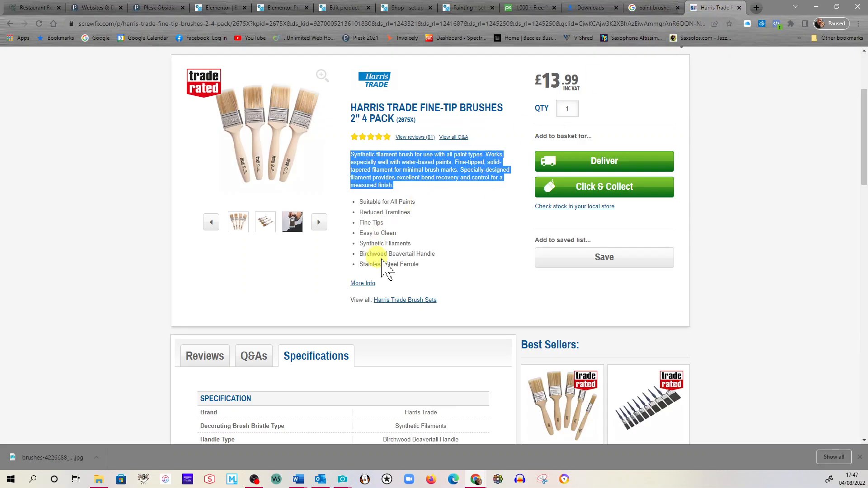
mouse_move(440, 271)
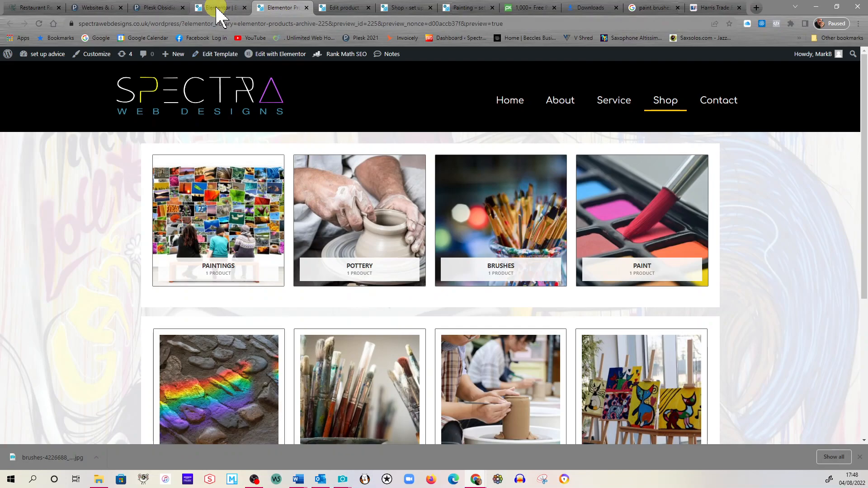
click(337, 7)
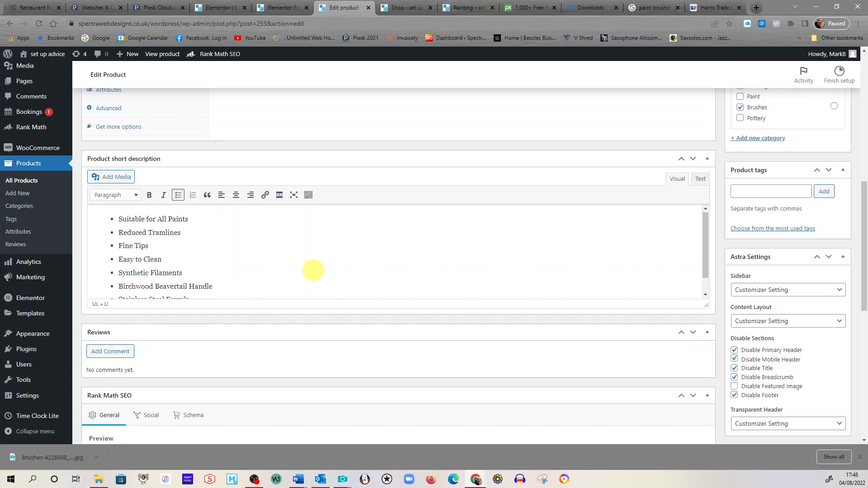
Return to the General product data showing the regular price of 5.
scroll(up, 3)
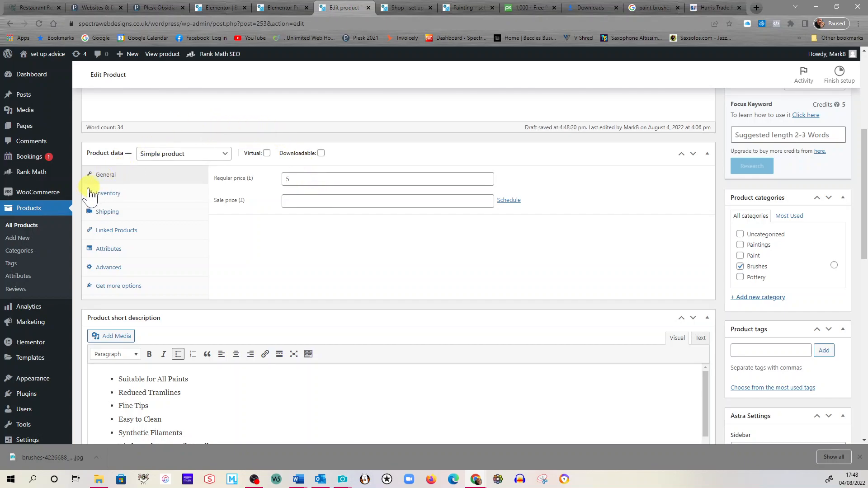
mouse_move(305, 226)
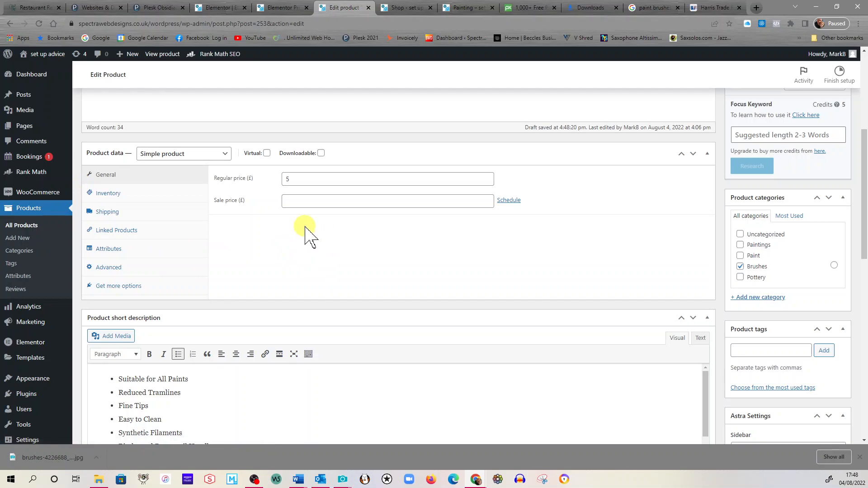
mouse_move(108, 192)
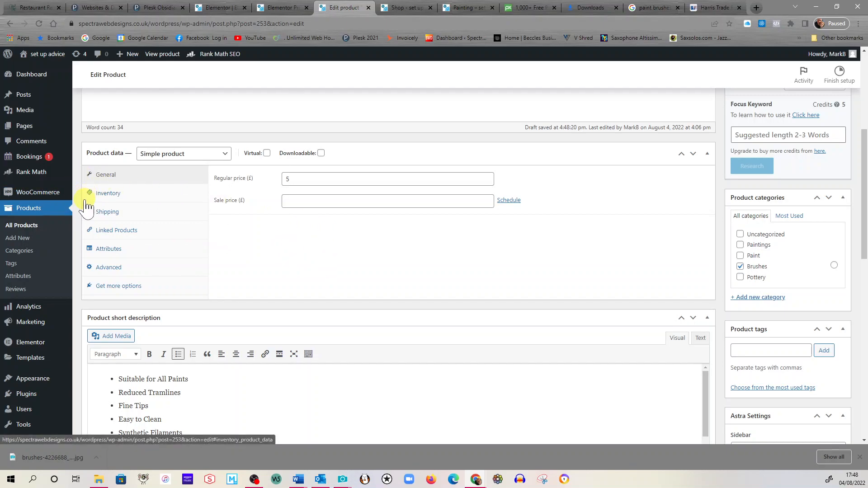
Set a sale price of 3 against the regular price of 5, then view the Inventory settings.
click(388, 200)
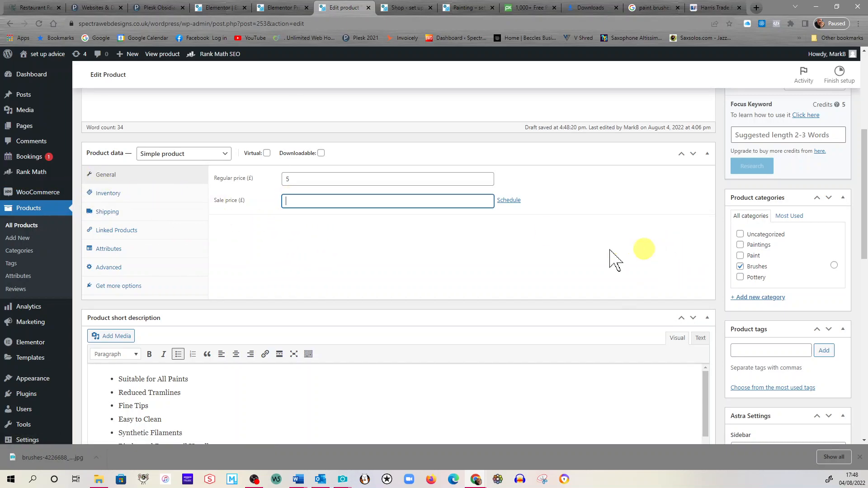
text(3)
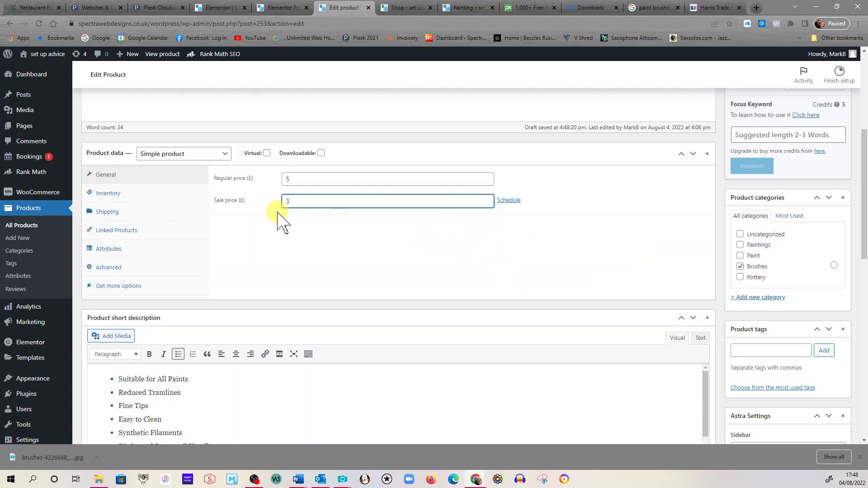
mouse_move(261, 203)
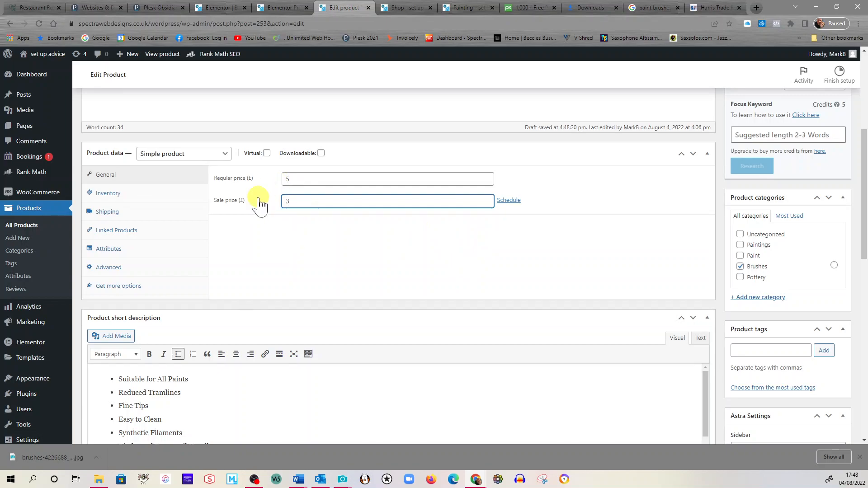
mouse_move(508, 200)
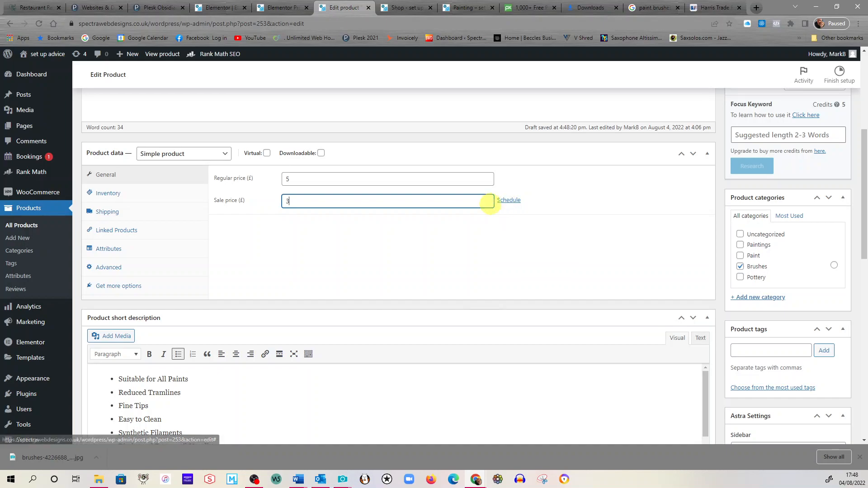
click(108, 193)
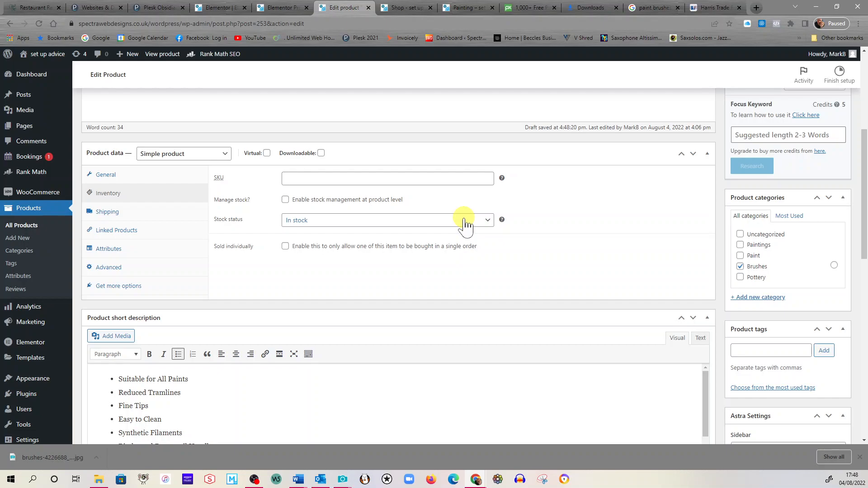
mouse_move(129, 216)
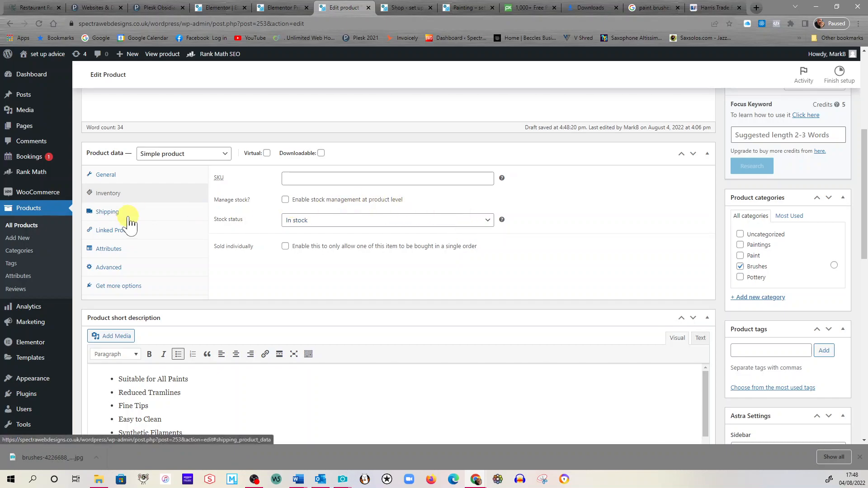
Set the Paint Brushes shipping weight to .5 kg.
click(107, 212)
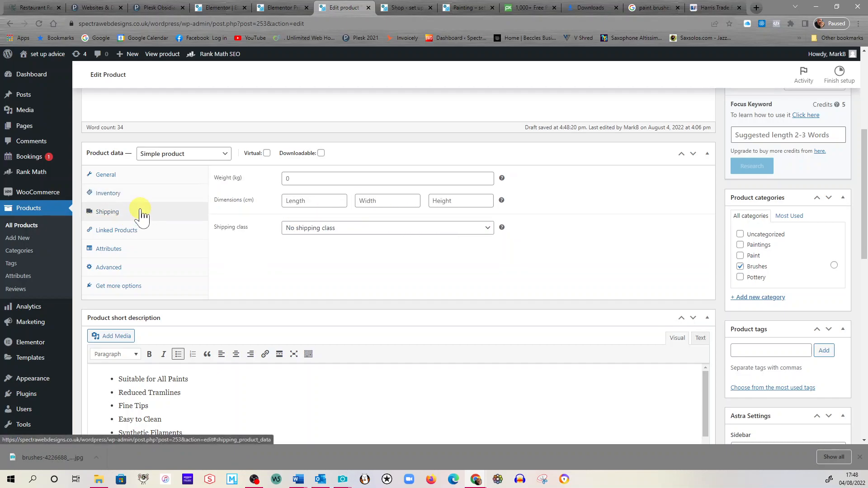
click(387, 178)
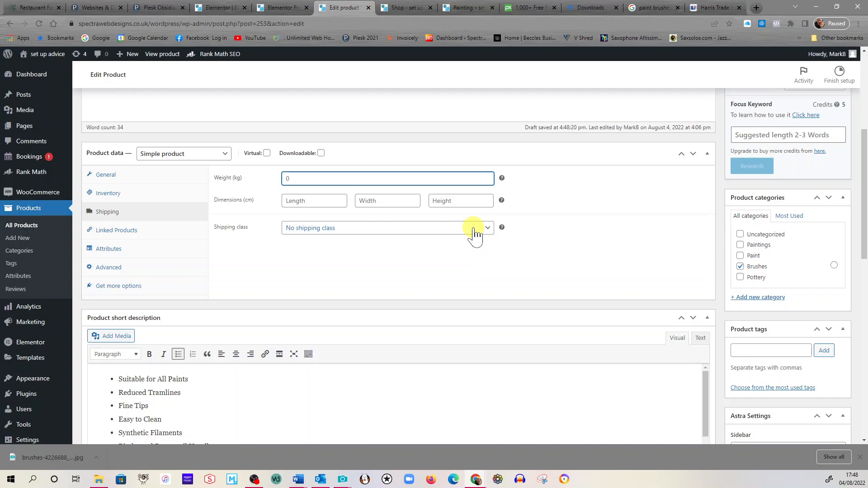
text(.5)
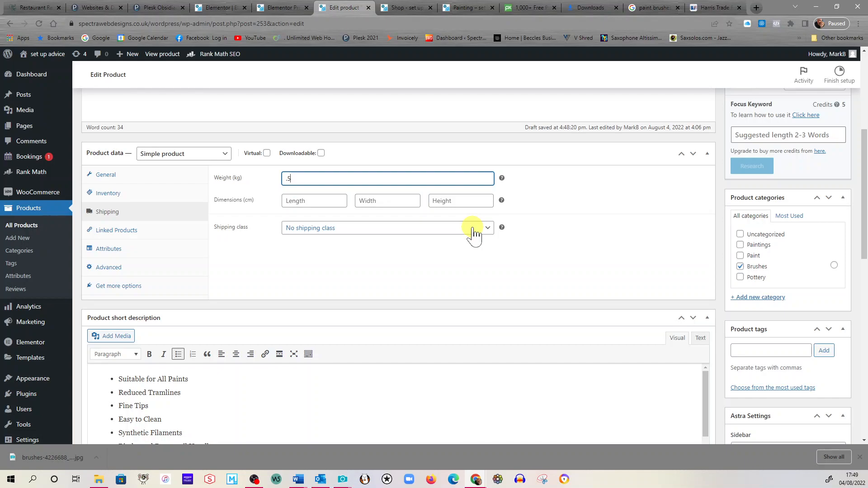
mouse_move(433, 231)
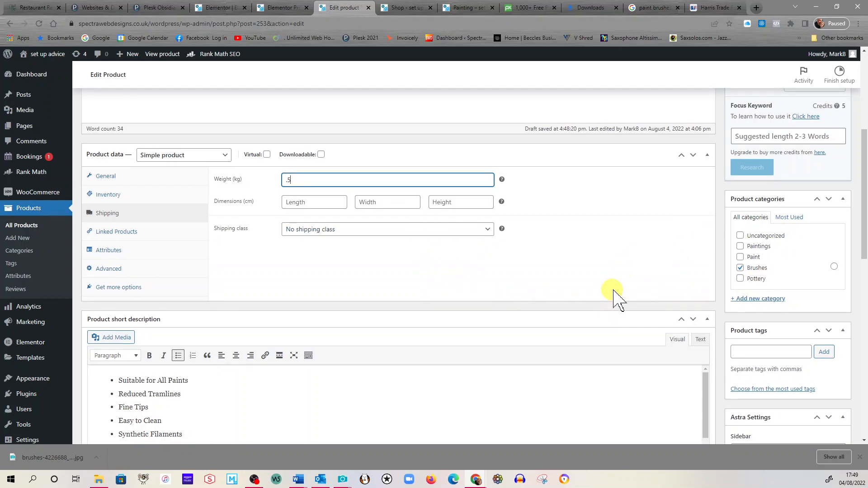
Reach Product categories and keep Paint Brushes filed under Brushes after toggling it.
scroll(up, 3)
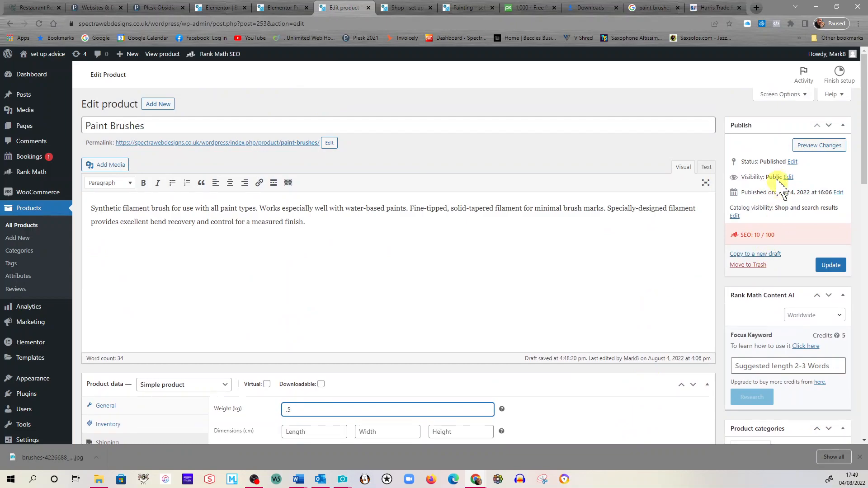
scroll(down, 3)
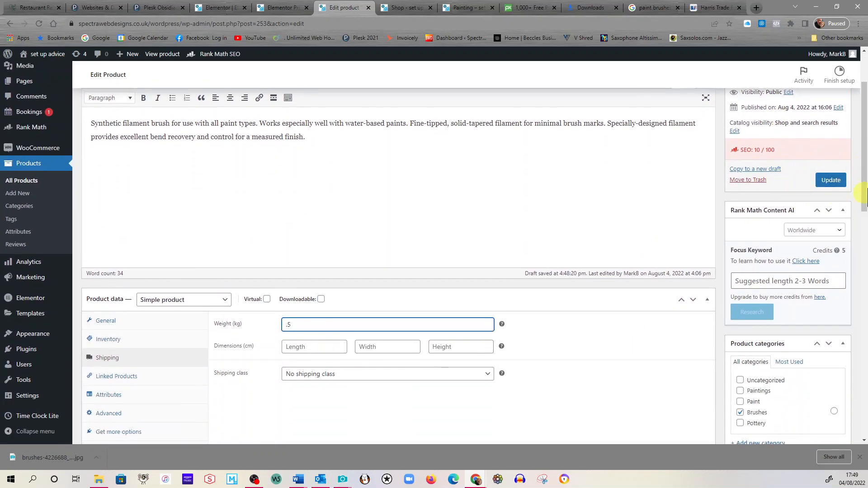
scroll(down, 3)
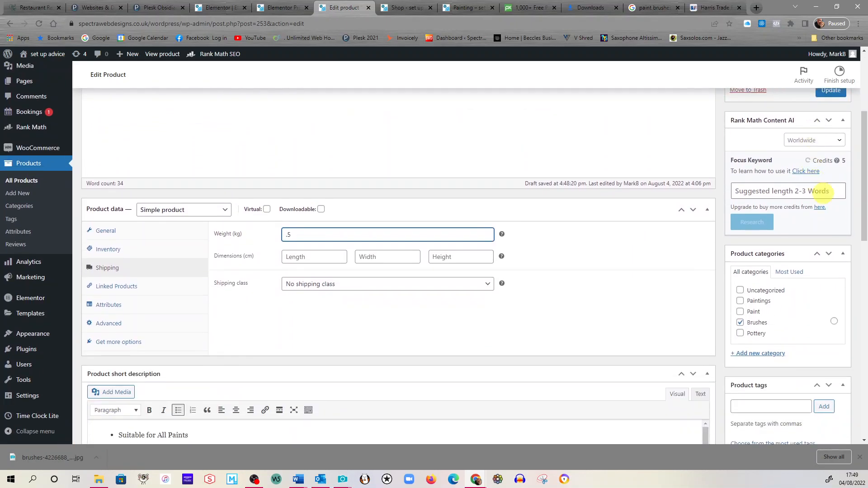
scroll(down, 3)
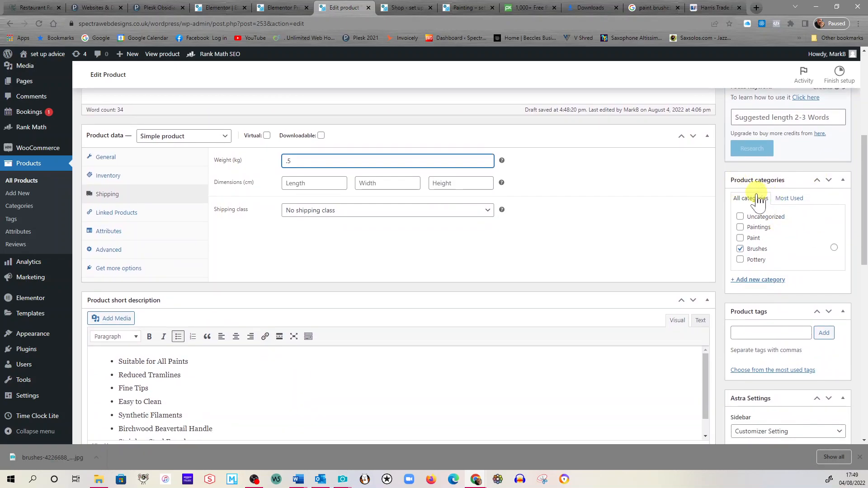
mouse_move(701, 232)
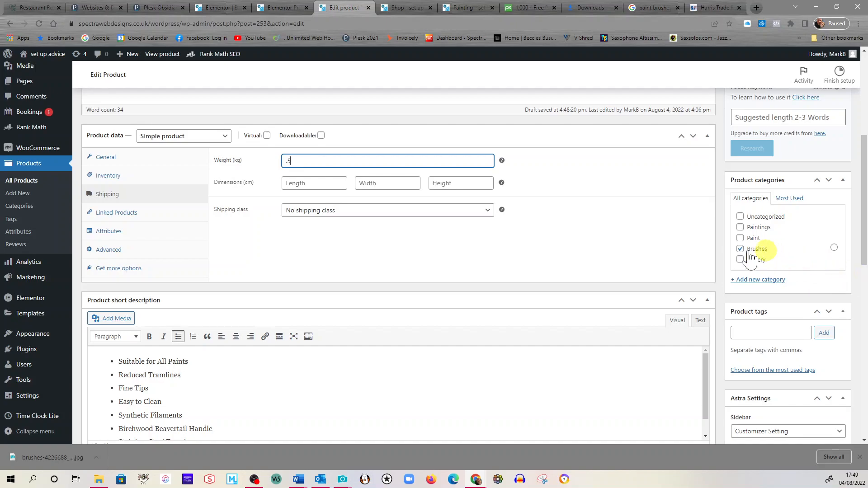
click(740, 249)
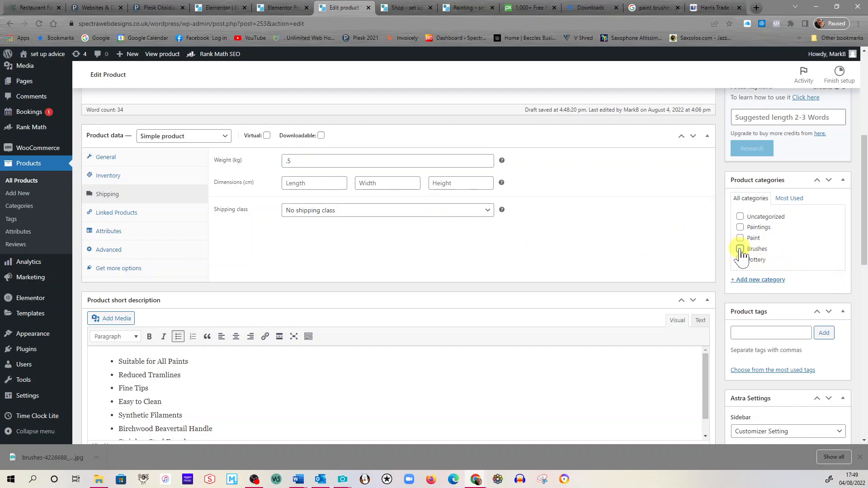
click(741, 248)
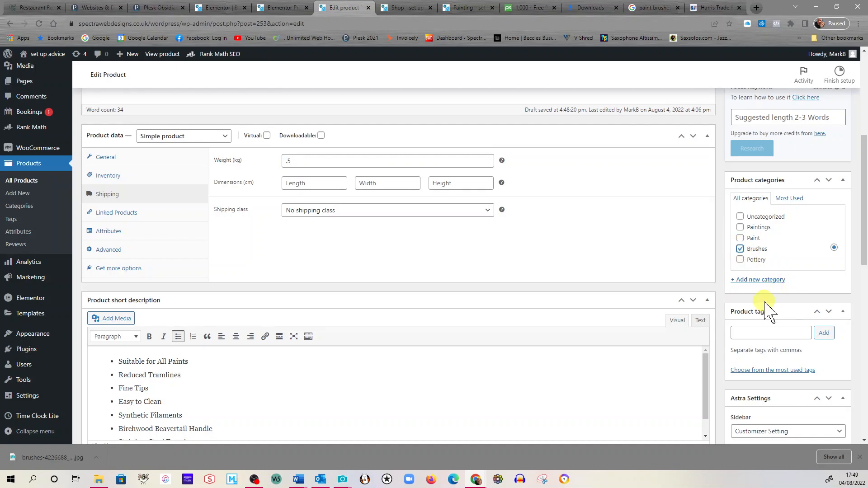
mouse_move(766, 308)
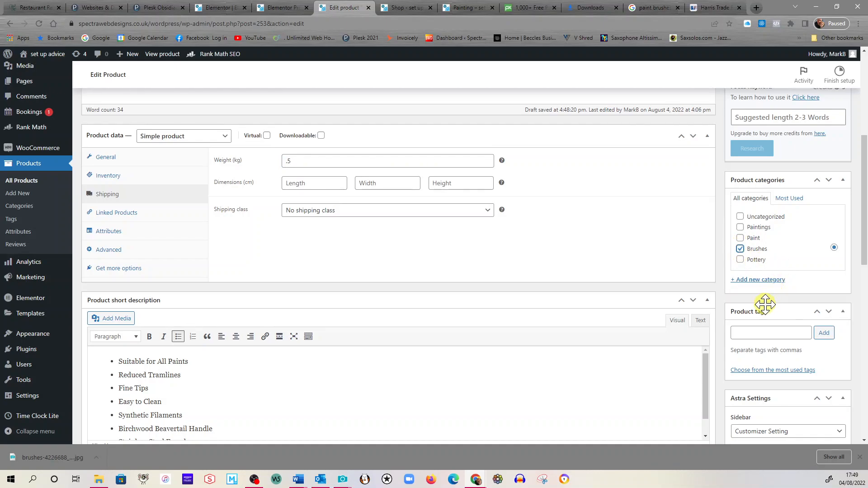
mouse_move(733, 307)
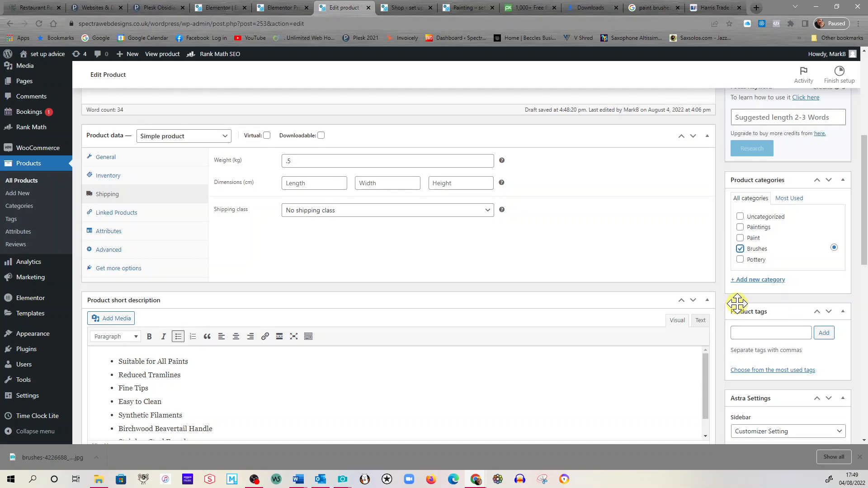
mouse_move(758, 280)
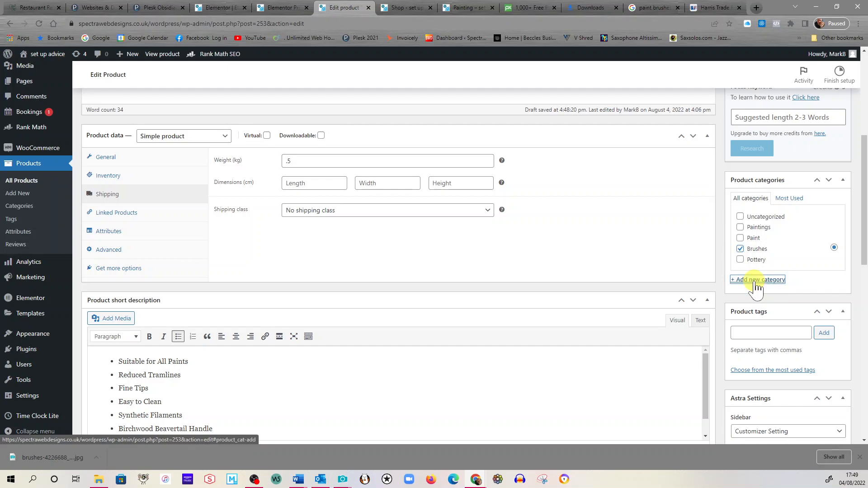
Create a new product category 'clay' and leave it unticked for this product.
click(758, 279)
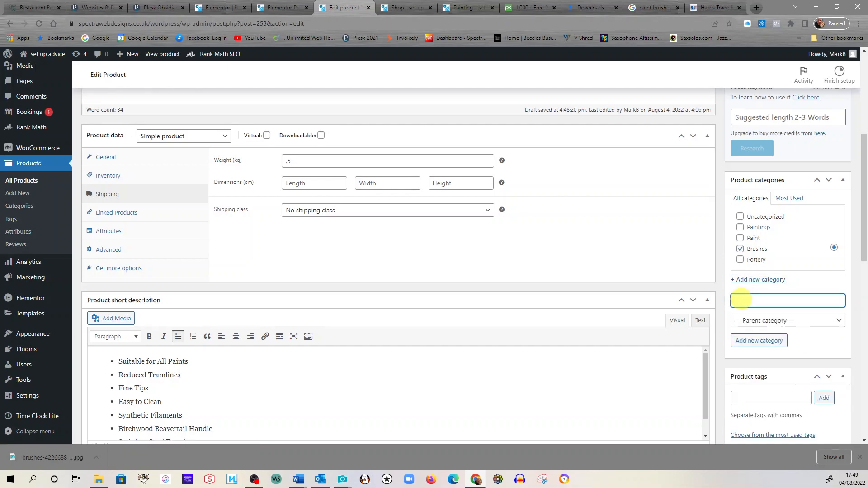
text(clay)
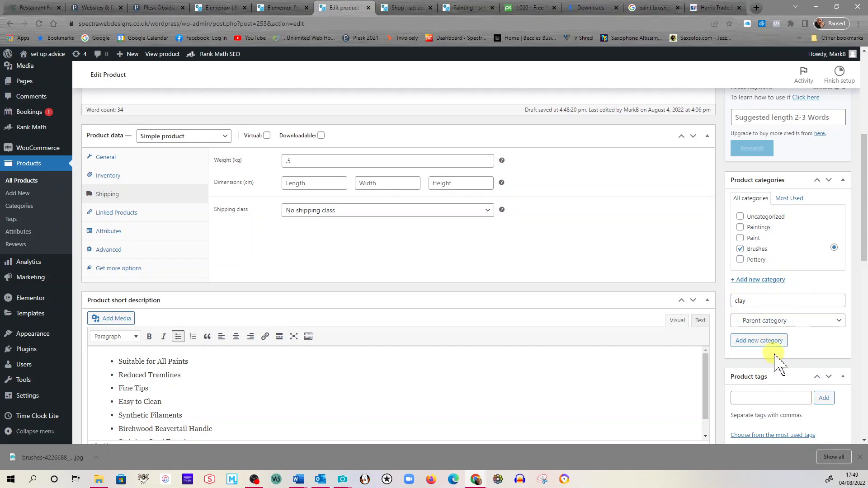
mouse_move(759, 341)
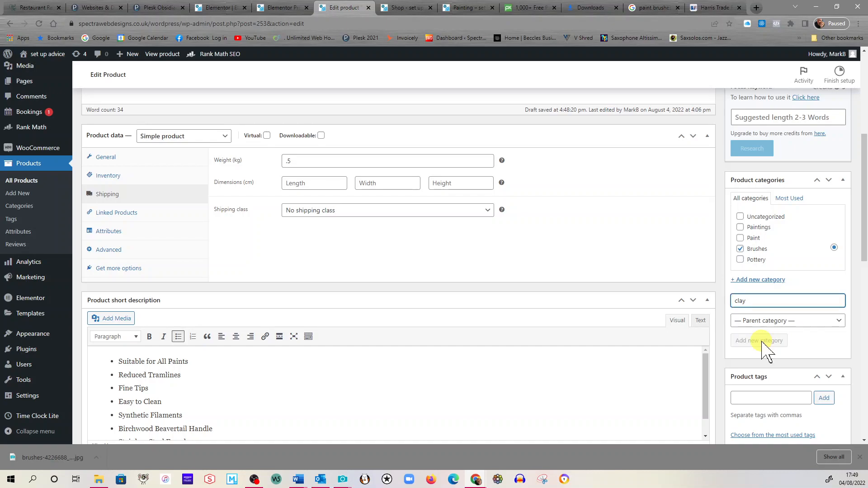
click(759, 341)
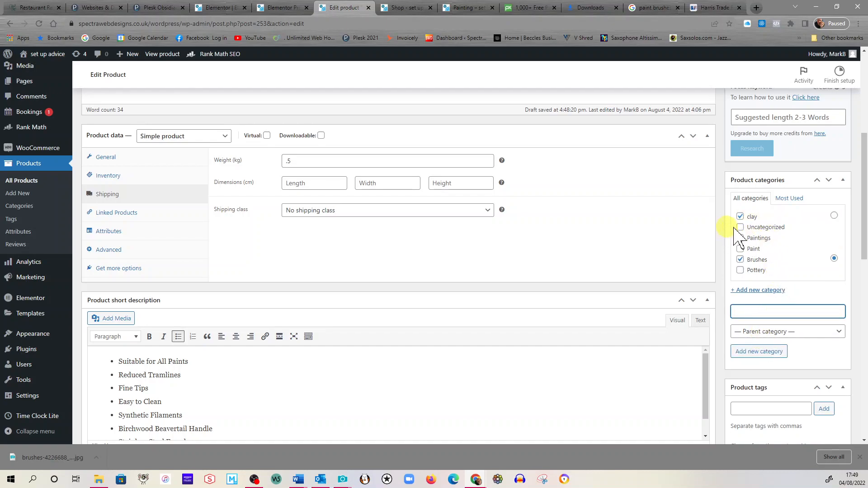
click(739, 217)
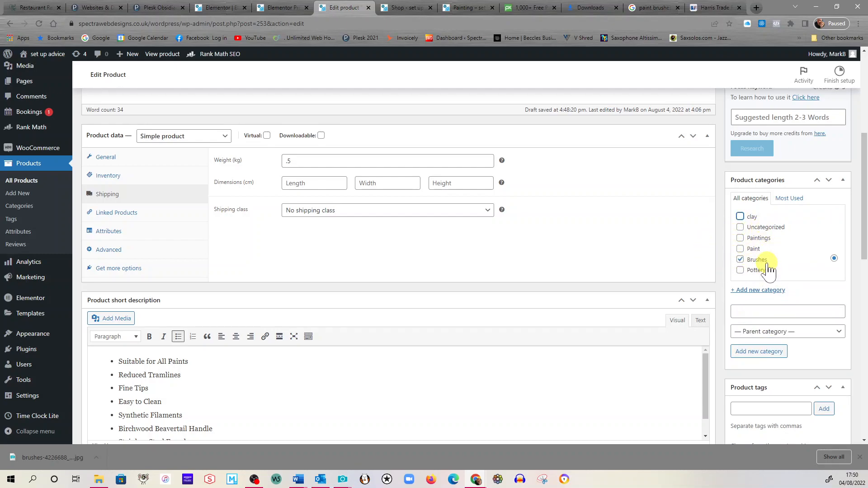
mouse_move(756, 287)
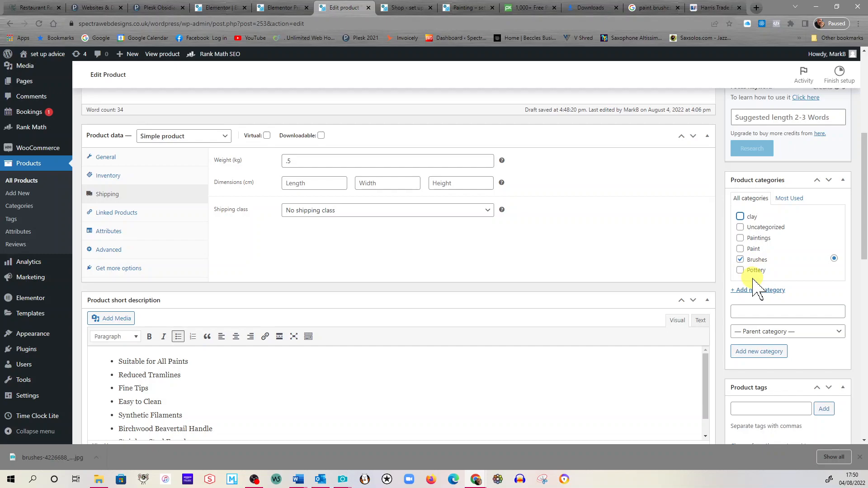
In Astra Settings, keep breadcrumb enabled and disable the featured image, with header, title and footer hidden.
scroll(down, 3)
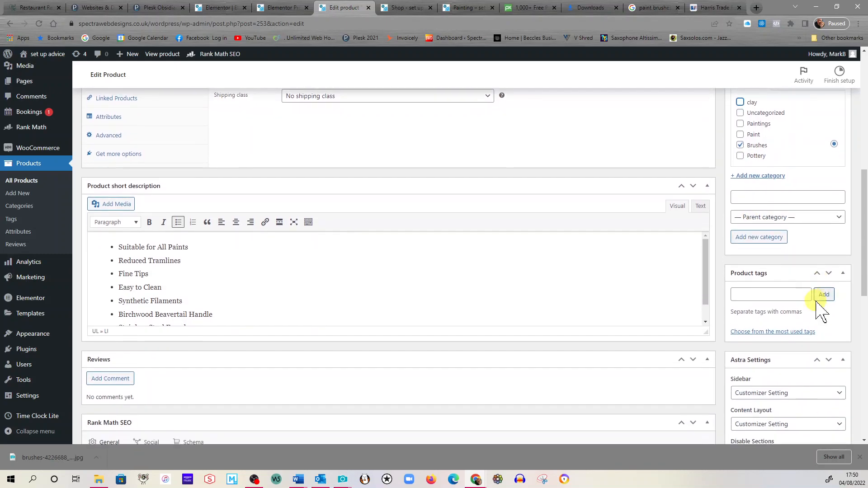
scroll(down, 3)
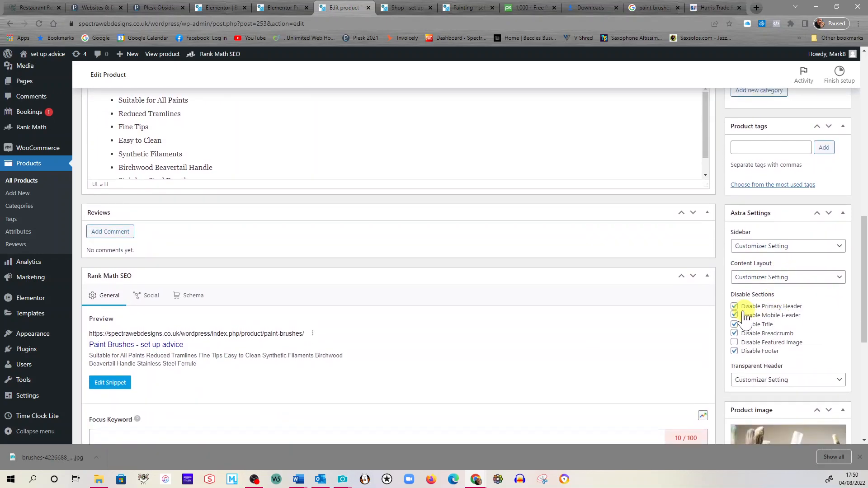
click(734, 306)
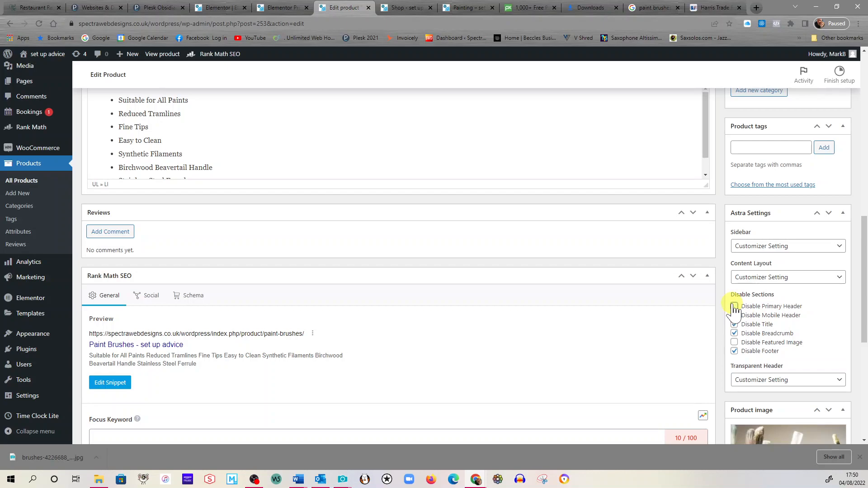
click(734, 307)
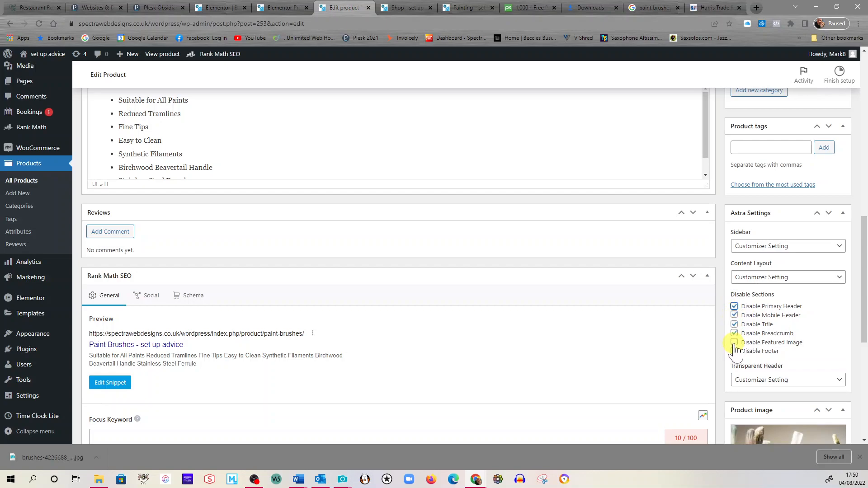
click(734, 351)
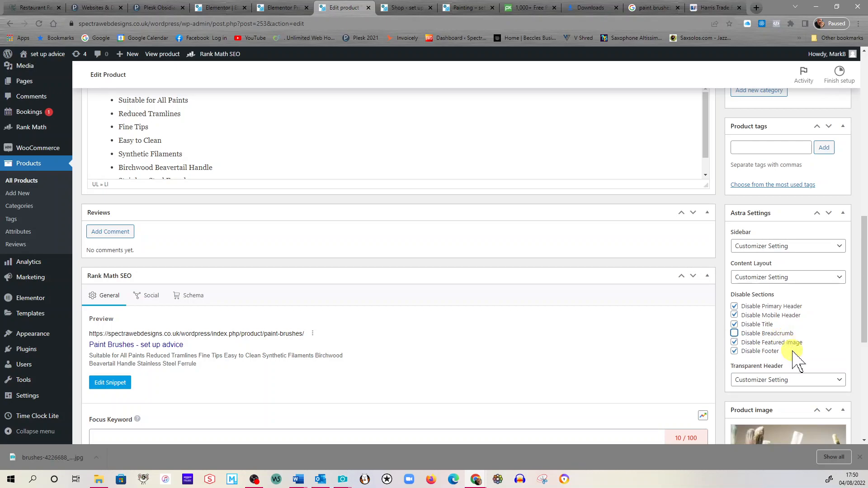
scroll(down, 3)
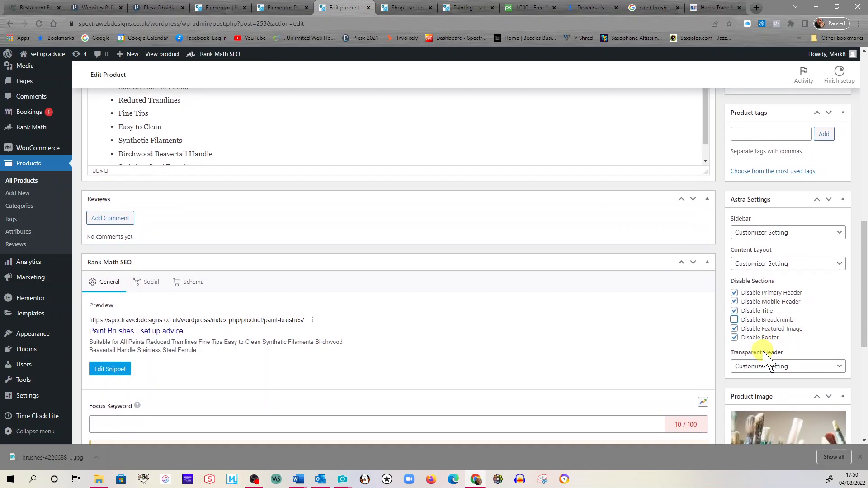
scroll(down, 3)
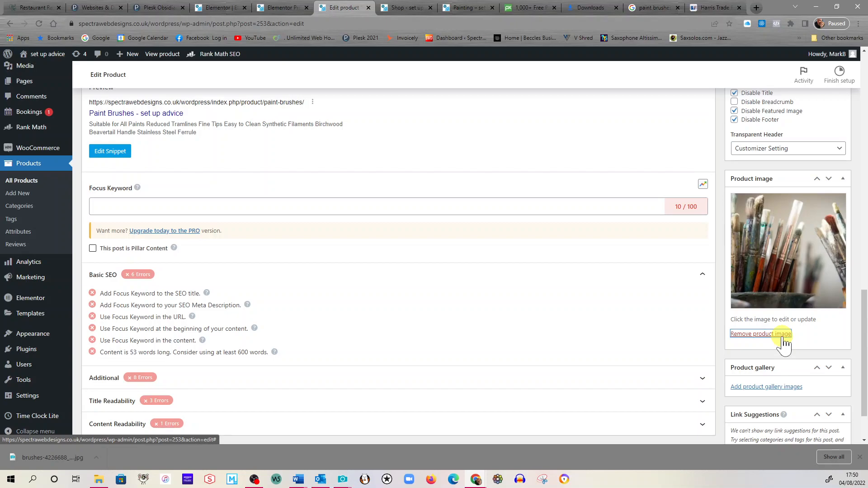
Replace the product image with brushes-4226688_1920.jpg from the Media Library.
click(760, 333)
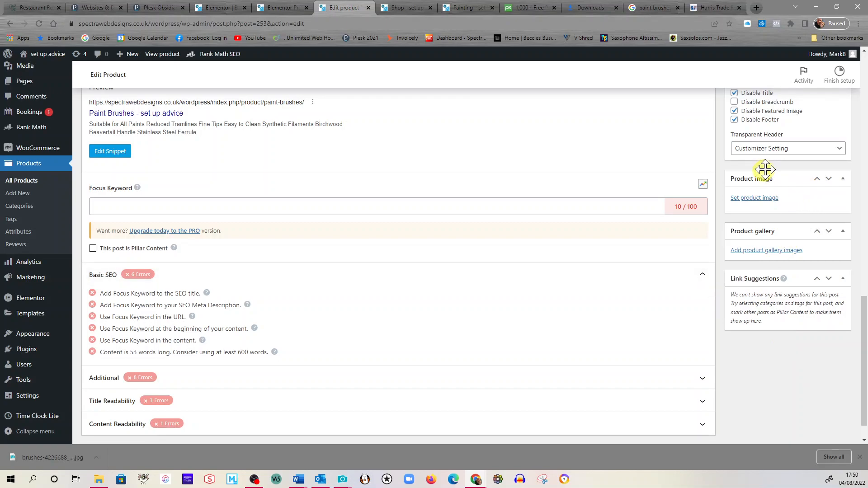
mouse_move(769, 167)
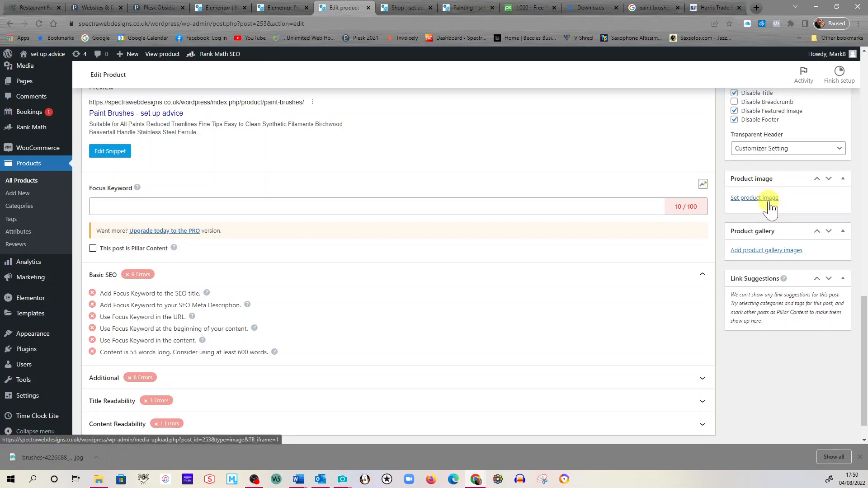
mouse_move(731, 173)
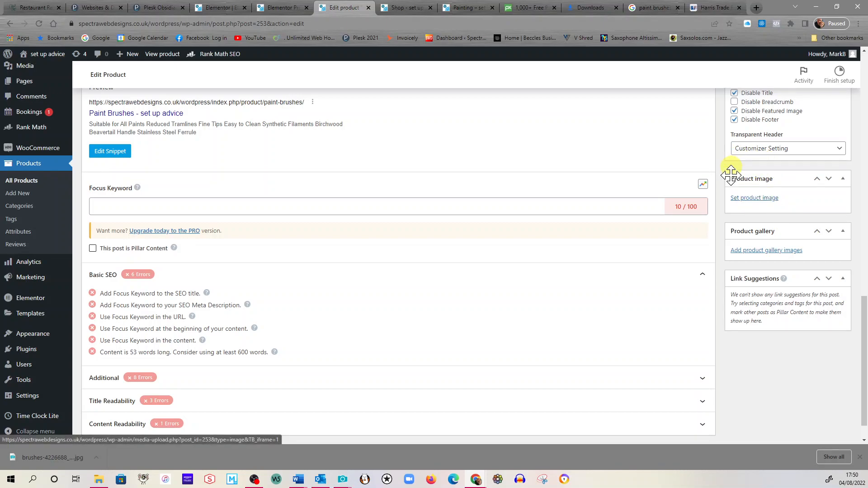
mouse_move(754, 198)
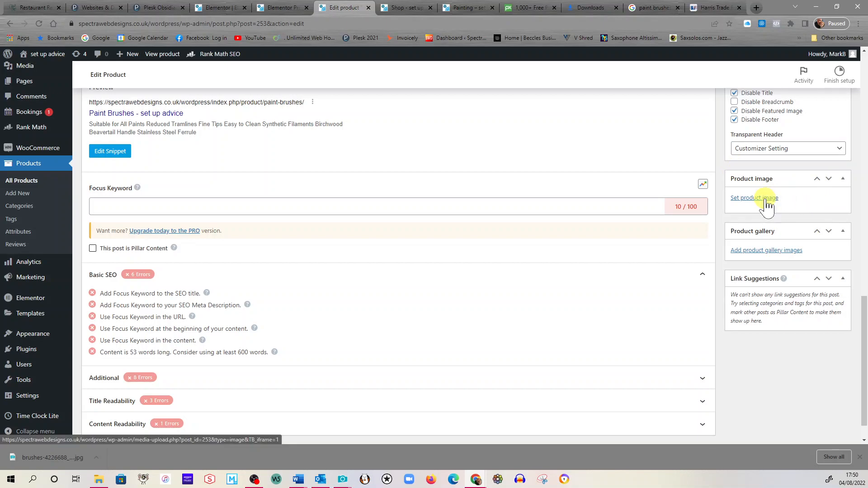
click(754, 198)
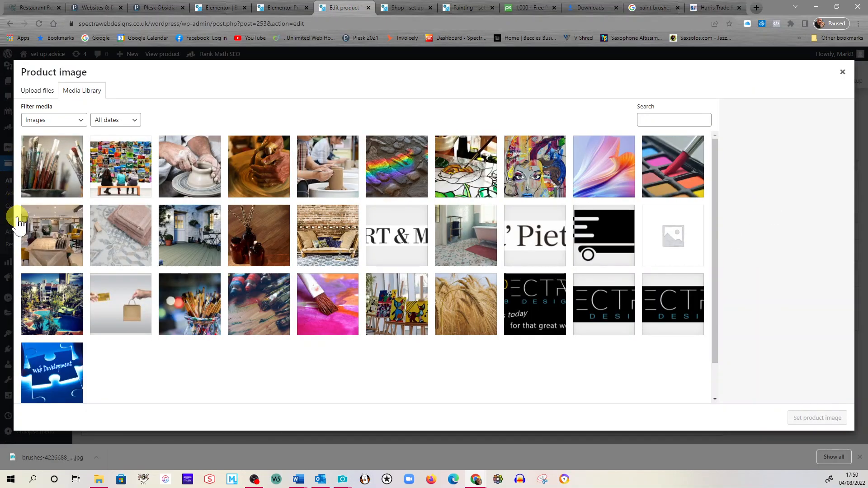
mouse_move(259, 271)
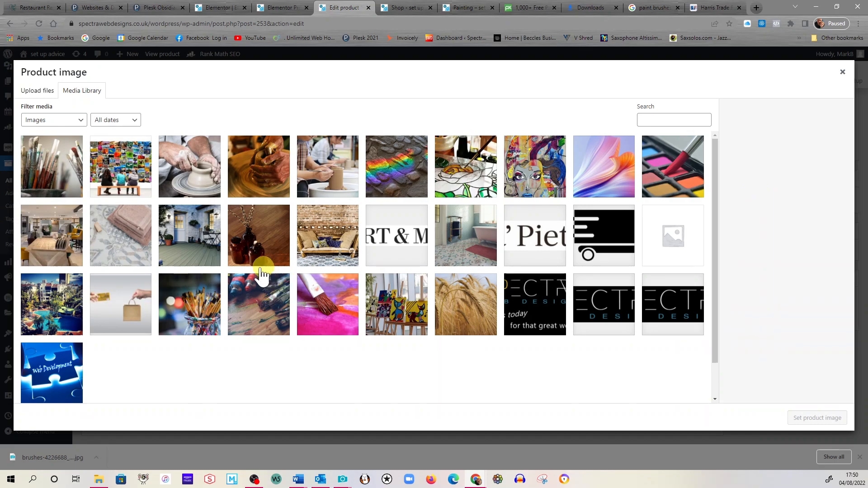
click(51, 166)
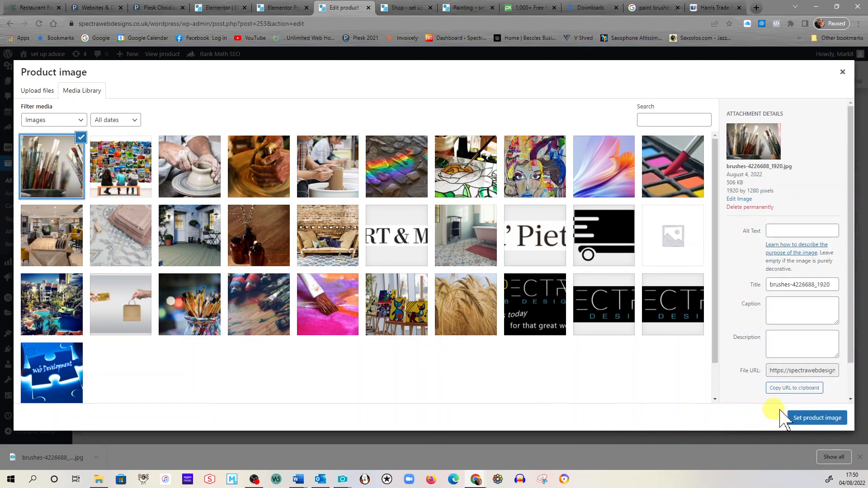
click(817, 418)
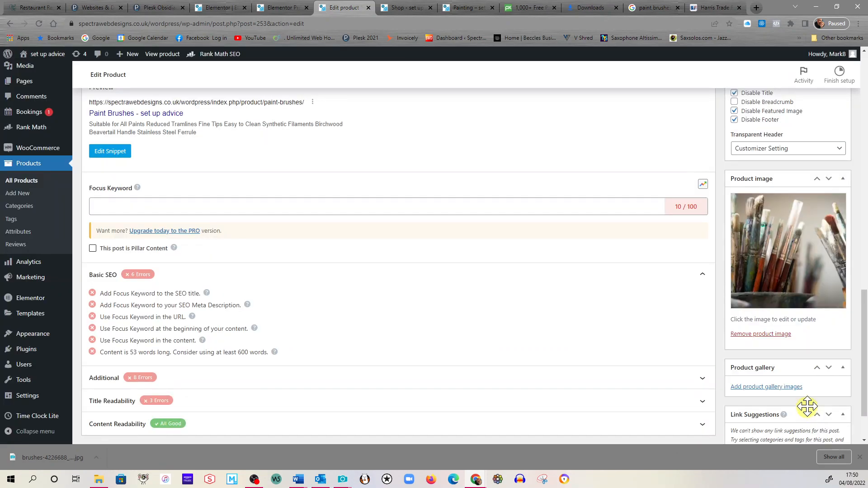
mouse_move(760, 334)
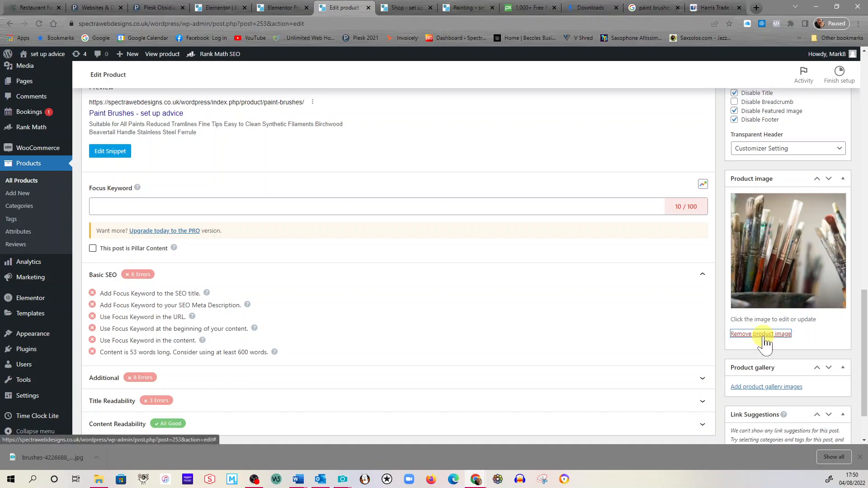
Remove and re-set the brushes-in-a-pot photo as the product image once more.
click(760, 333)
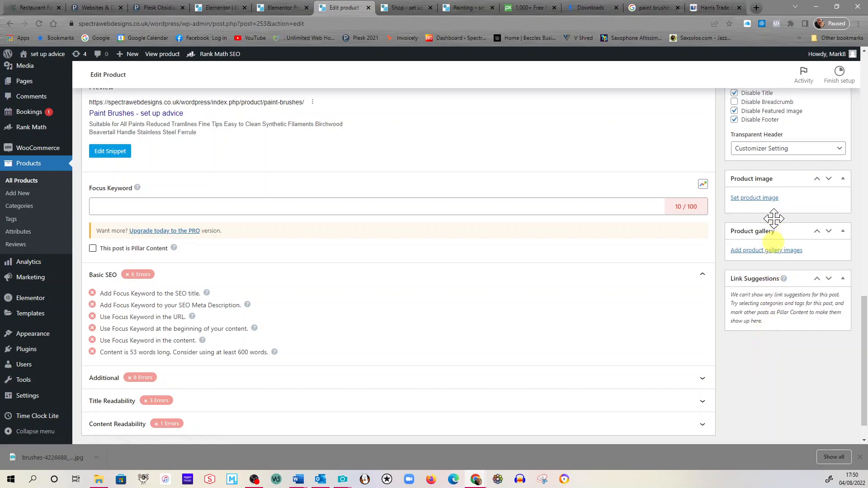
click(754, 198)
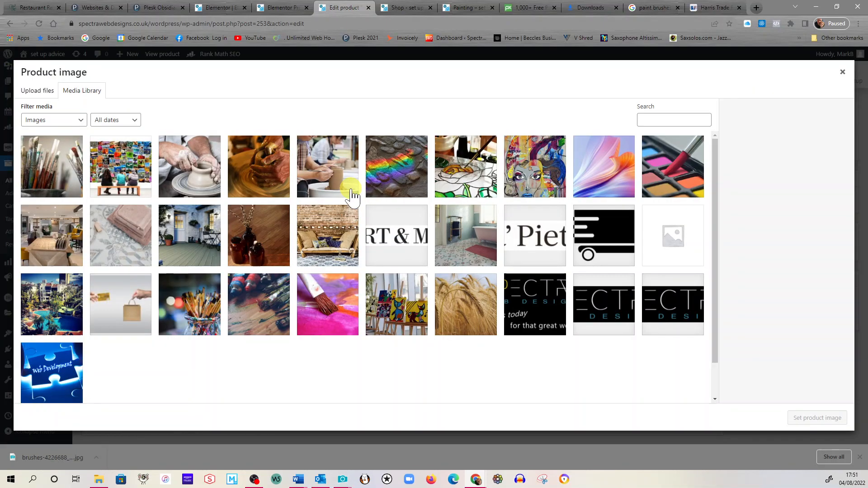
click(51, 166)
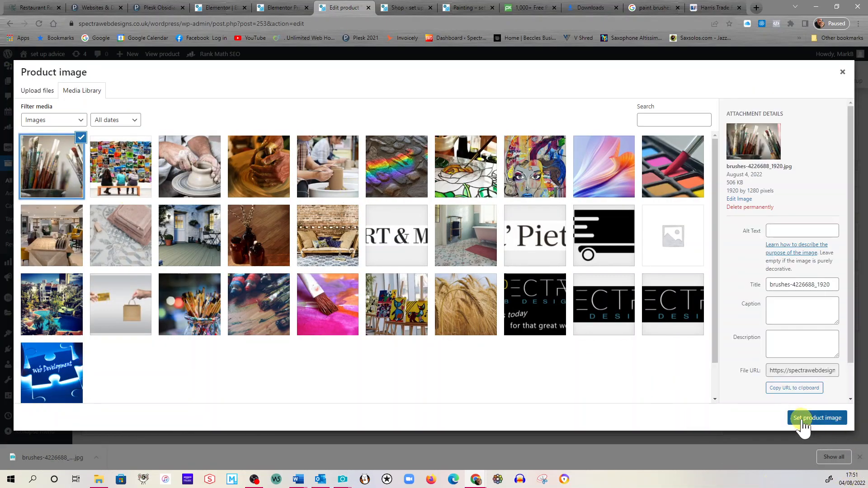
click(818, 418)
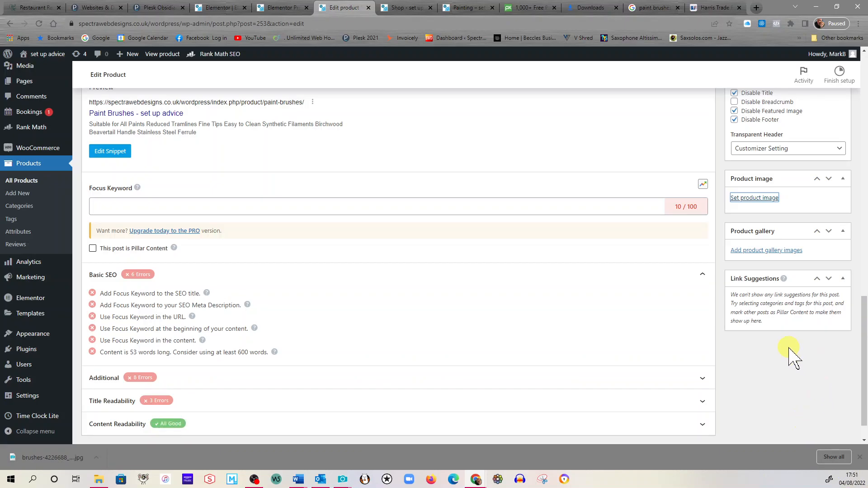
click(755, 198)
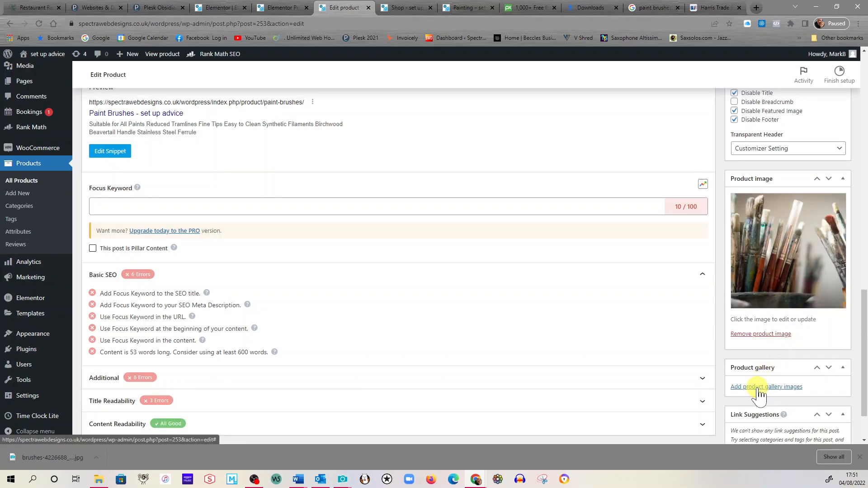
Add the art-1478831 and brush-96240 photos to the product gallery.
click(766, 386)
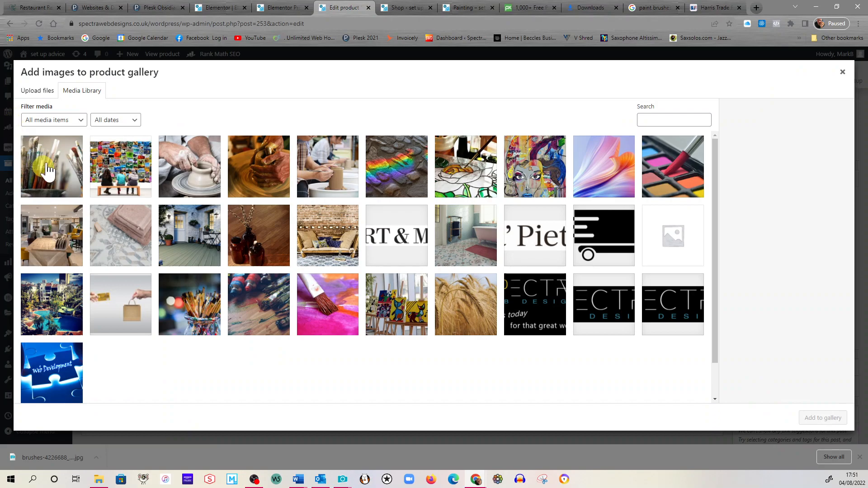
mouse_move(386, 186)
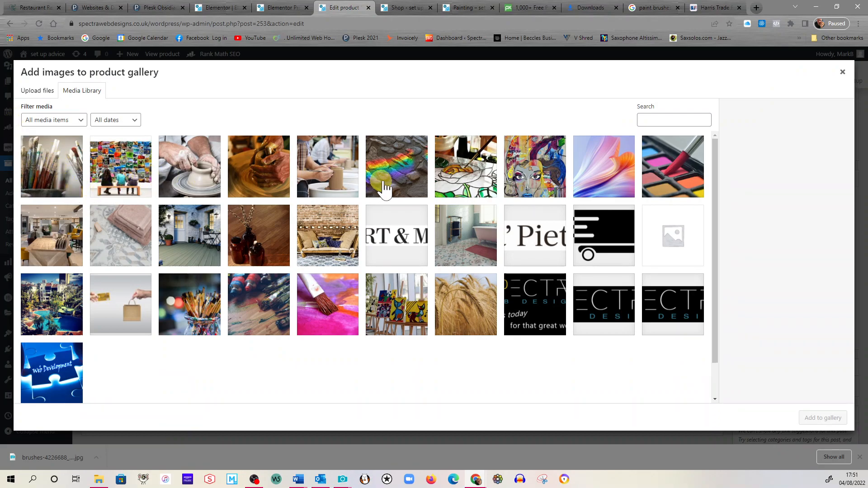
mouse_move(331, 313)
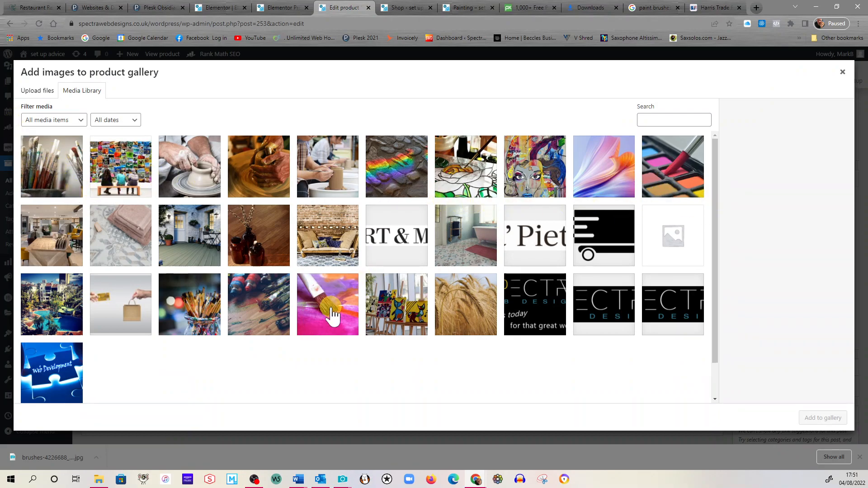
click(258, 304)
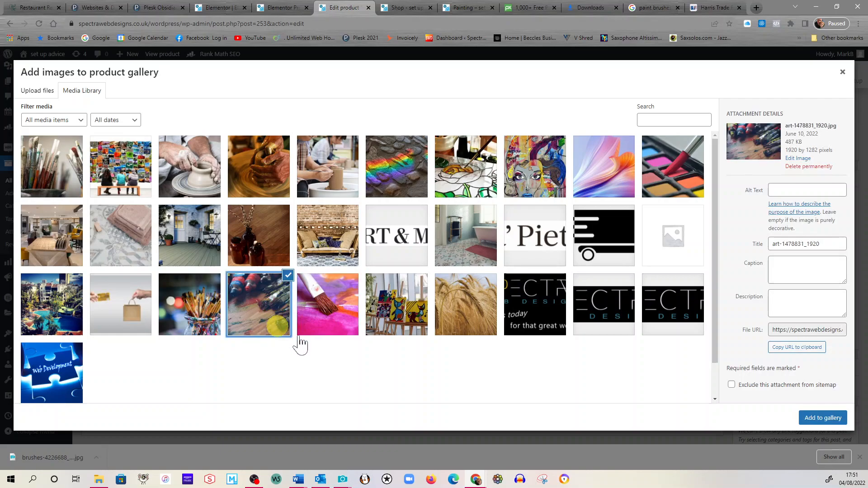
click(327, 304)
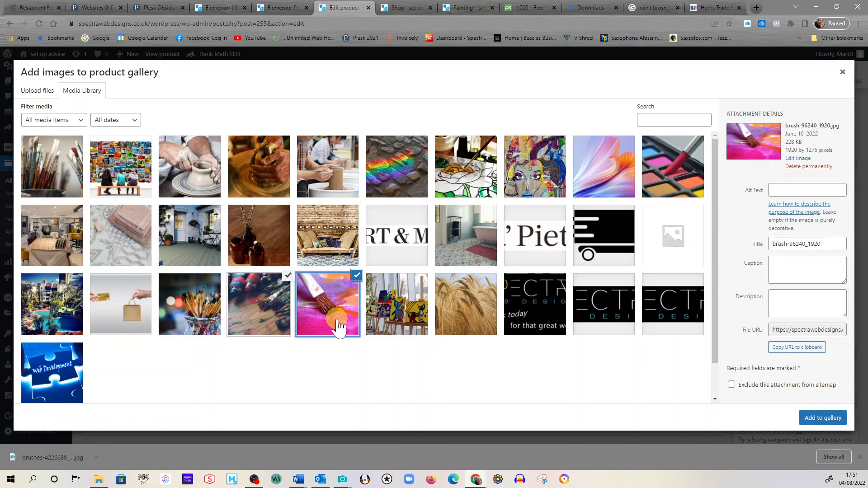
mouse_move(313, 355)
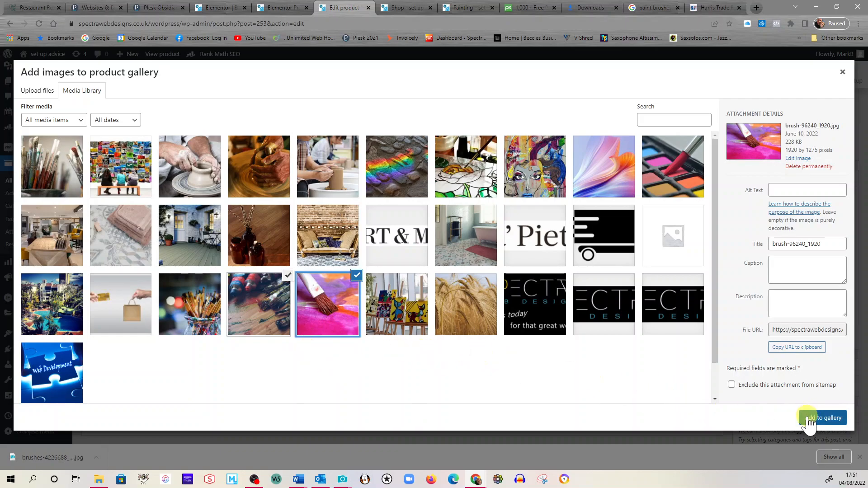
click(823, 418)
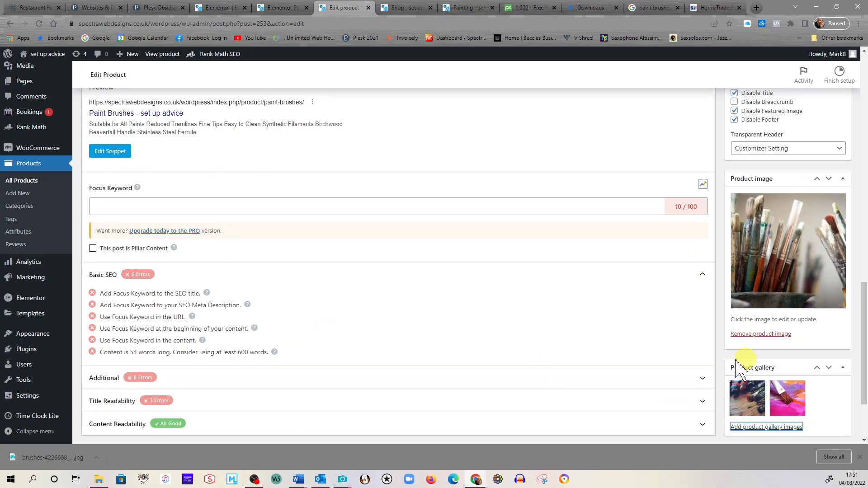
mouse_move(534, 316)
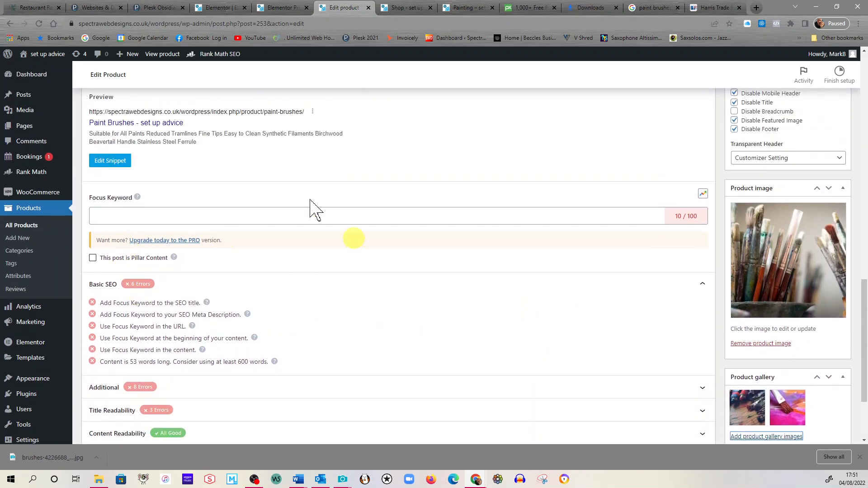
mouse_move(321, 312)
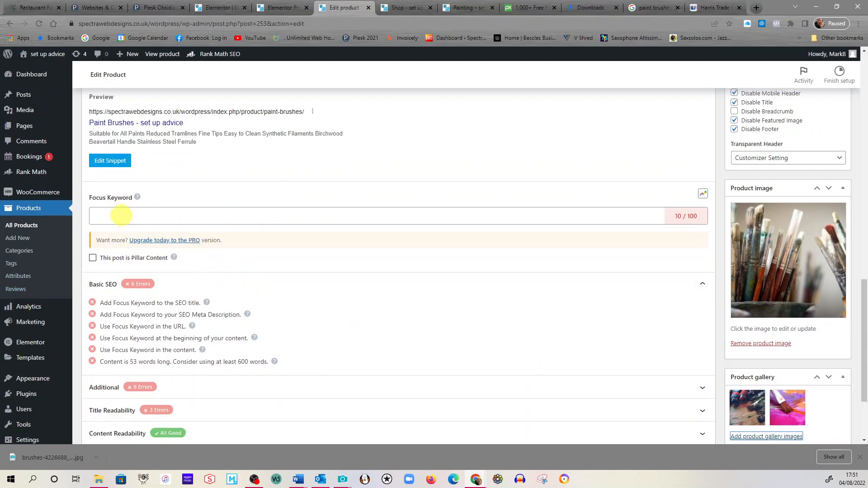
Insert 'Paint Brushes - ' at the start of the main product description.
scroll(up, 3)
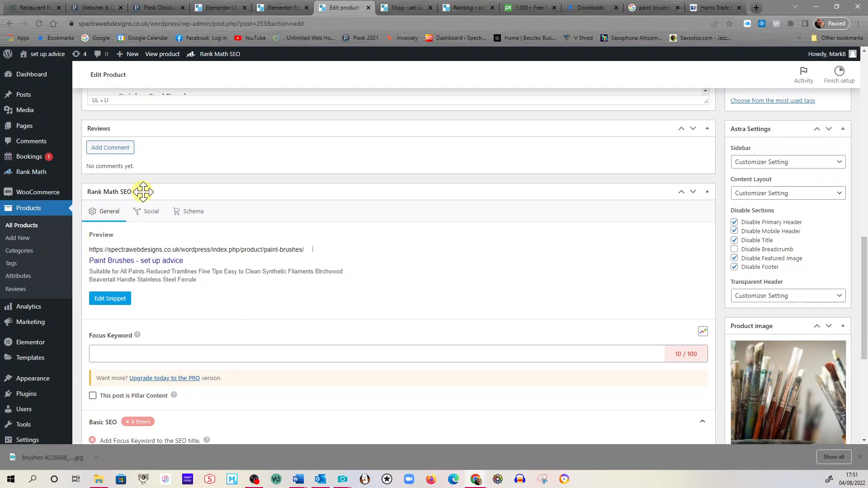
scroll(up, 3)
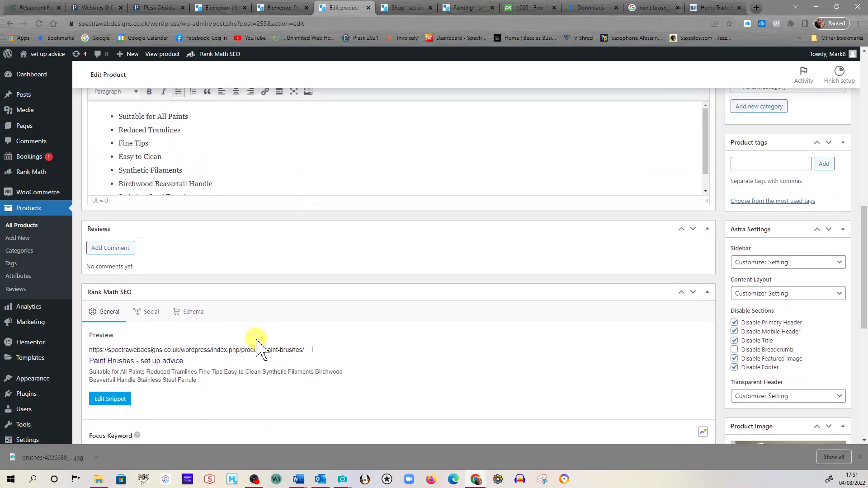
scroll(up, 3)
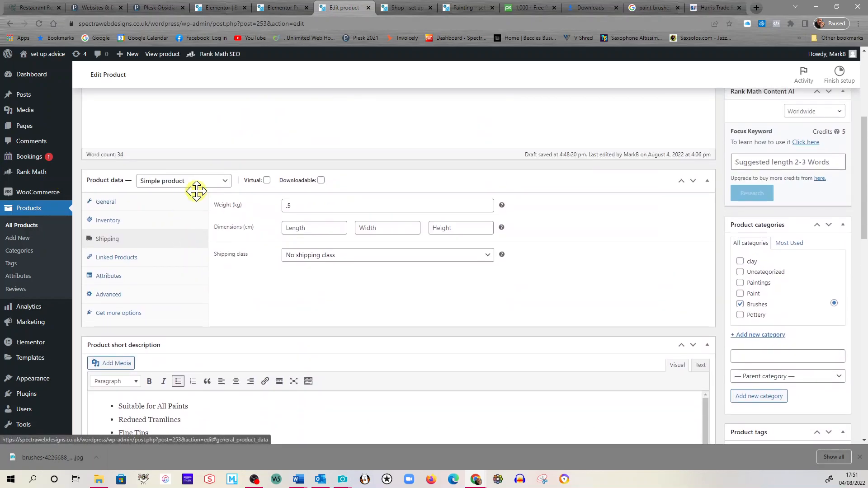
scroll(up, 3)
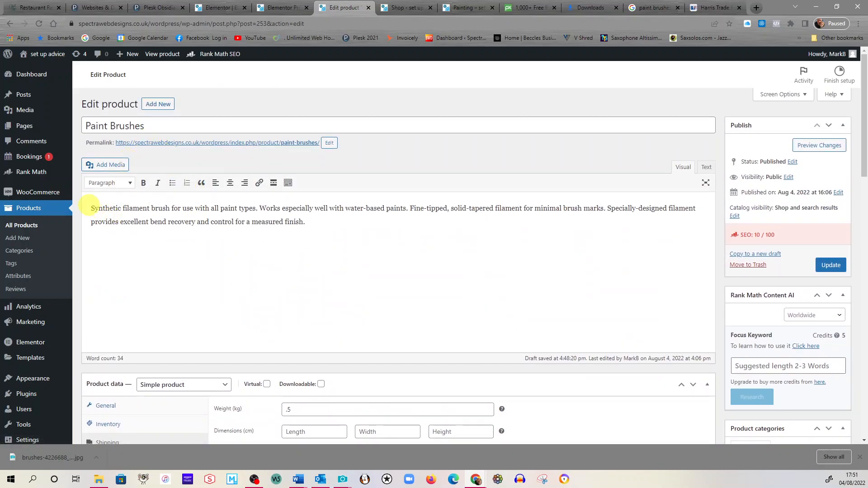
double_click(108, 208)
text(Paint Brushes - )
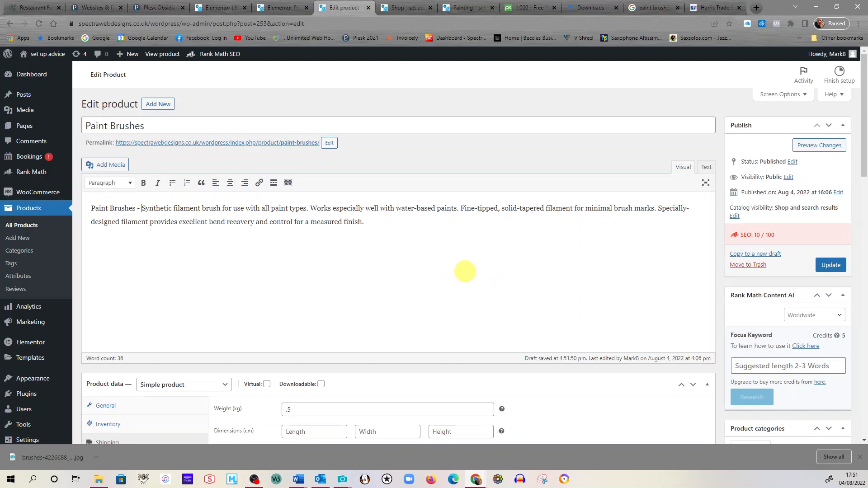
scroll(down, 3)
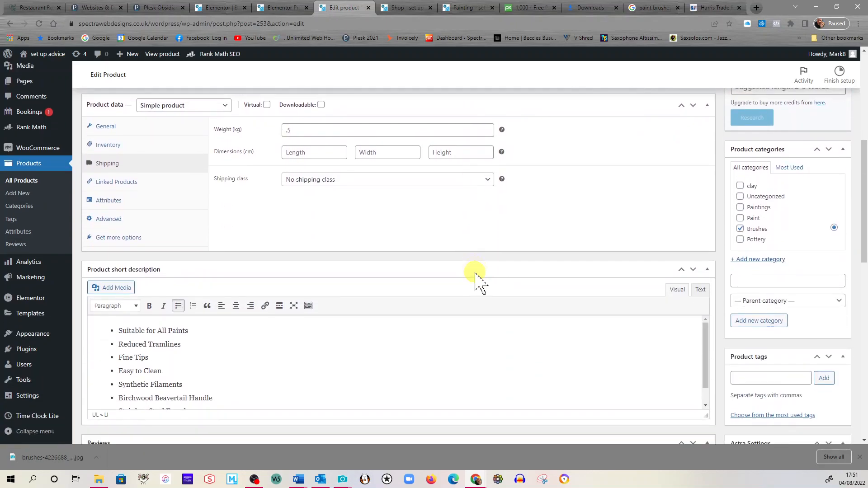
scroll(down, 3)
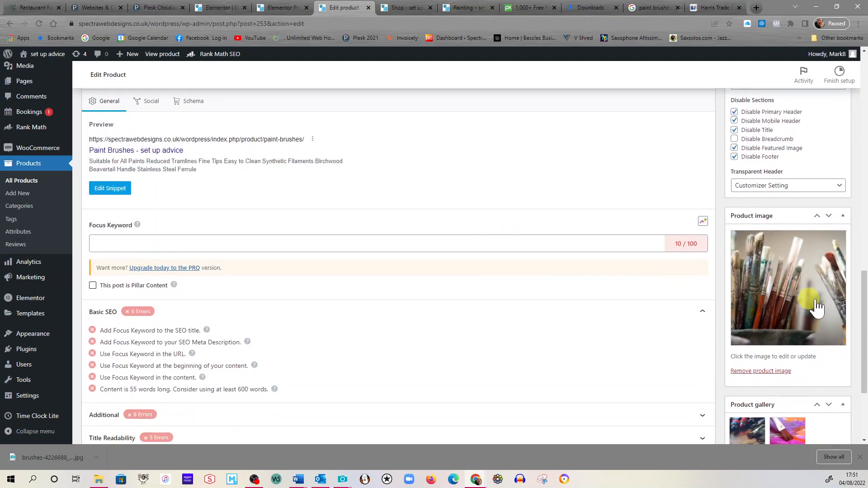
Set the product image's Alt Text to 'Paint Brushes' and save it.
click(788, 287)
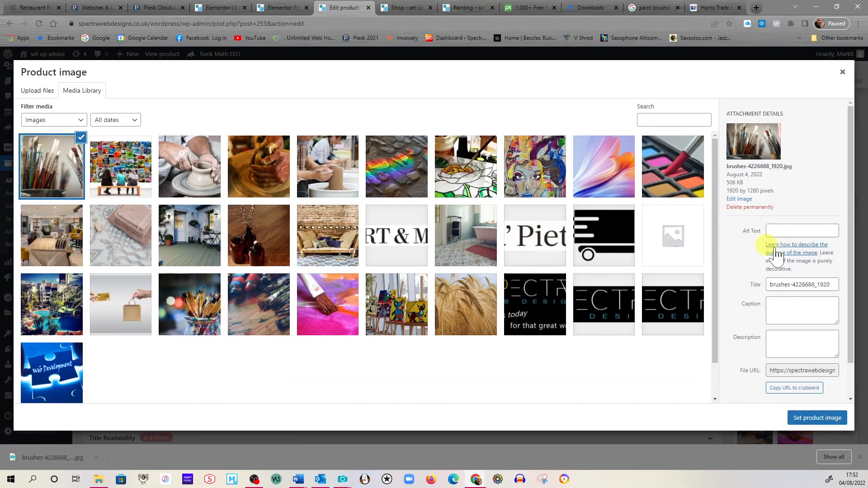
click(803, 230)
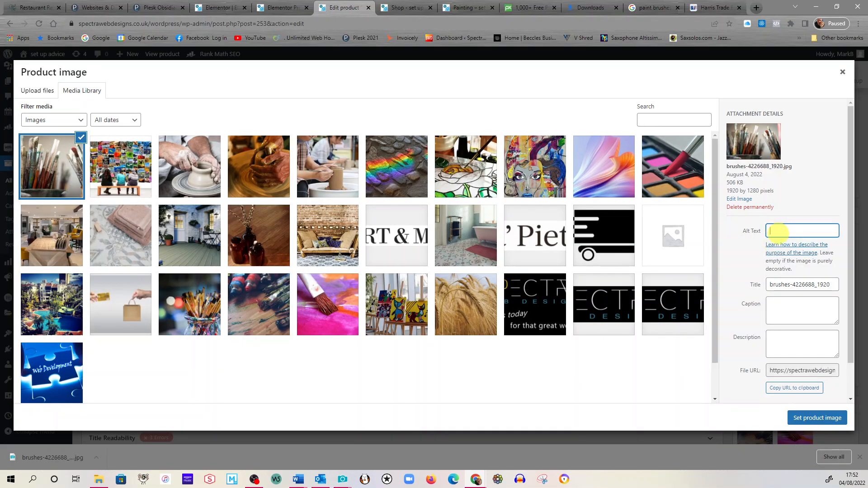
text(Paint Brushes)
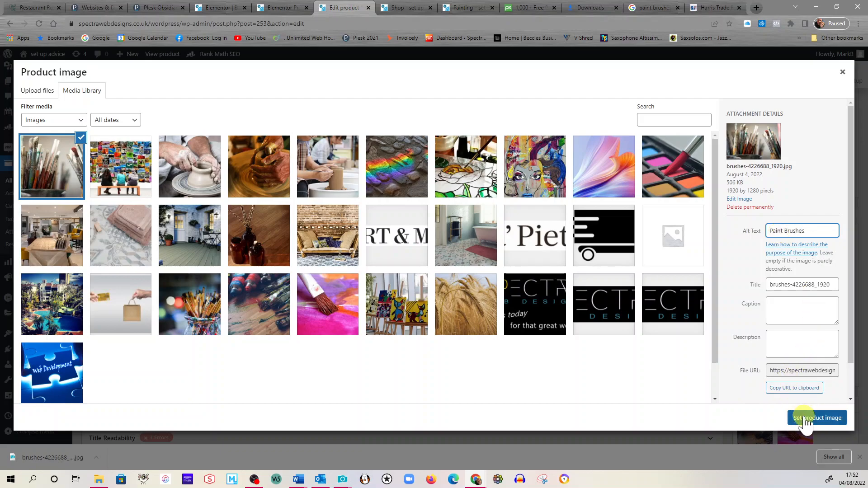
click(817, 418)
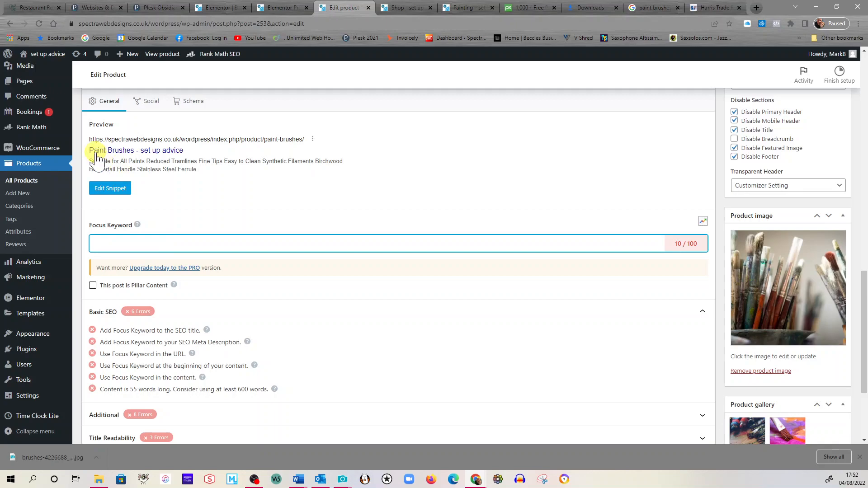
mouse_move(347, 296)
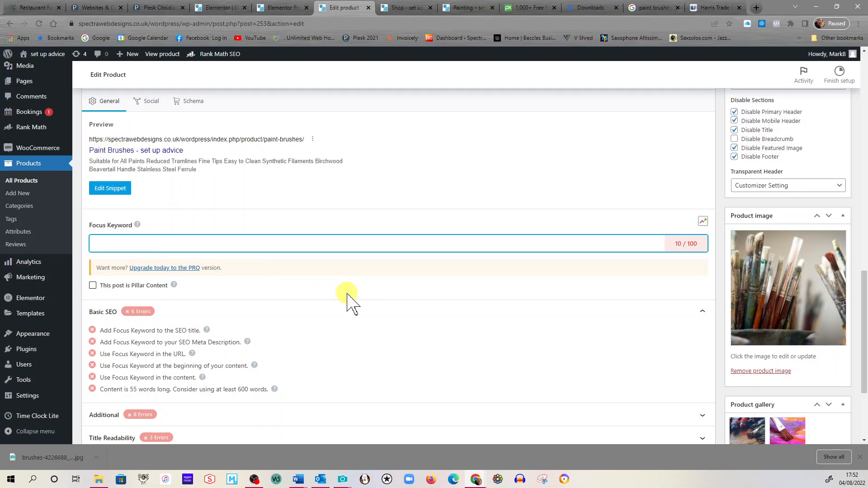
text(Paint Brushes)
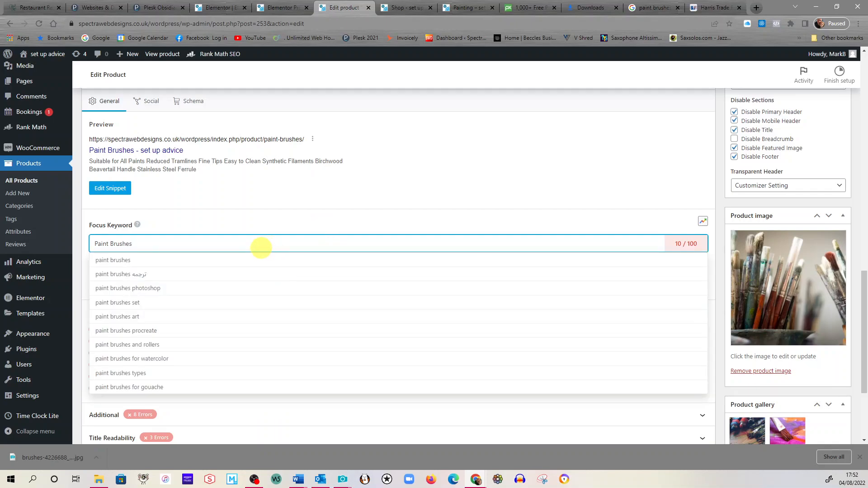
click(113, 259)
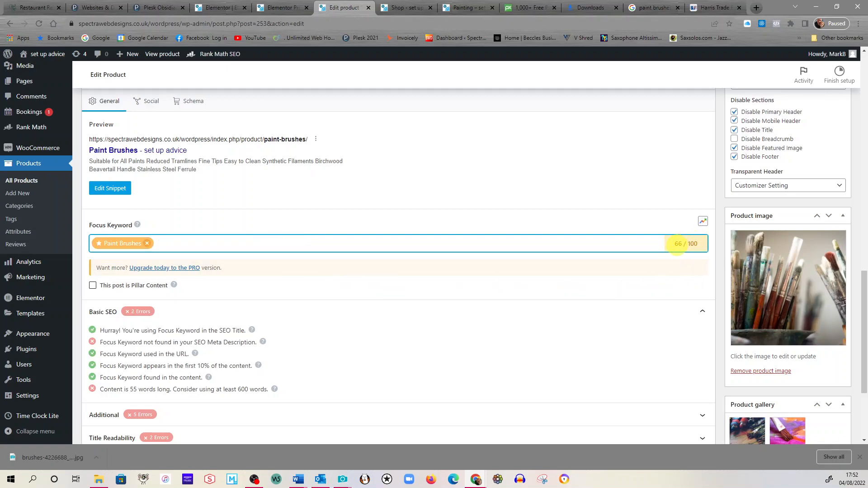
click(388, 243)
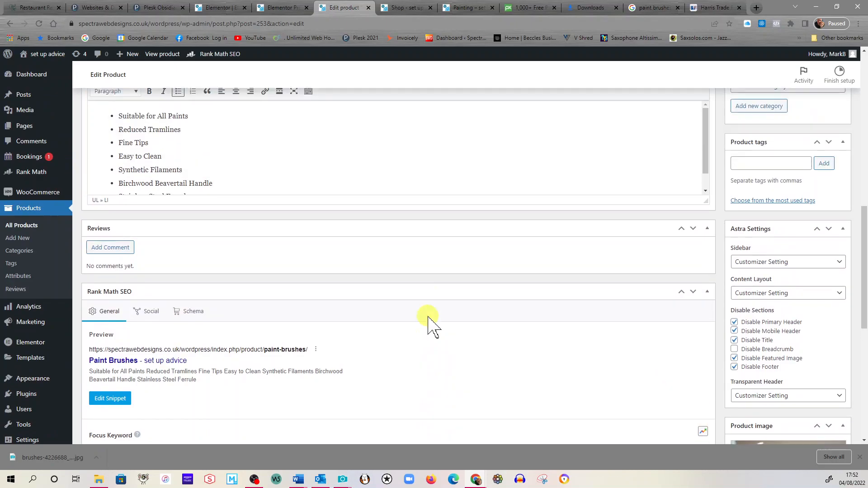
scroll(up, 3)
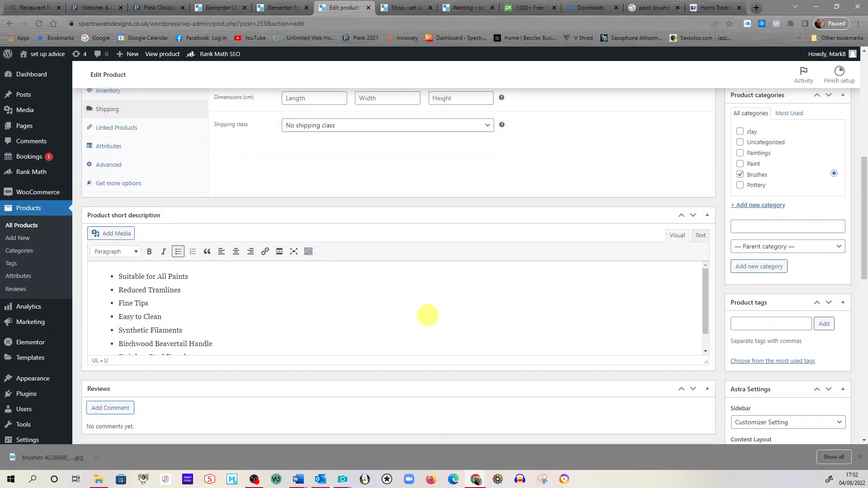
scroll(up, 3)
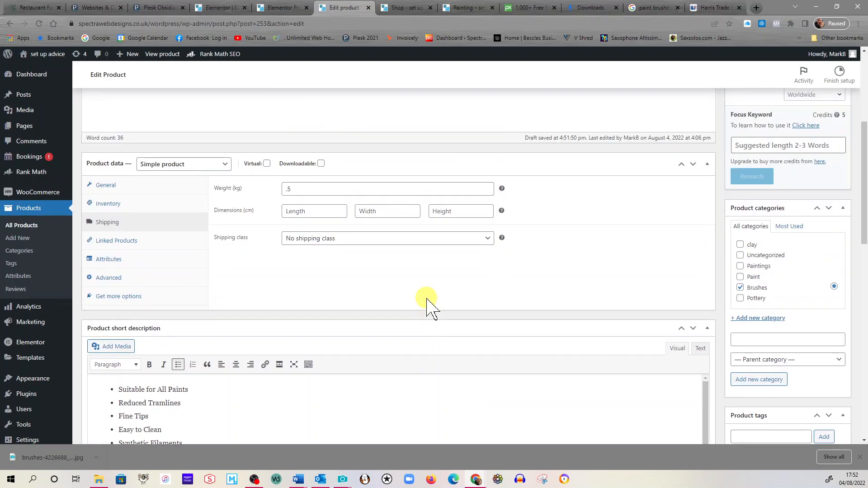
scroll(up, 3)
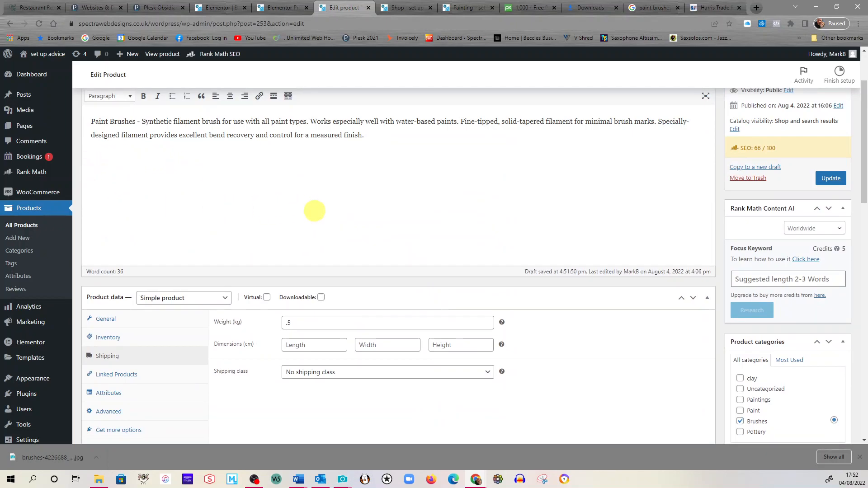
scroll(down, 3)
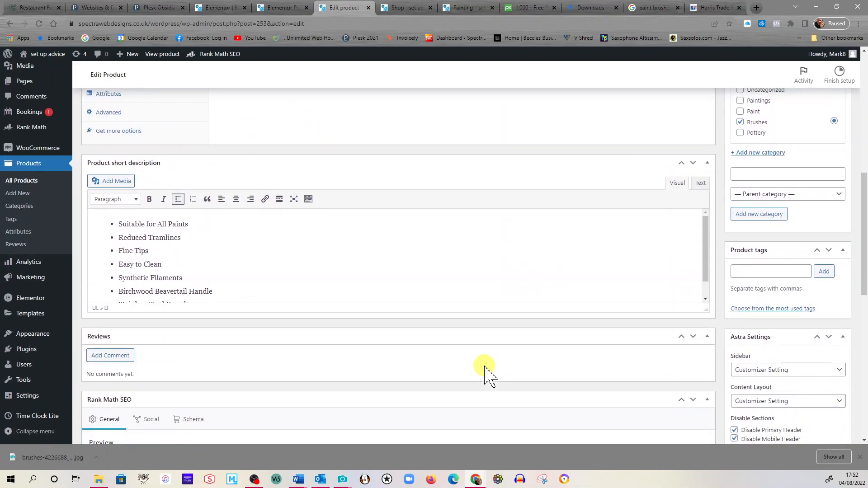
scroll(down, 3)
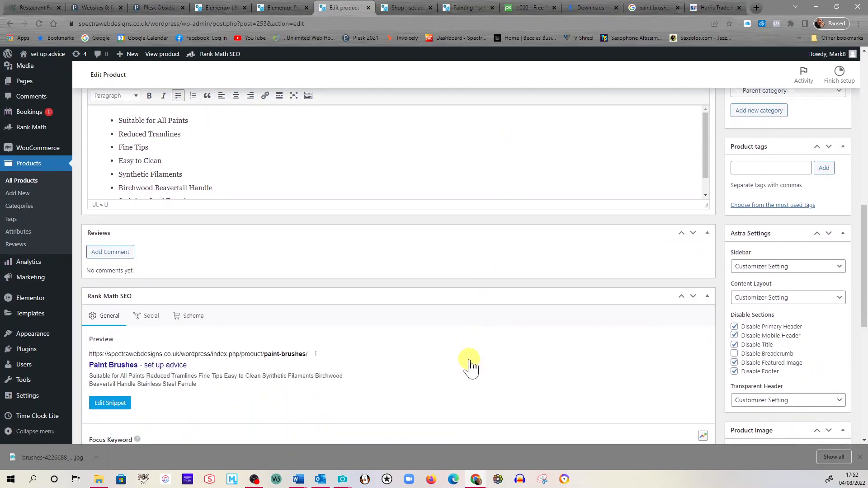
mouse_move(467, 364)
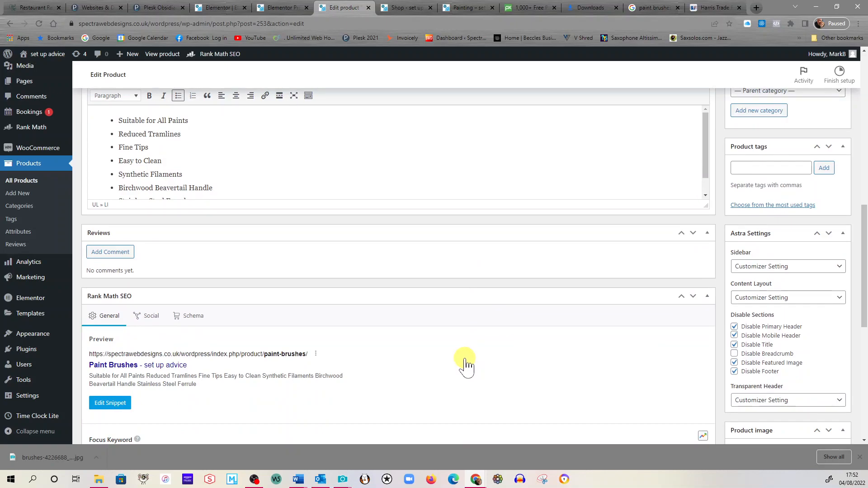
scroll(down, 3)
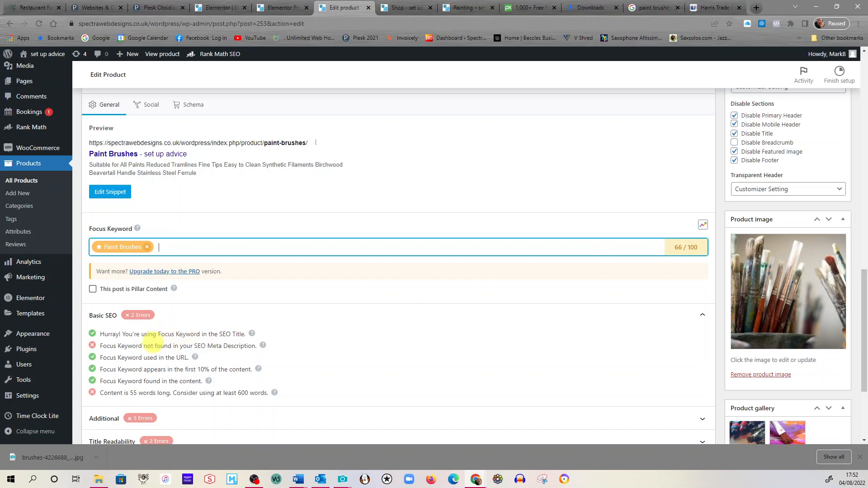
scroll(down, 3)
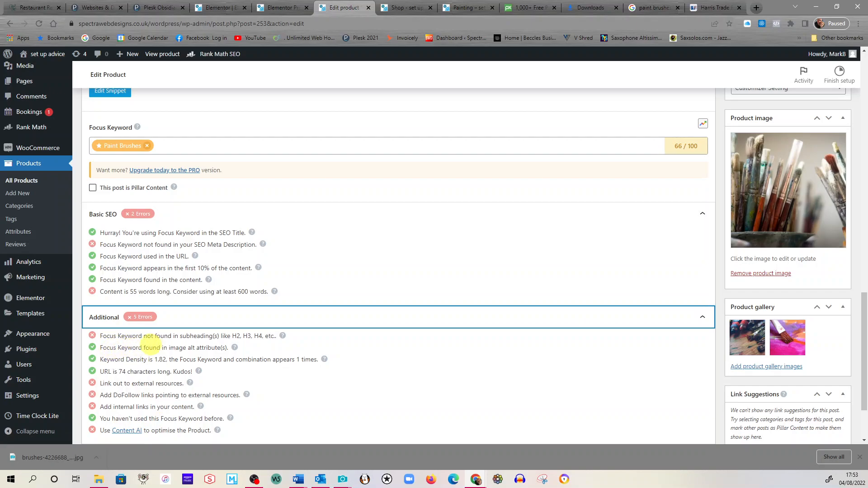
mouse_move(269, 339)
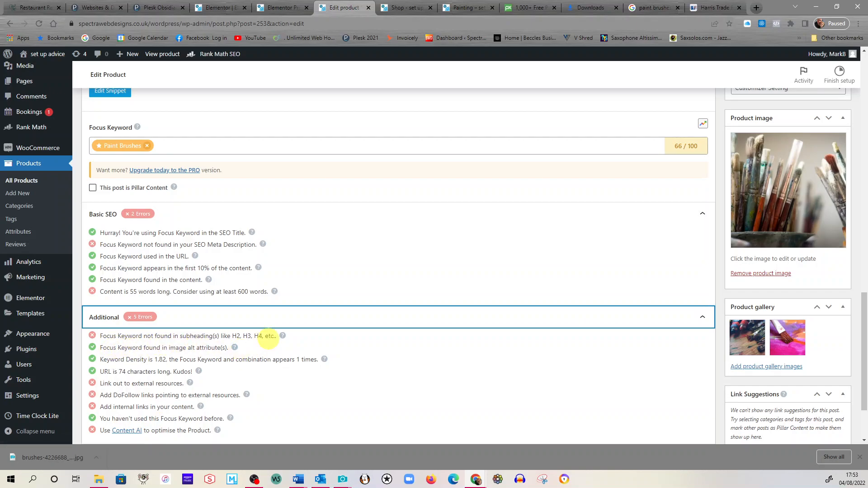
scroll(up, 3)
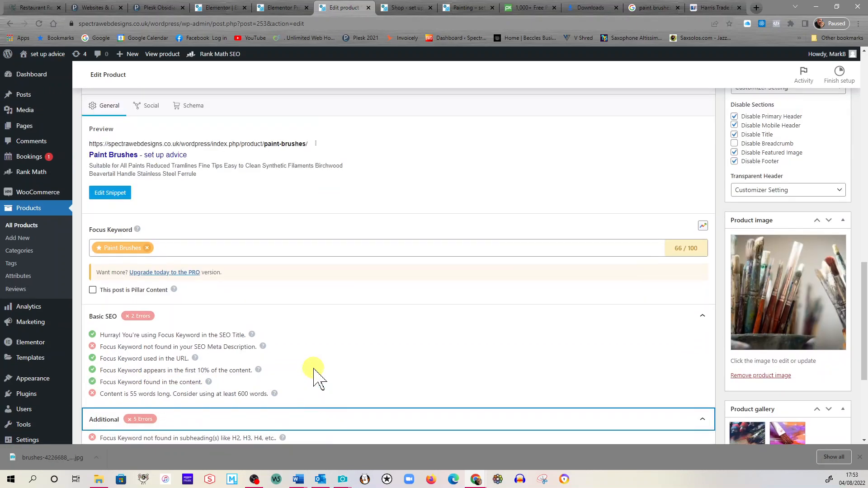
scroll(up, 3)
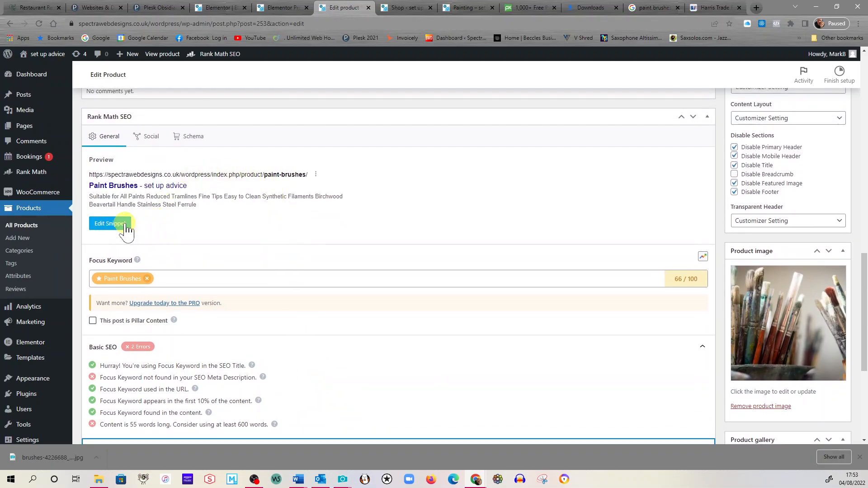
In Edit Snippet, replace %sitename% in the SEO title with 'For artists in Norfolk and Suffolk'.
click(109, 224)
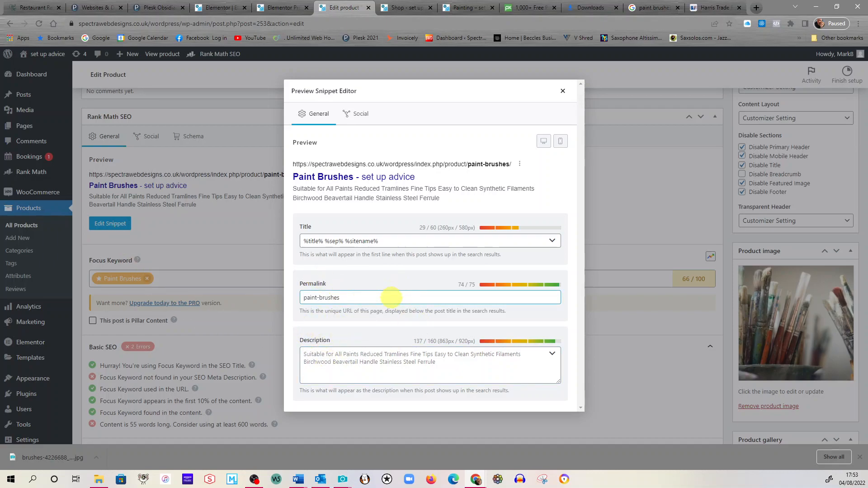
mouse_move(391, 188)
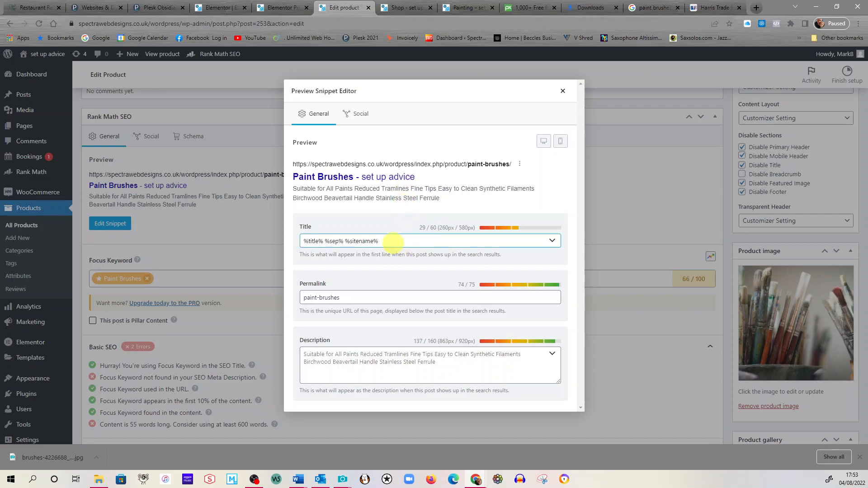
mouse_move(370, 185)
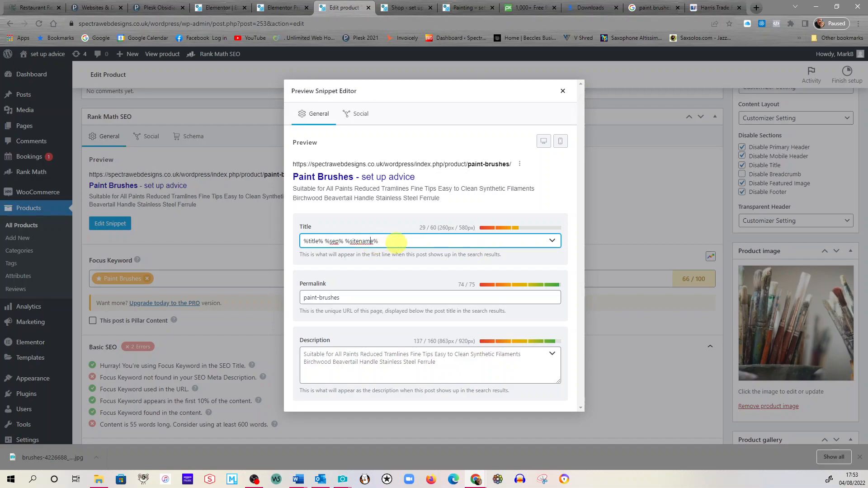
double_click(360, 240)
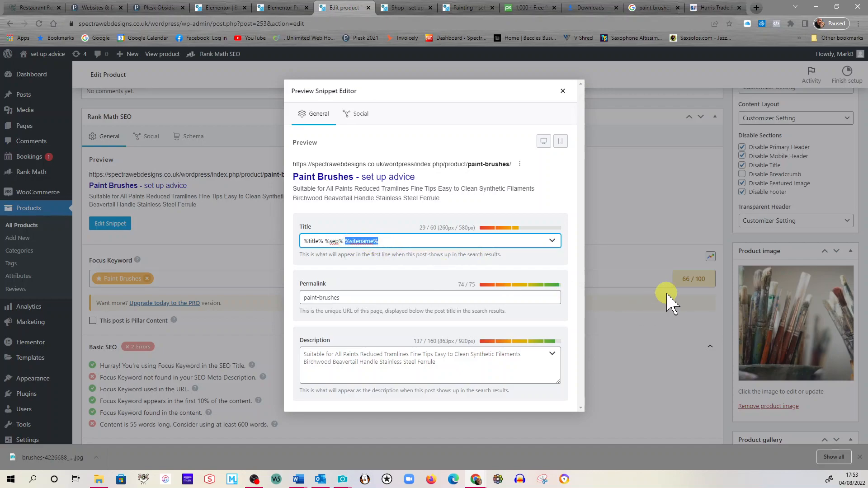
text(For a)
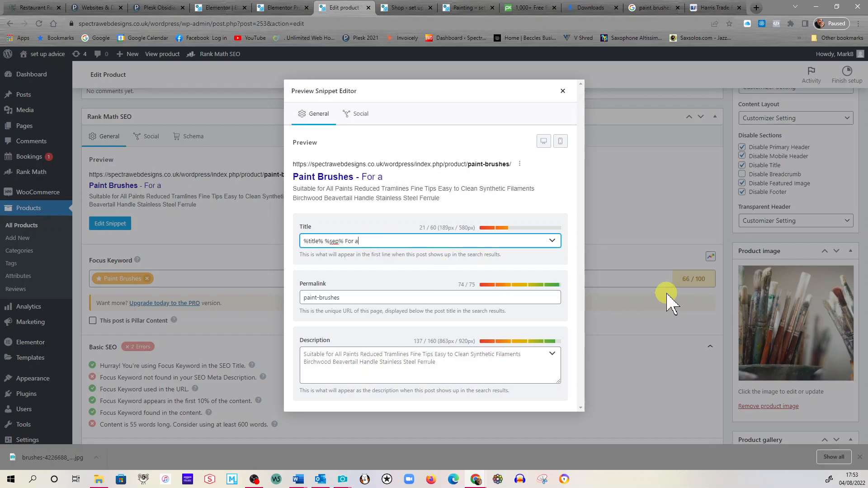
text(rtists)
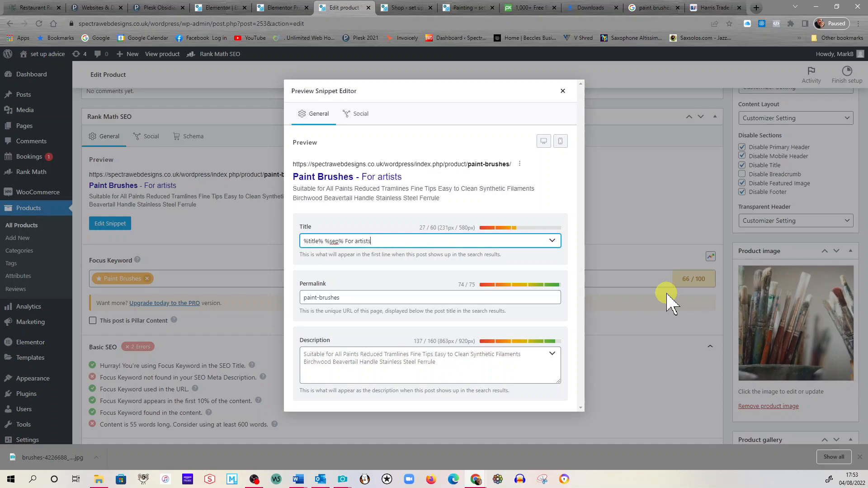
text(in Norf)
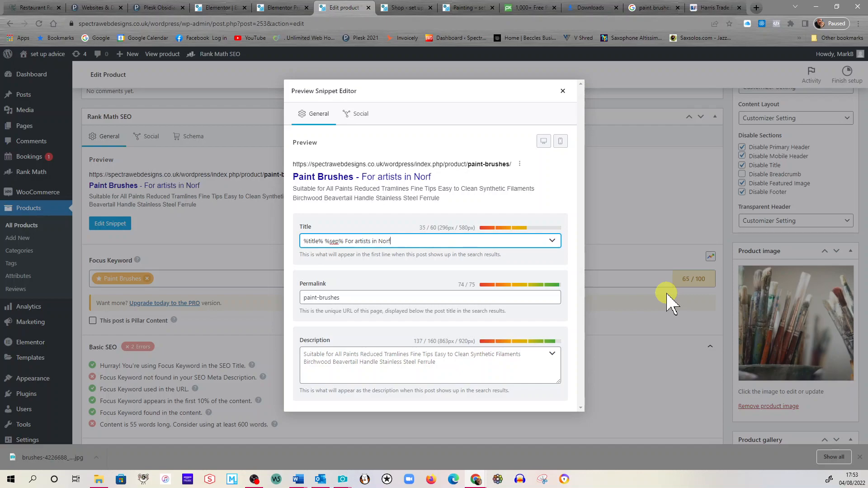
text(olk and Suf)
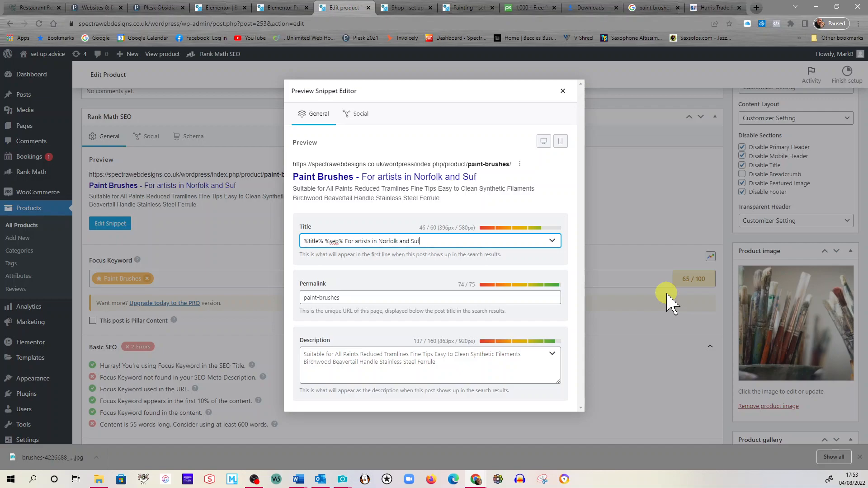
text(folk)
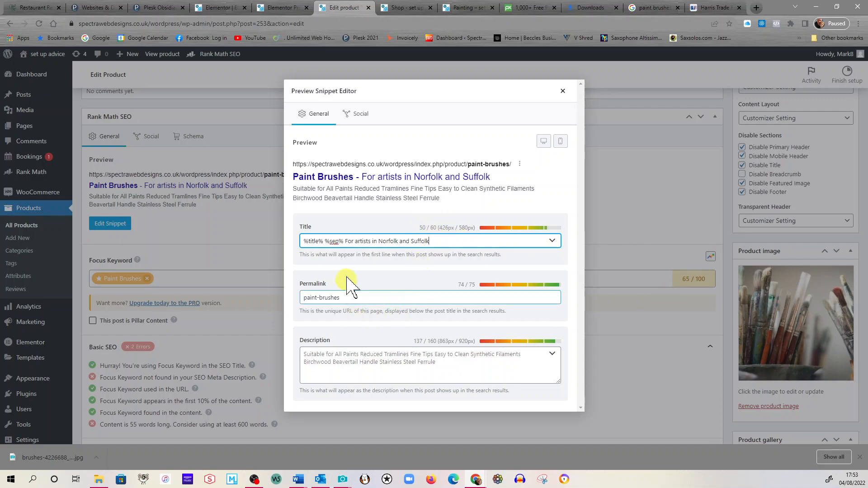
mouse_move(318, 177)
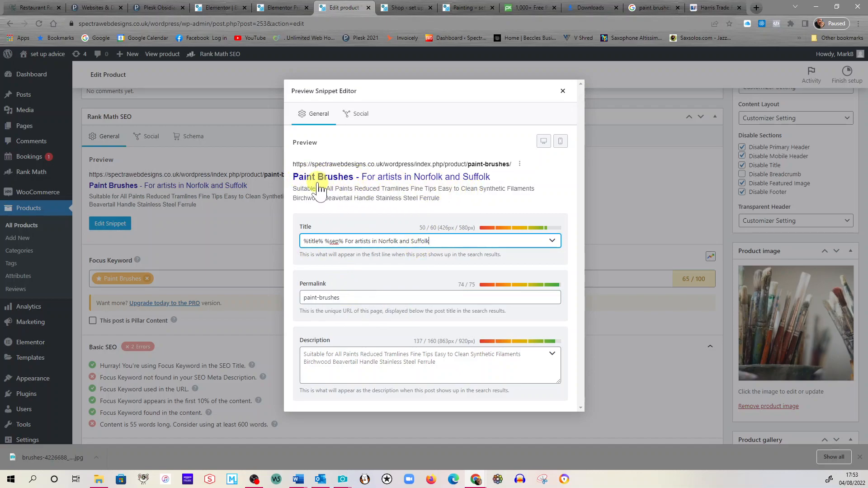
mouse_move(335, 202)
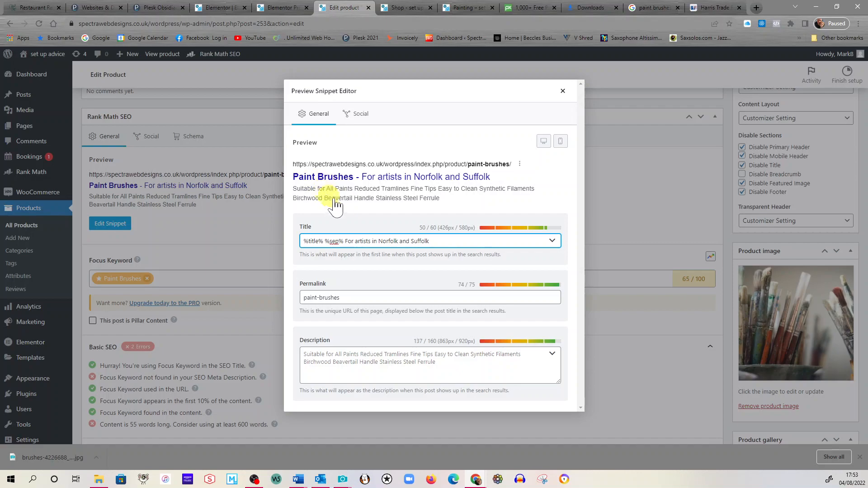
mouse_move(387, 183)
text(Paint Brush)
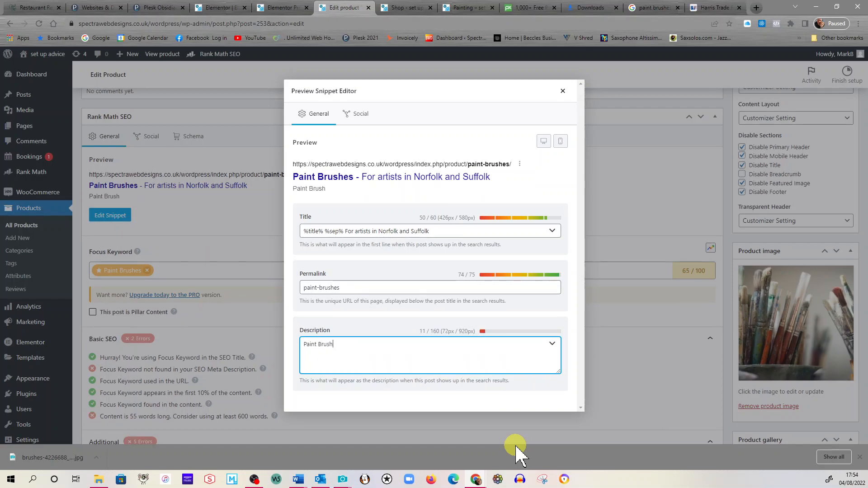
Start the snippet's meta description with 'Paint Brushes -'.
text(es)
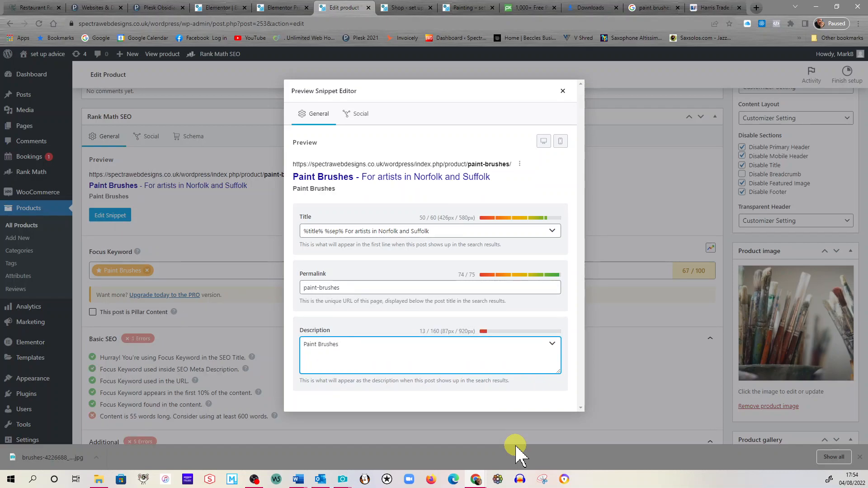
text(-)
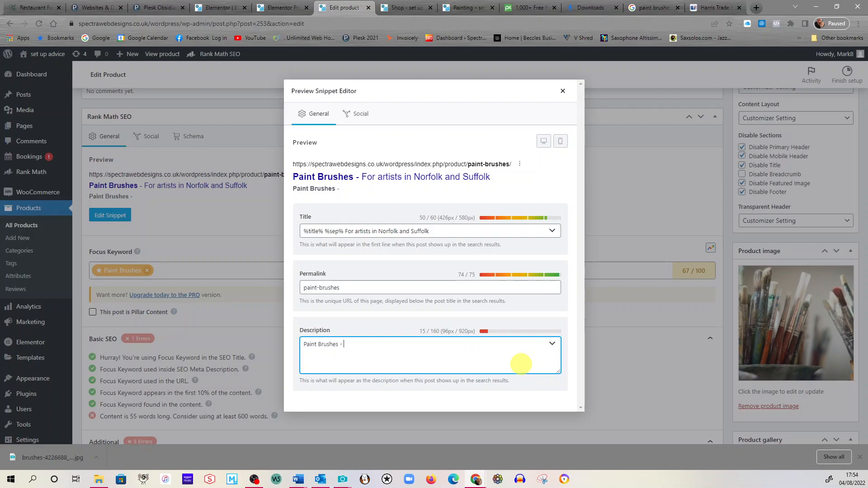
mouse_move(501, 324)
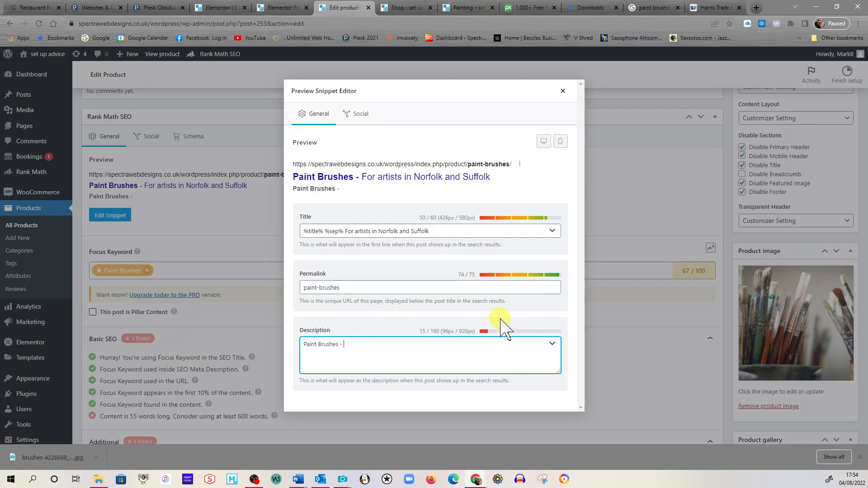
mouse_move(616, 116)
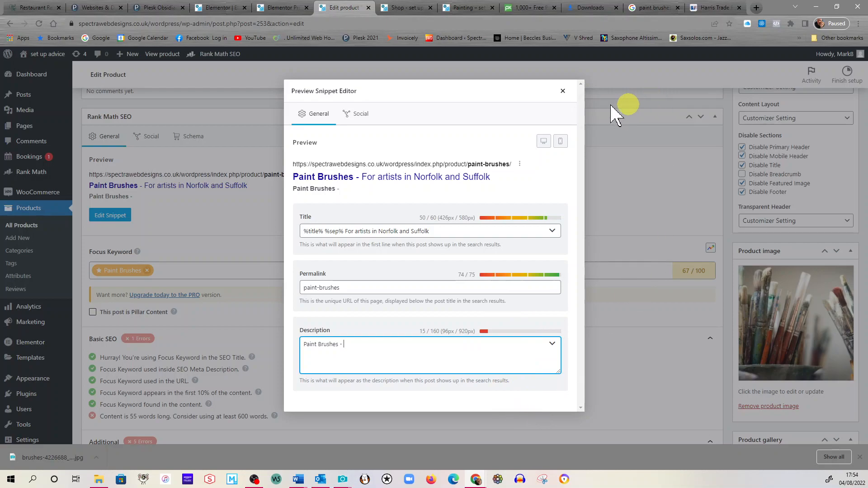
mouse_move(379, 122)
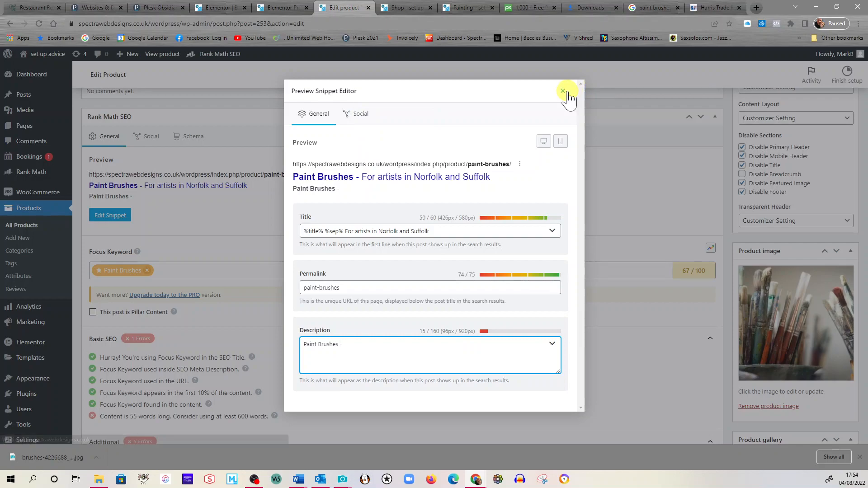
click(564, 90)
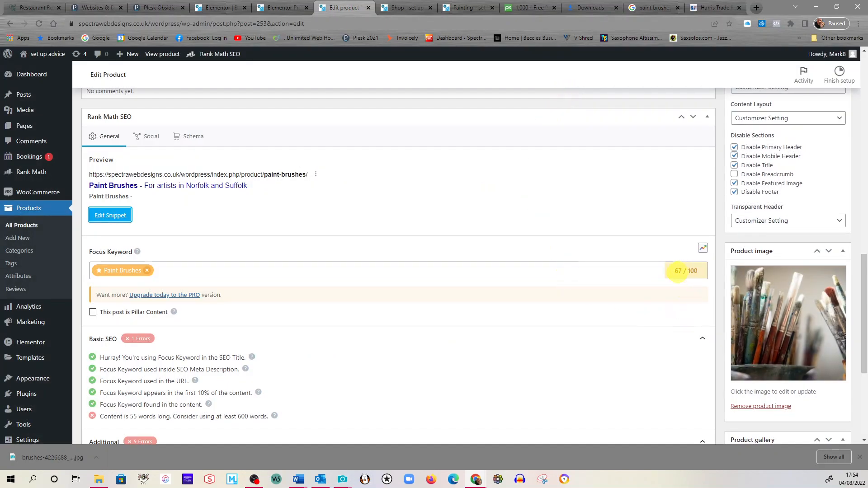
mouse_move(548, 307)
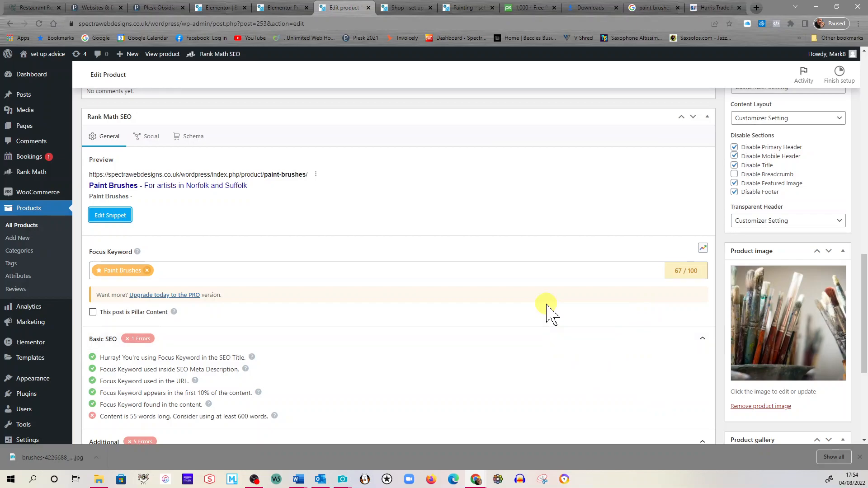
scroll(down, 3)
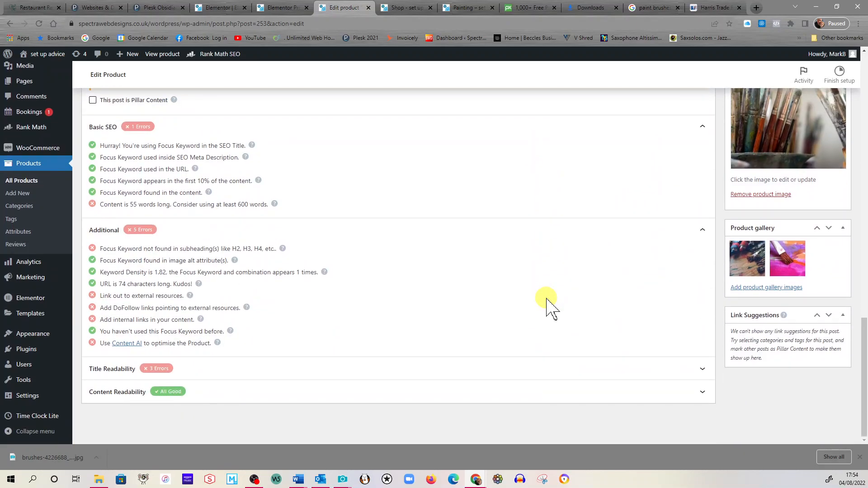
scroll(up, 3)
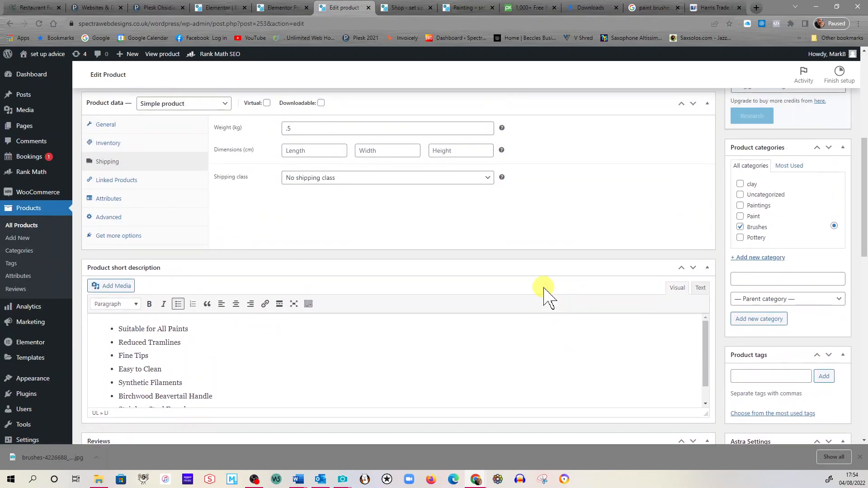
scroll(up, 3)
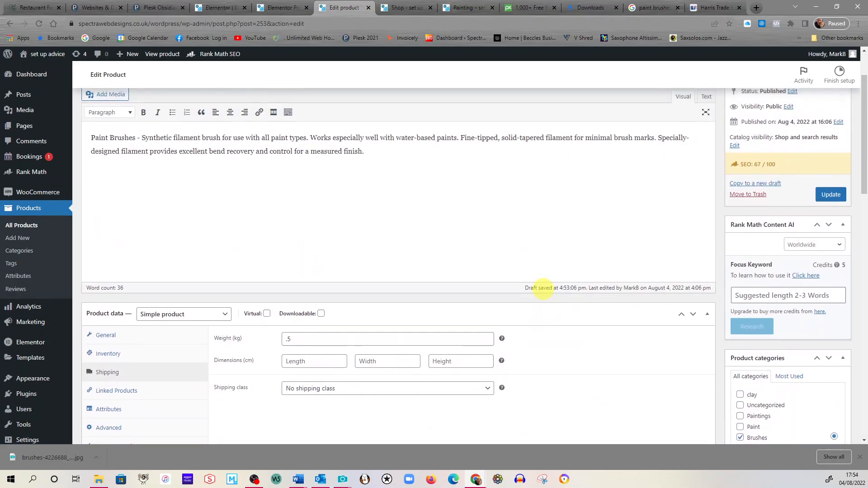
scroll(up, 3)
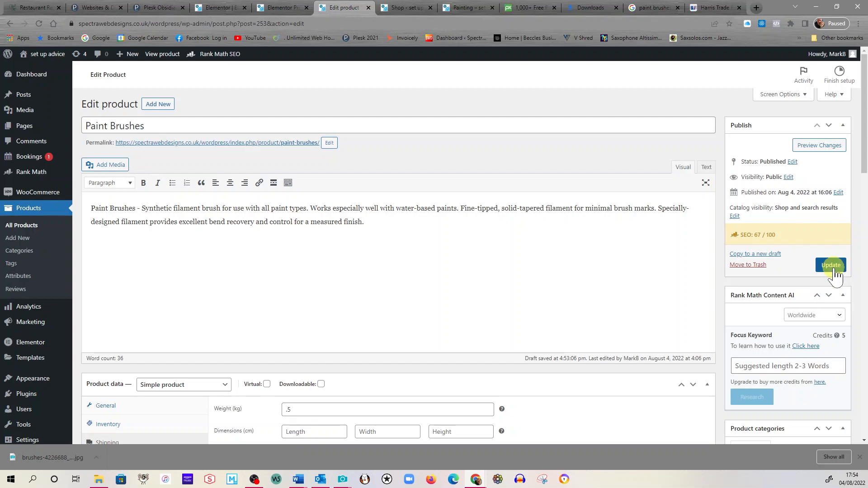
Update the Paint Brushes product and view its live page.
click(830, 265)
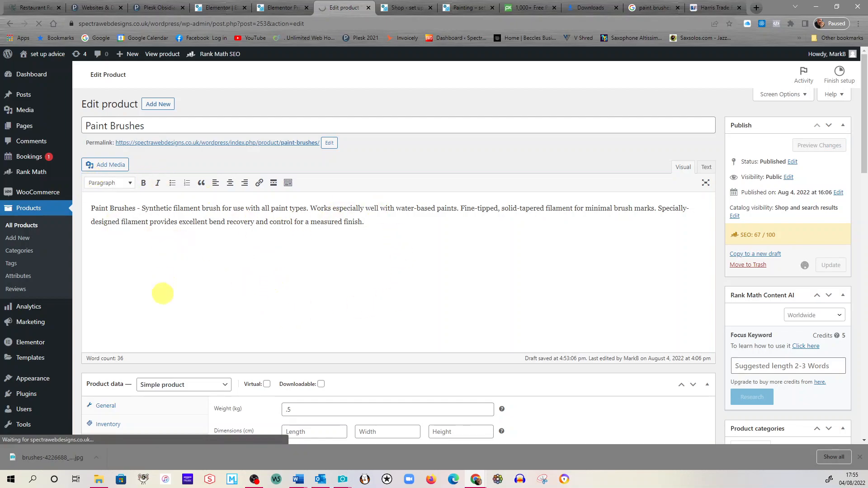
mouse_move(331, 322)
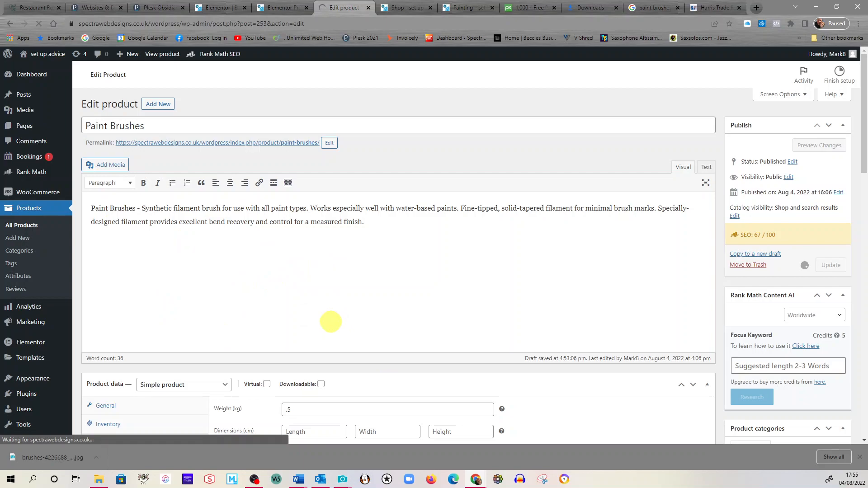
click(830, 265)
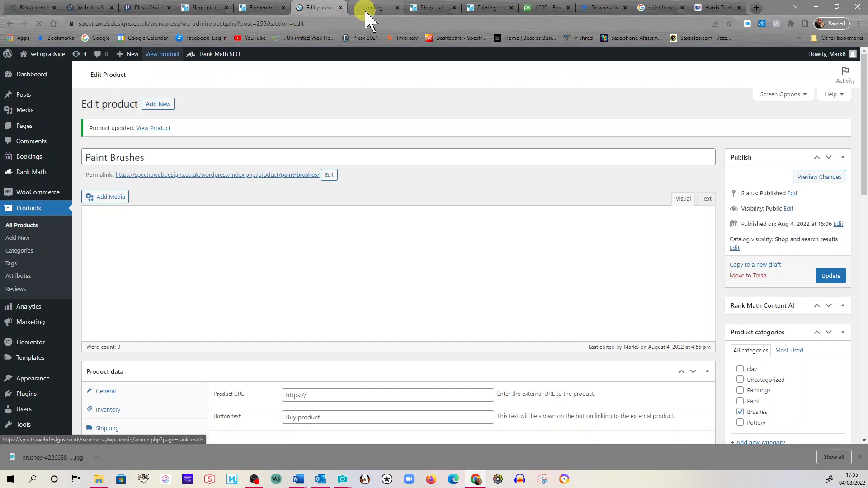
Switch to the live Paint Brushes page and browse its gallery photos.
click(154, 128)
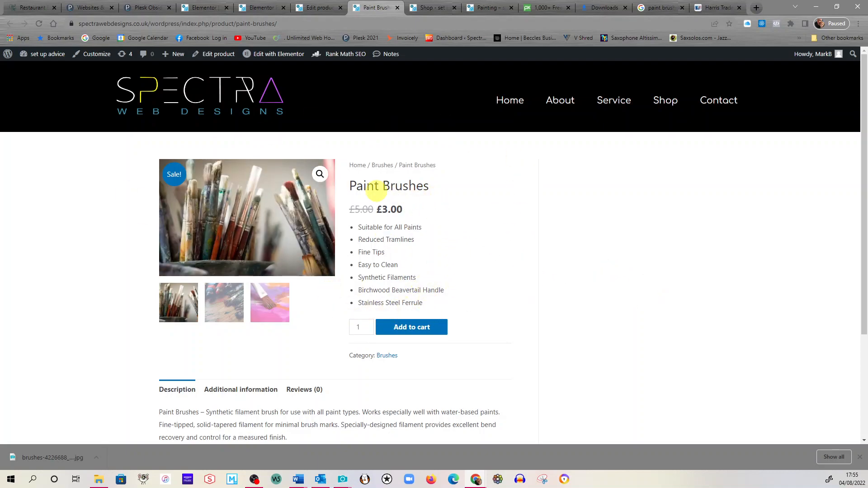
mouse_move(381, 165)
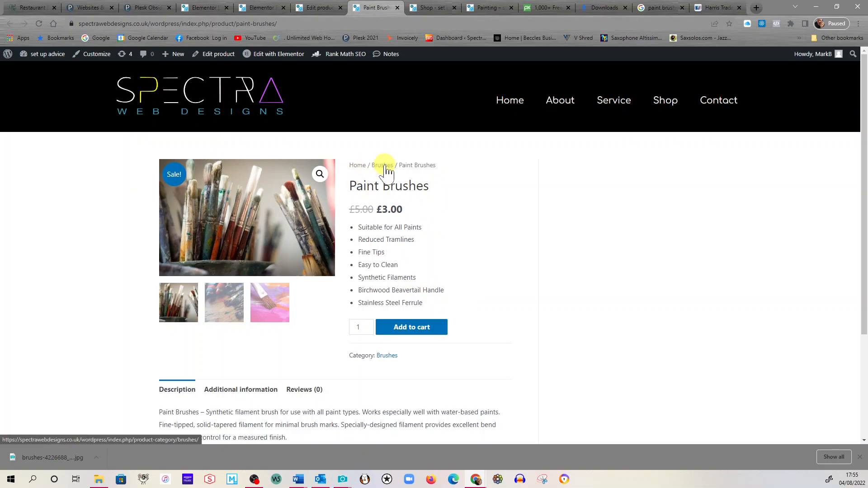
mouse_move(396, 166)
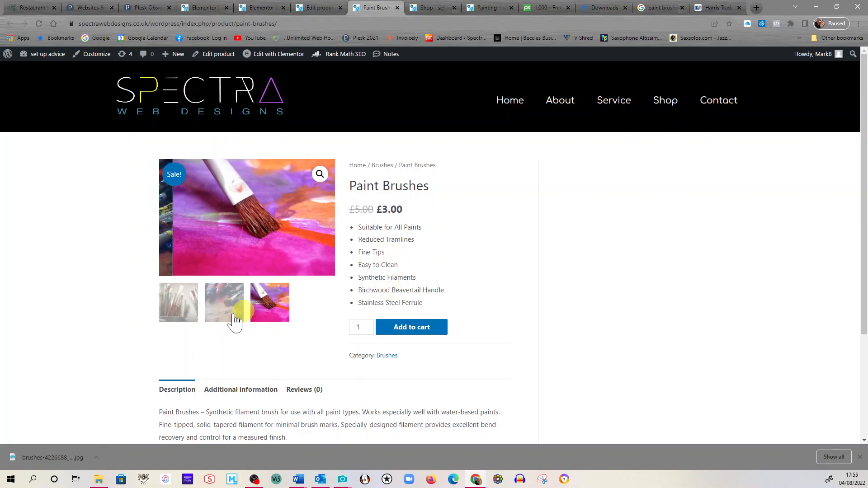
click(178, 302)
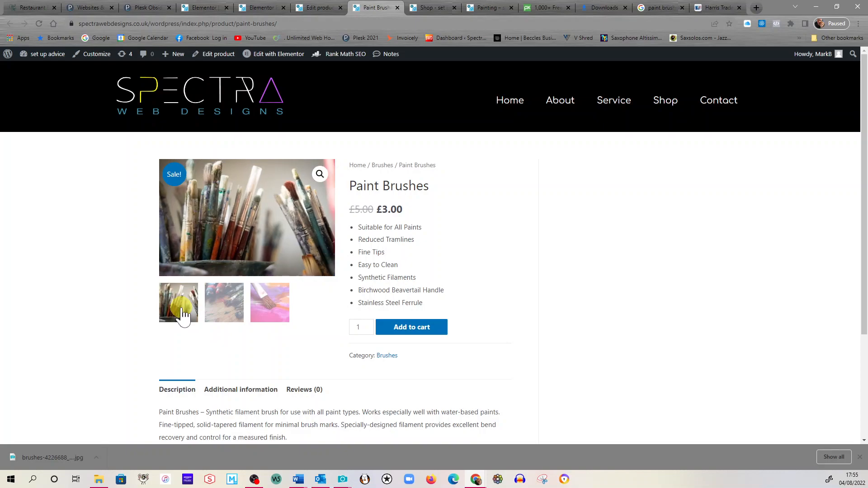
scroll(down, 3)
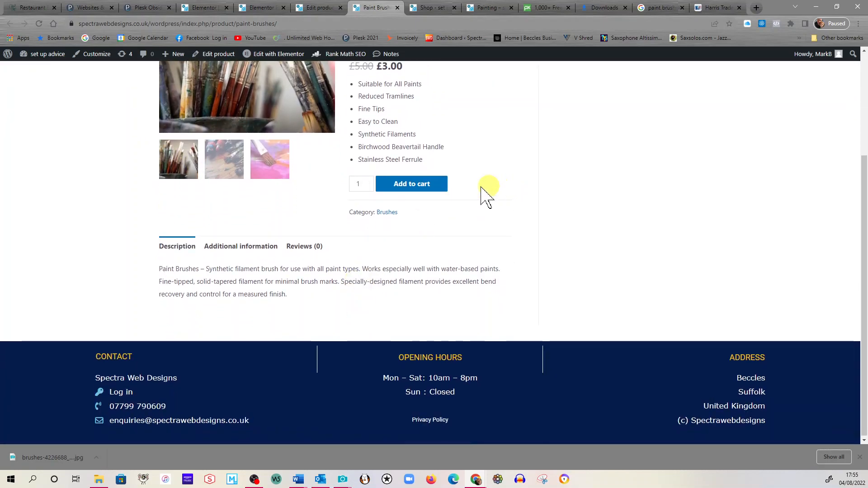
mouse_move(449, 235)
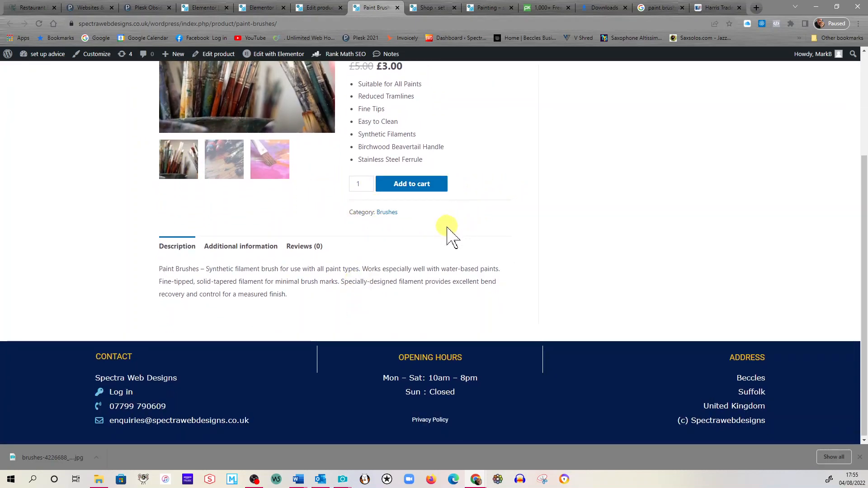
mouse_move(386, 212)
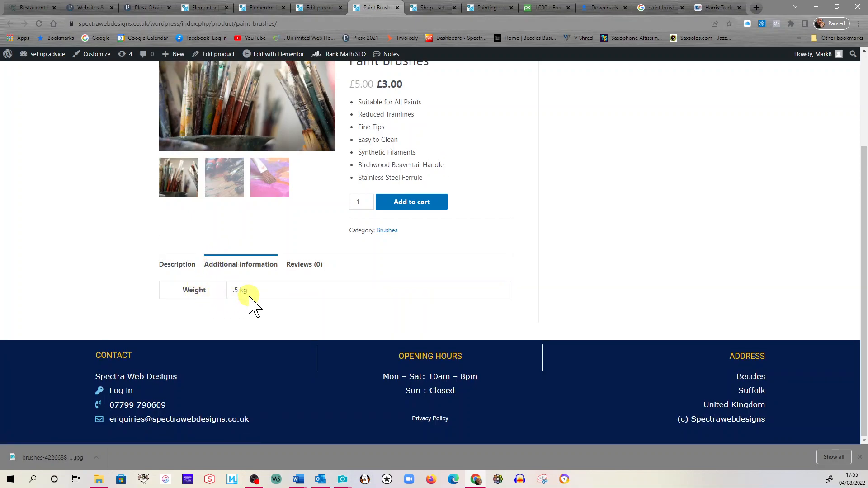
mouse_move(188, 293)
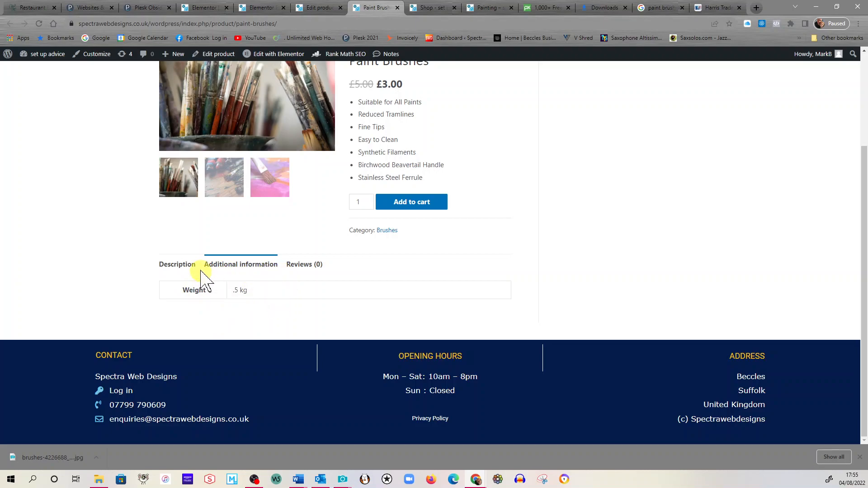
Check the Reviews section and its star rating, then return to the Description tab.
click(176, 264)
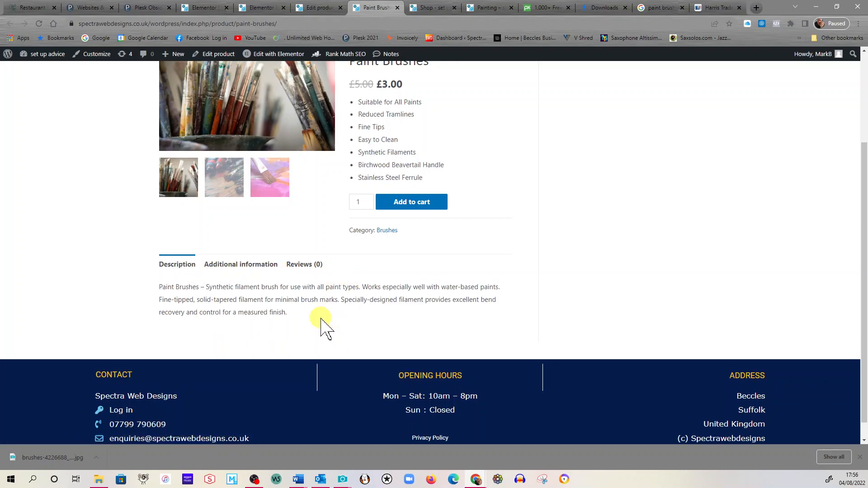
scroll(up, 3)
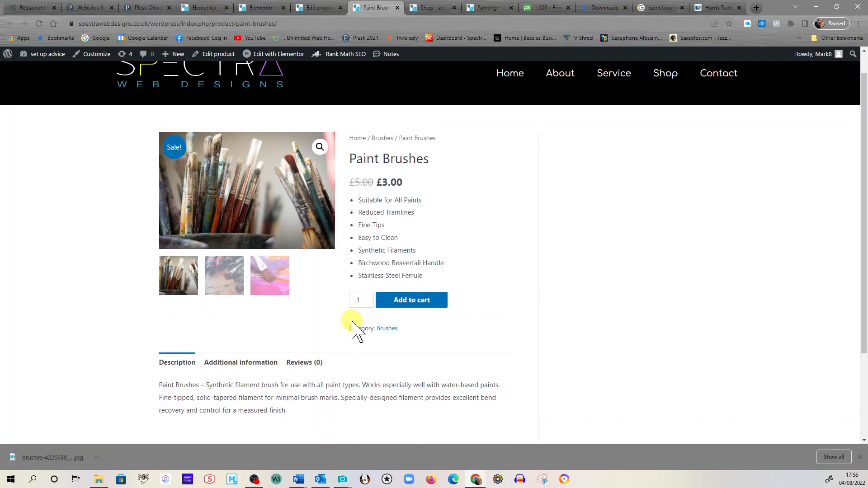
click(304, 362)
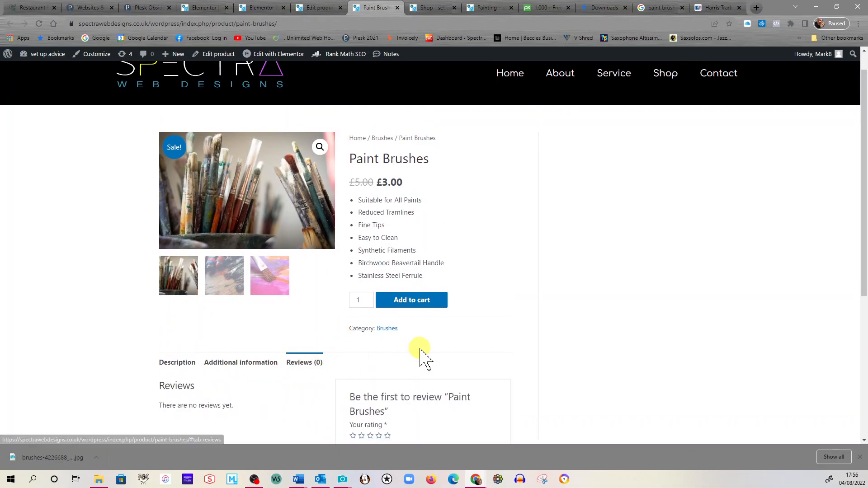
scroll(down, 3)
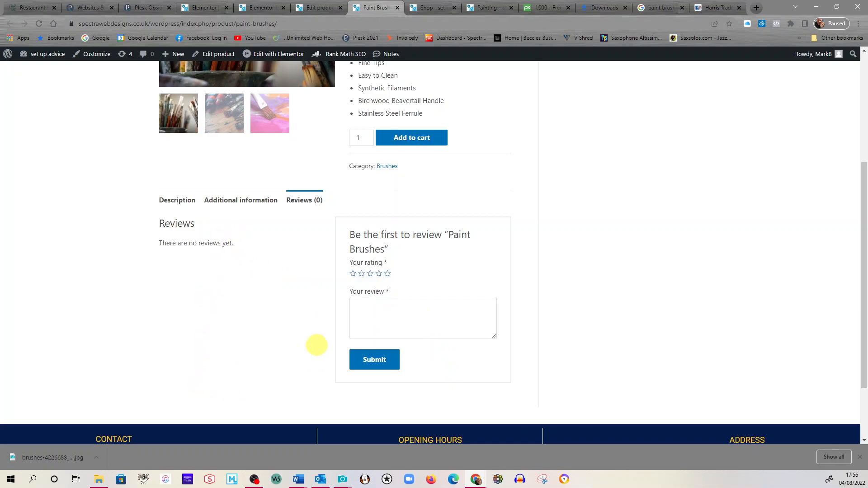
click(379, 273)
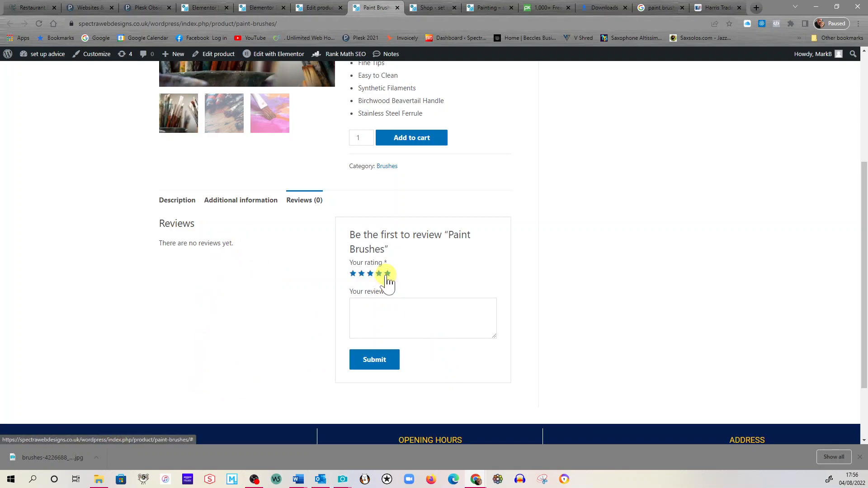
scroll(up, 3)
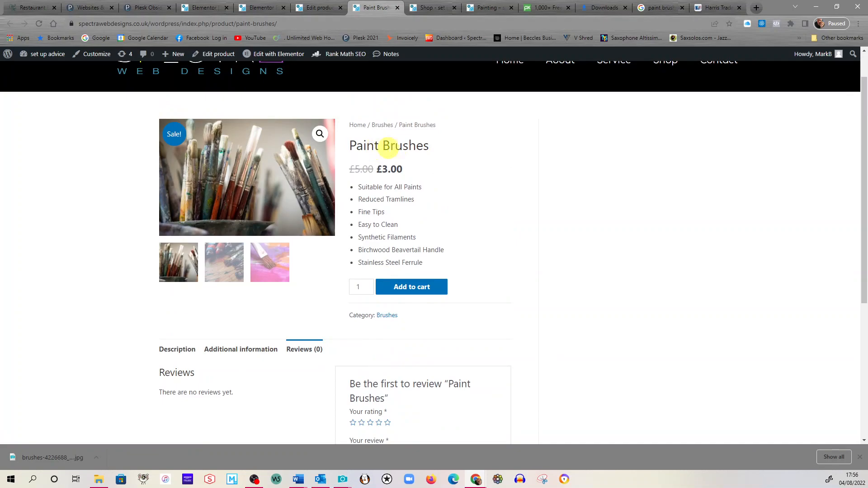
mouse_move(182, 324)
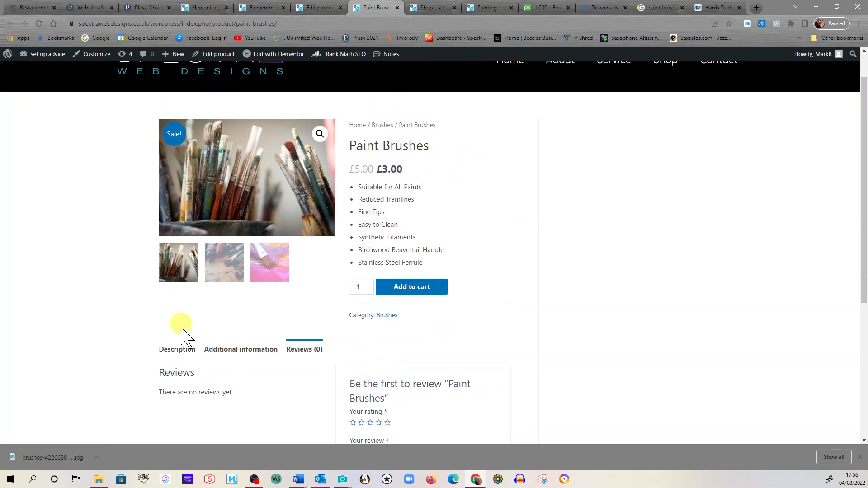
click(178, 349)
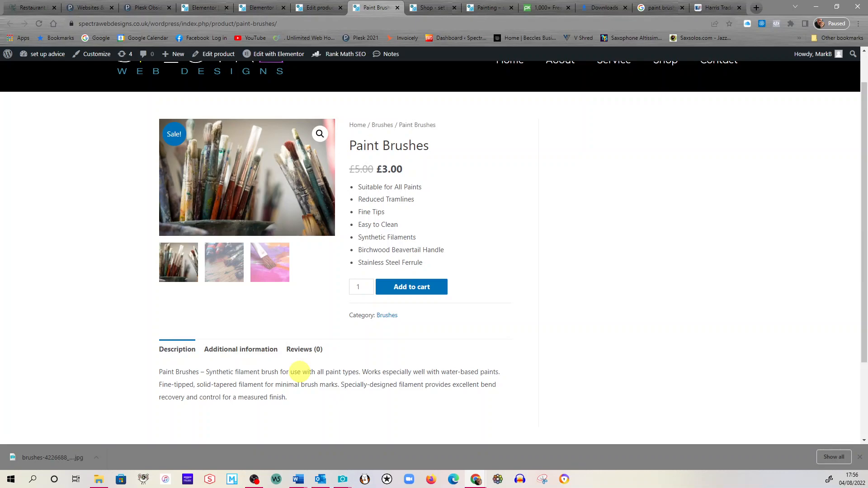
mouse_move(370, 428)
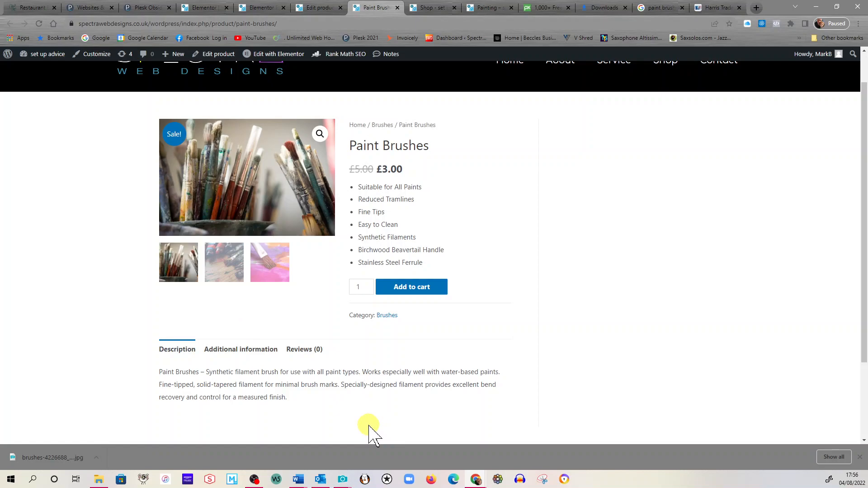
mouse_move(408, 410)
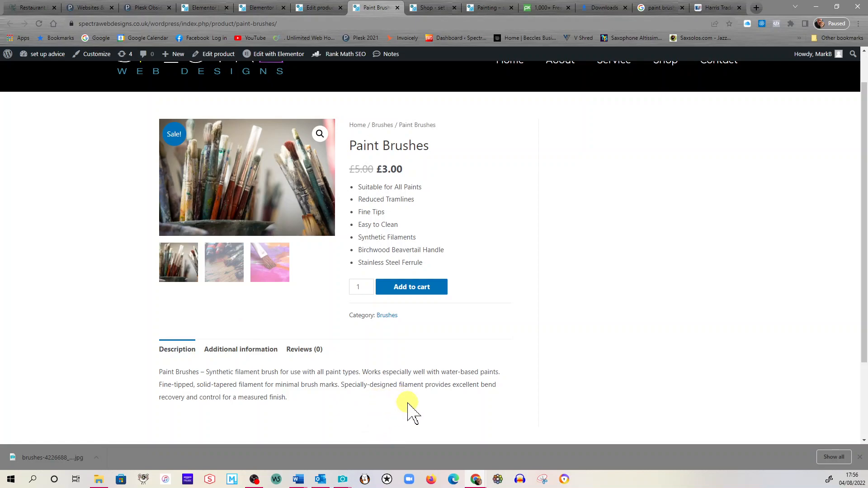
mouse_move(446, 385)
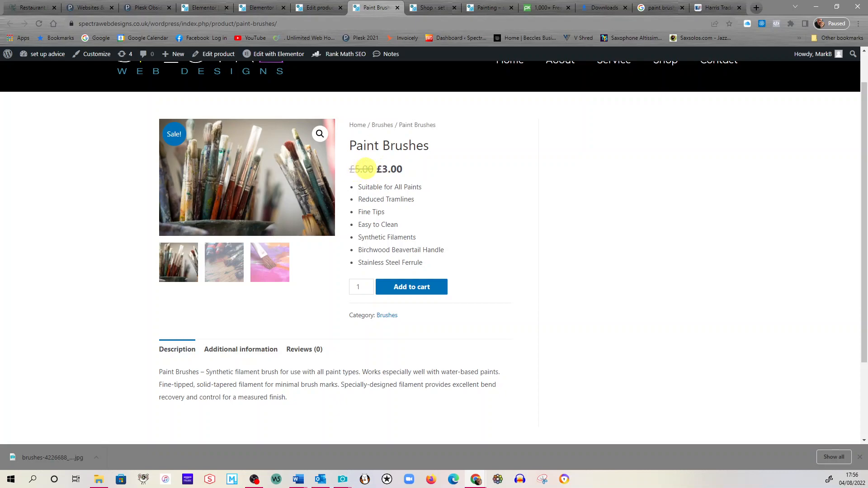
mouse_move(376, 341)
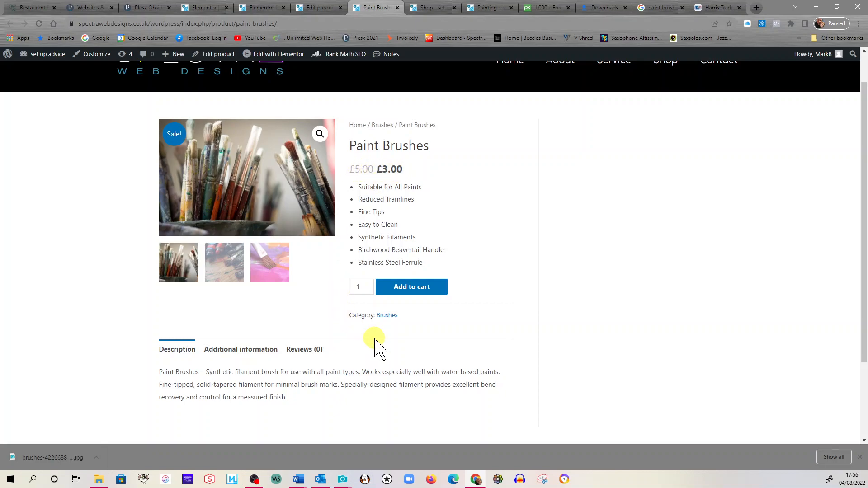
mouse_move(512, 308)
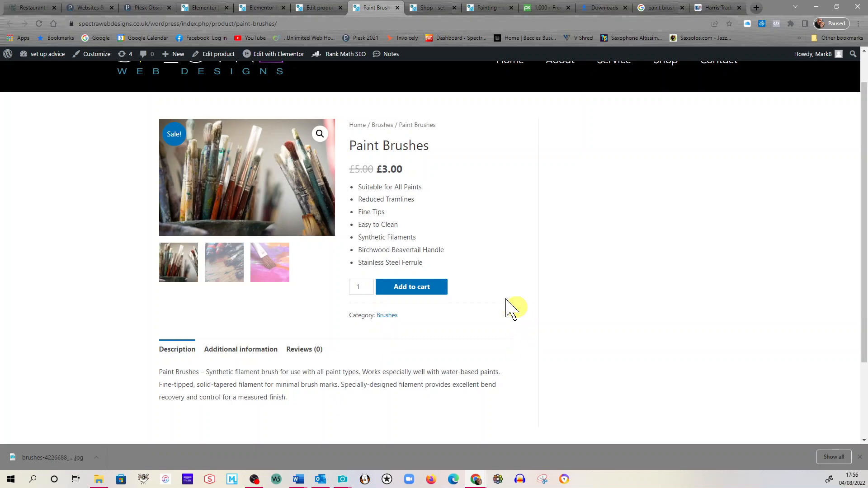
mouse_move(318, 7)
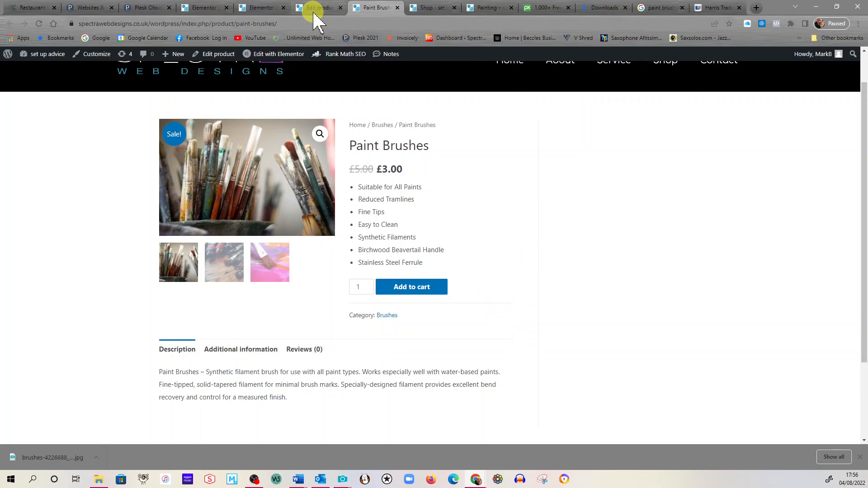
click(318, 7)
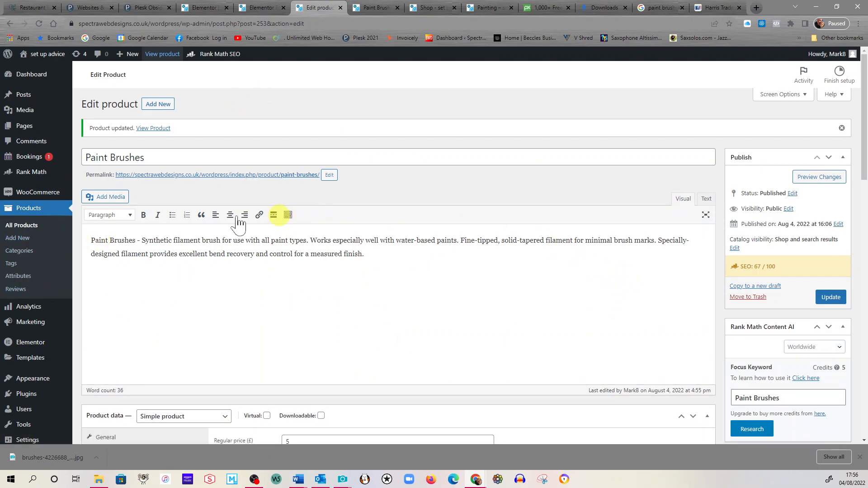
click(22, 225)
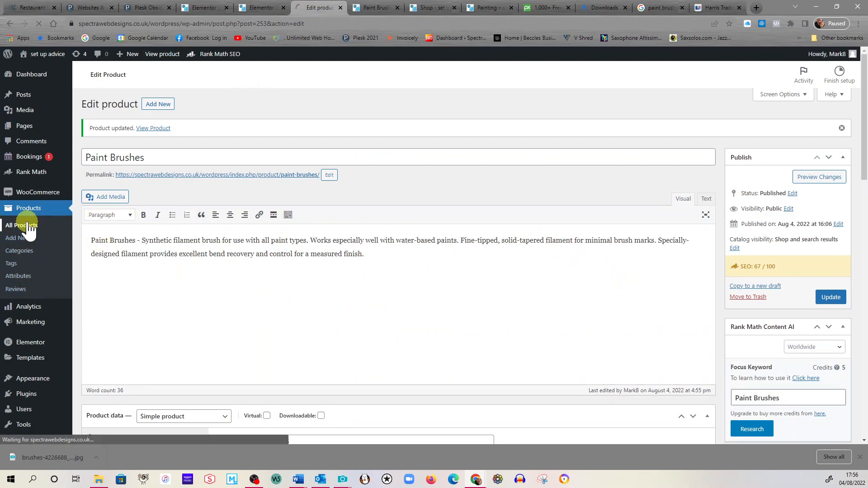
click(21, 225)
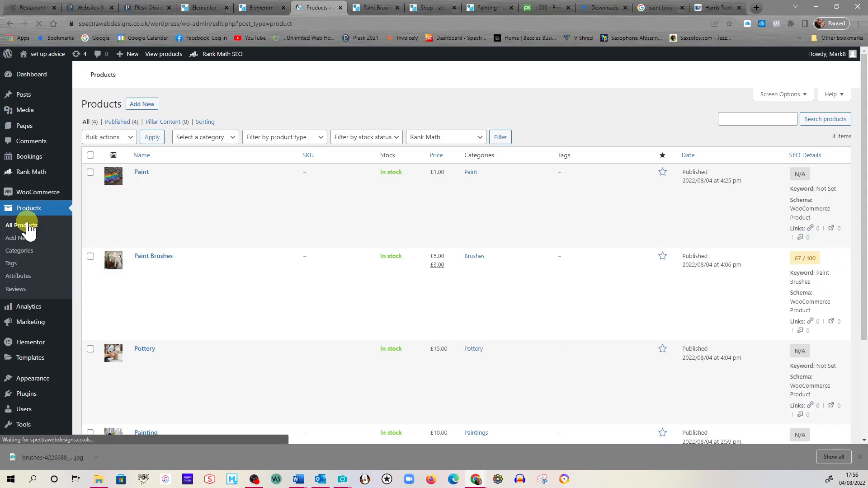
mouse_move(334, 337)
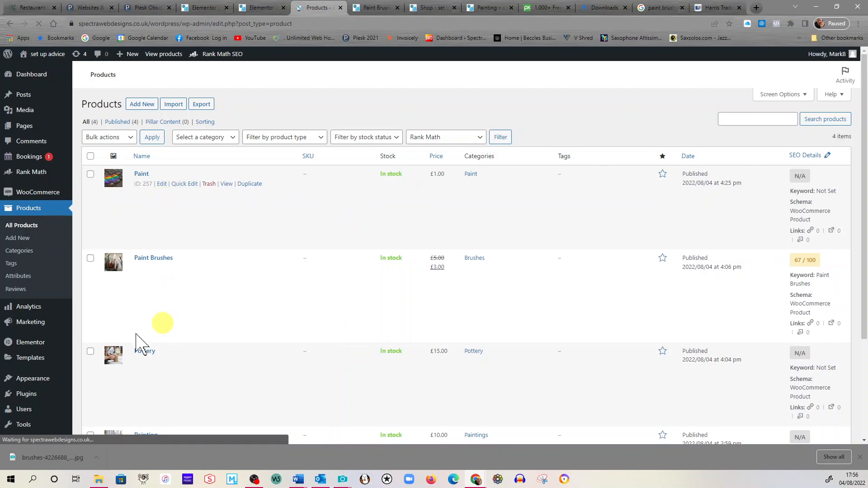
mouse_move(175, 365)
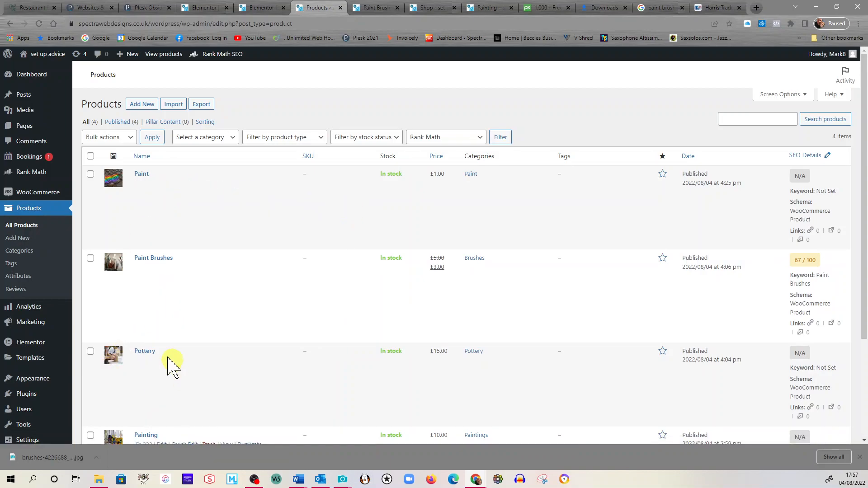
mouse_move(181, 346)
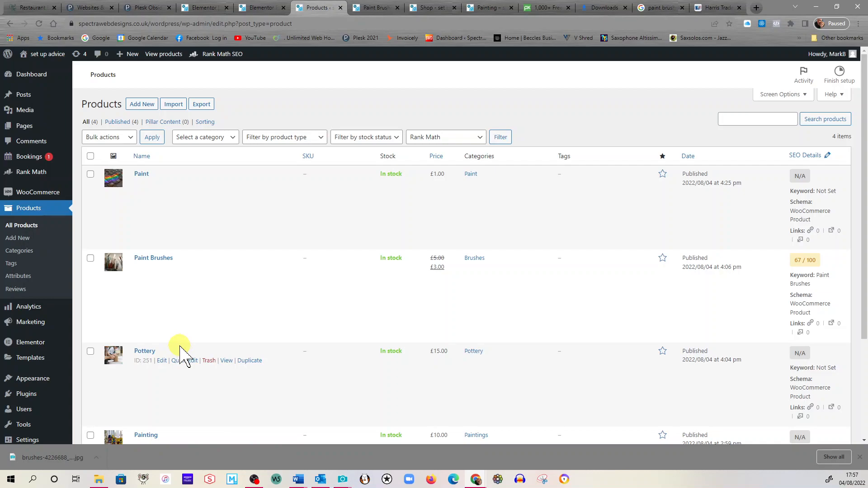
mouse_move(216, 232)
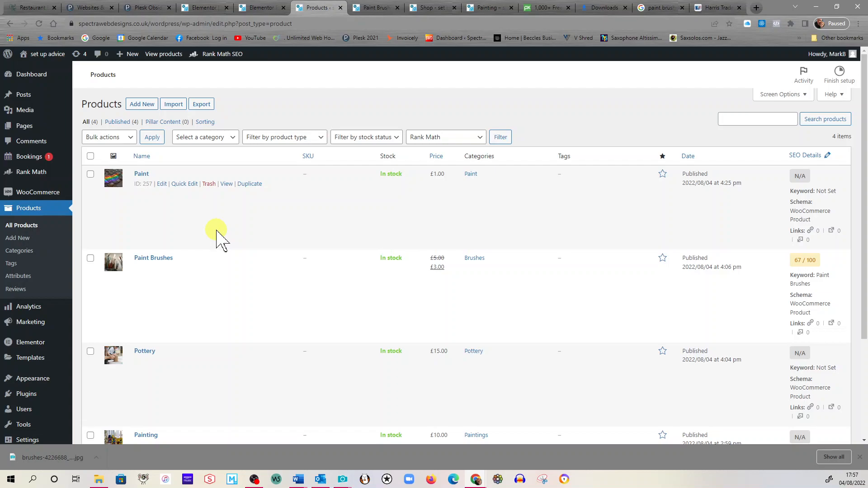
mouse_move(326, 246)
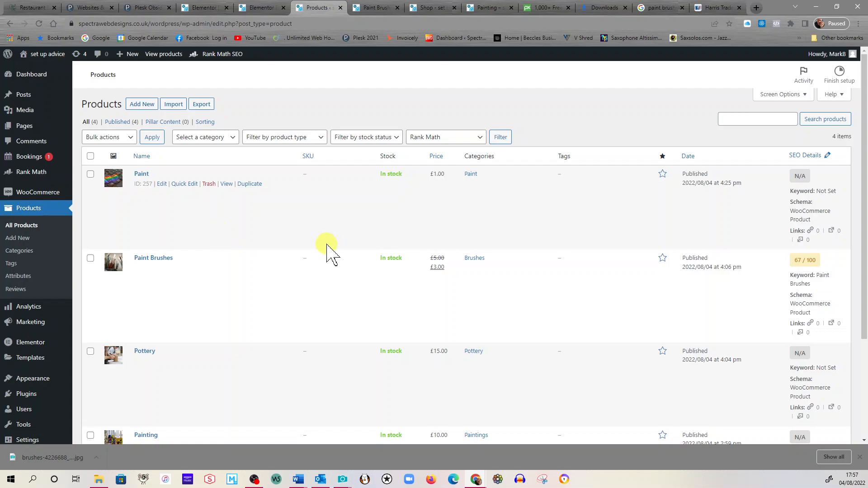
mouse_move(250, 267)
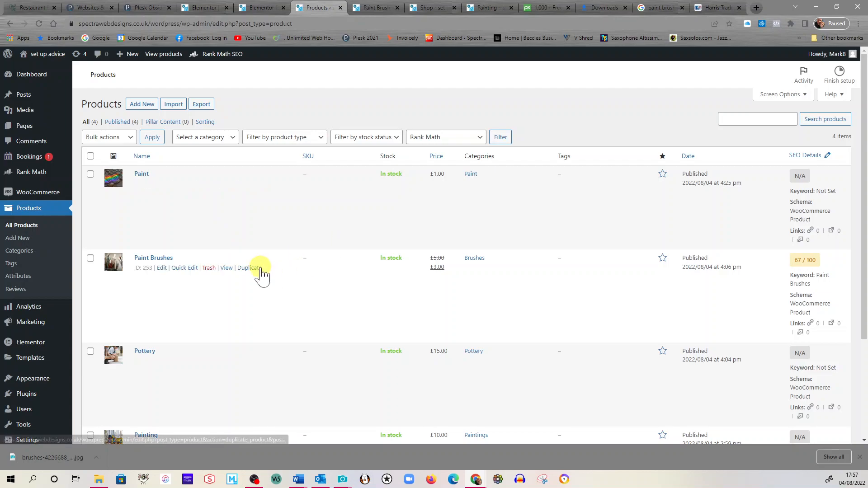
Duplicate the Paint Brushes product, opening 'Paint Brushes (Copy)' as a draft.
click(249, 268)
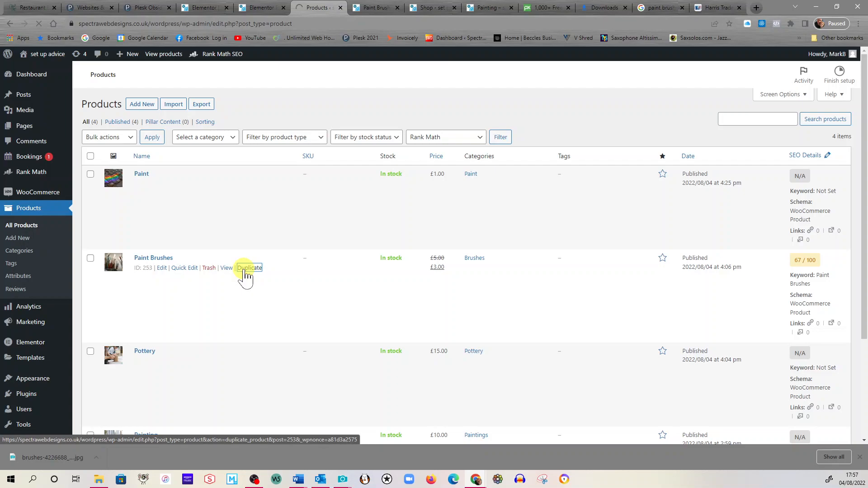
click(250, 268)
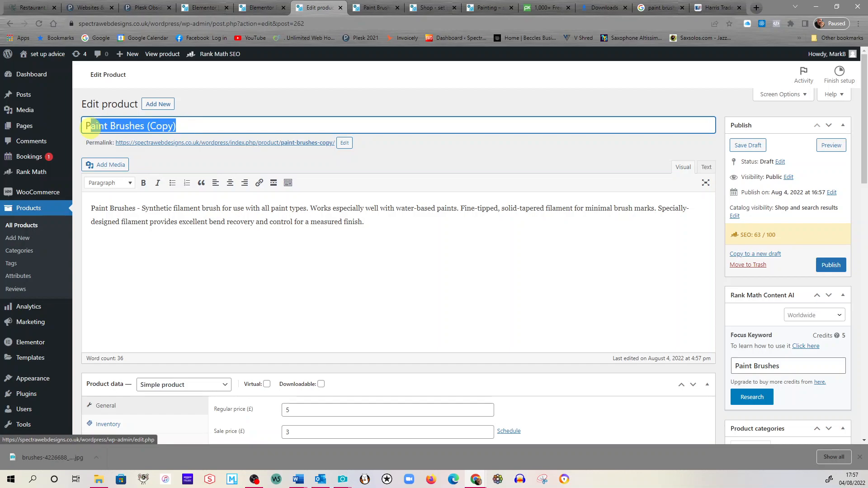
Retitle the duplicated draft as 'Red Paint Brushes'.
text(R)
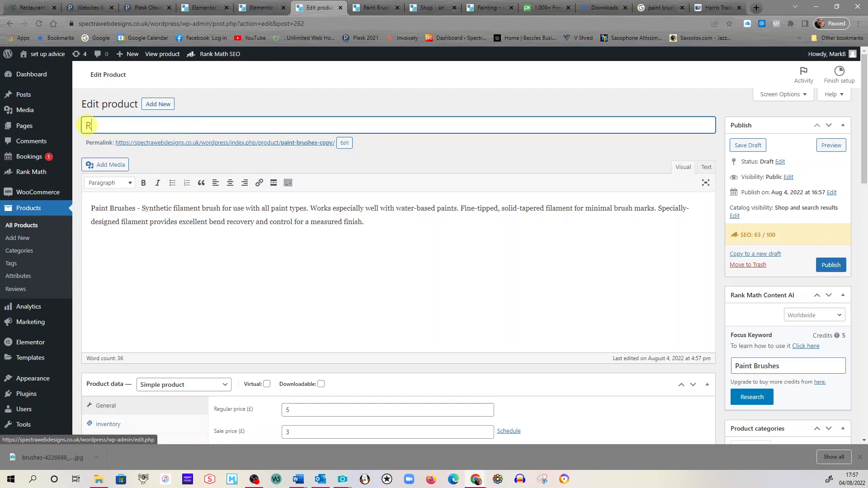
text(ed paint)
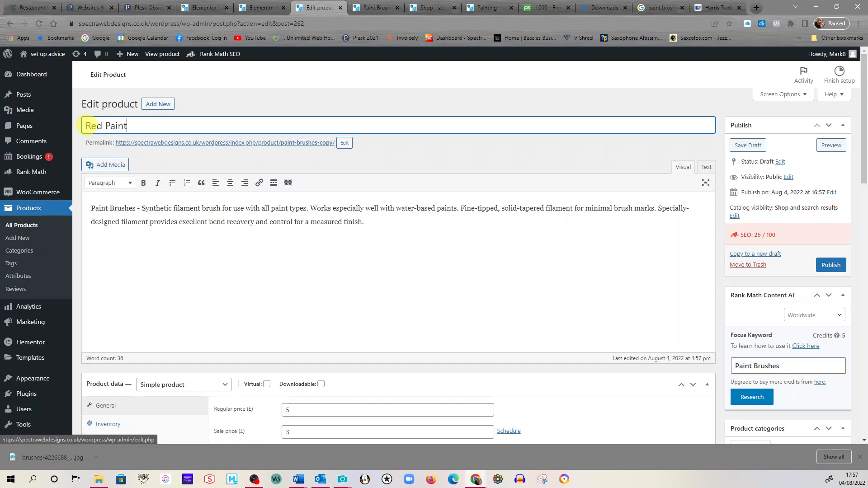
text(Brushes)
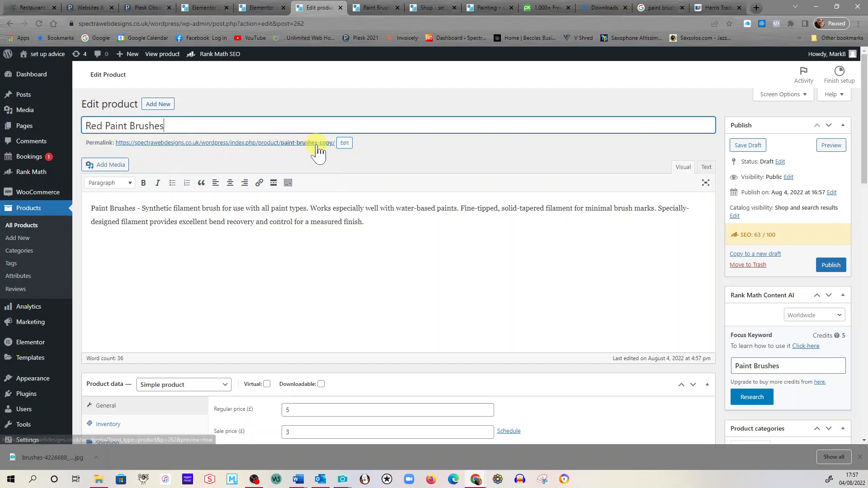
mouse_move(292, 149)
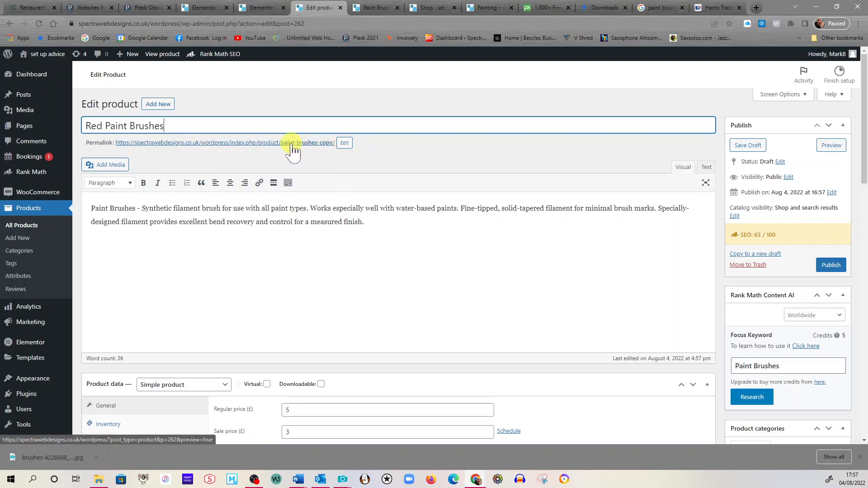
Change the product permalink to red-paint-brushes and confirm it.
click(343, 143)
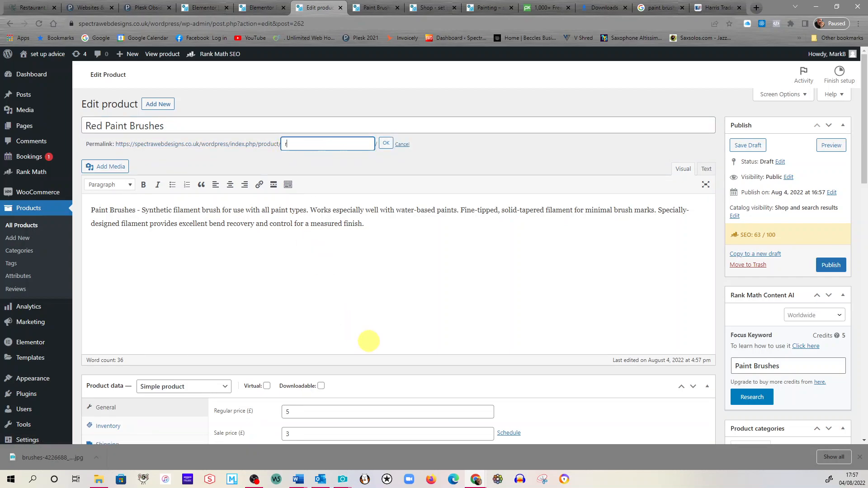
text(red paint)
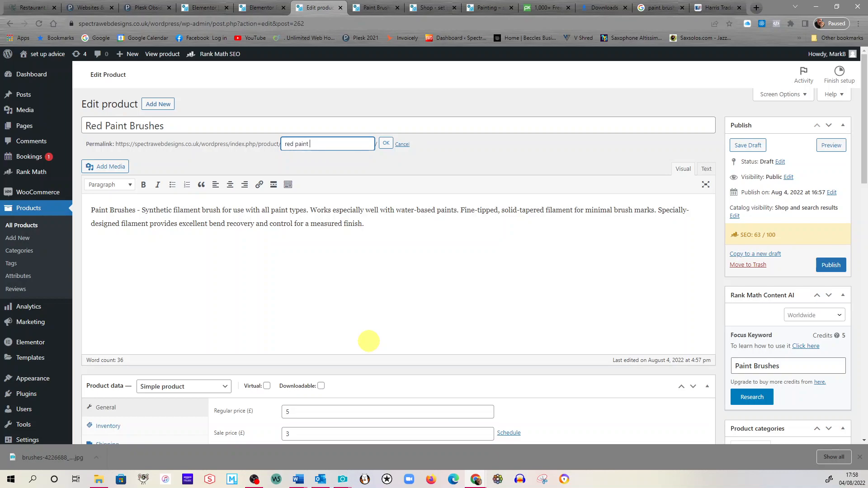
text(brushes)
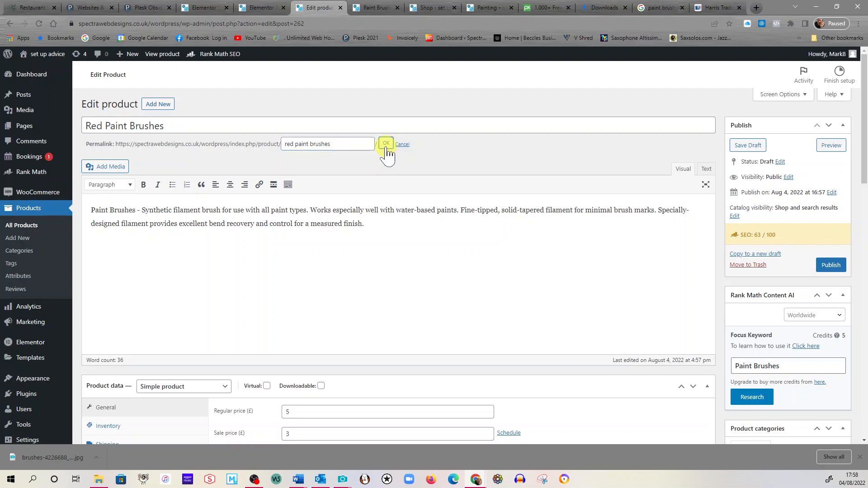
click(386, 144)
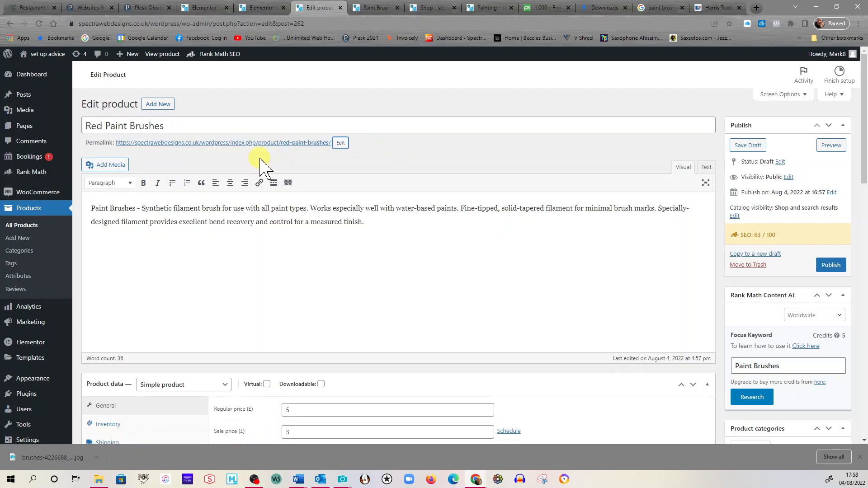
mouse_move(242, 159)
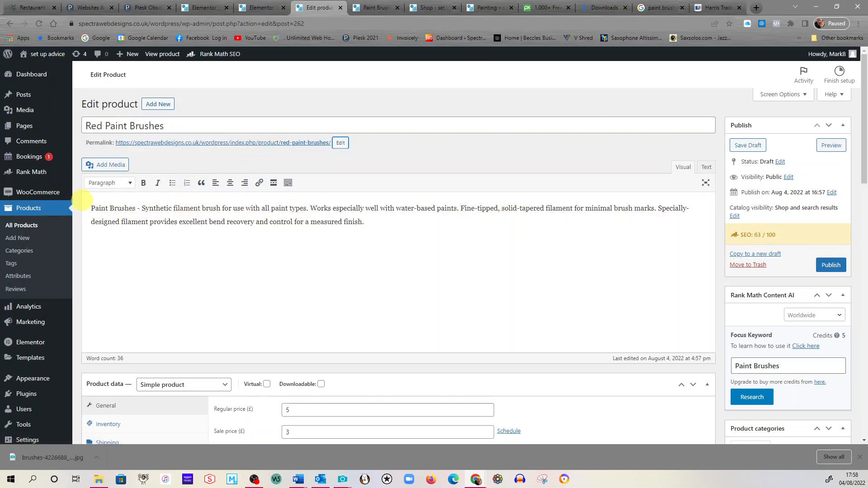
mouse_move(755, 259)
text(Red )
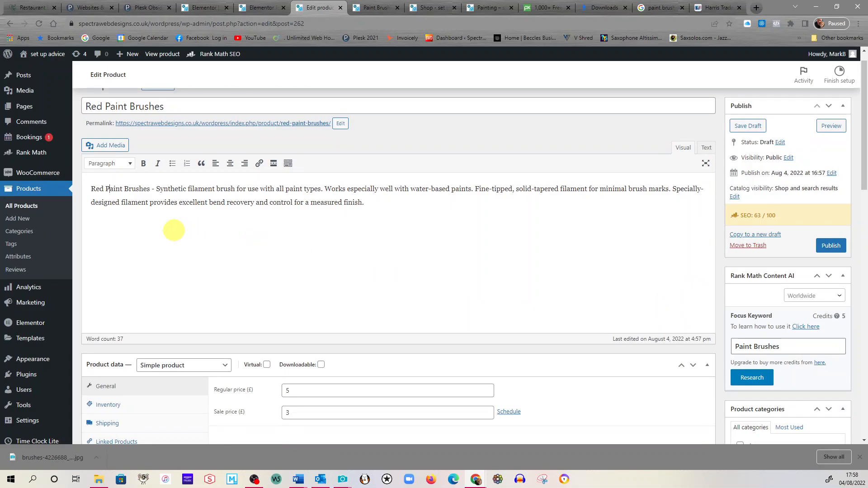
mouse_move(259, 211)
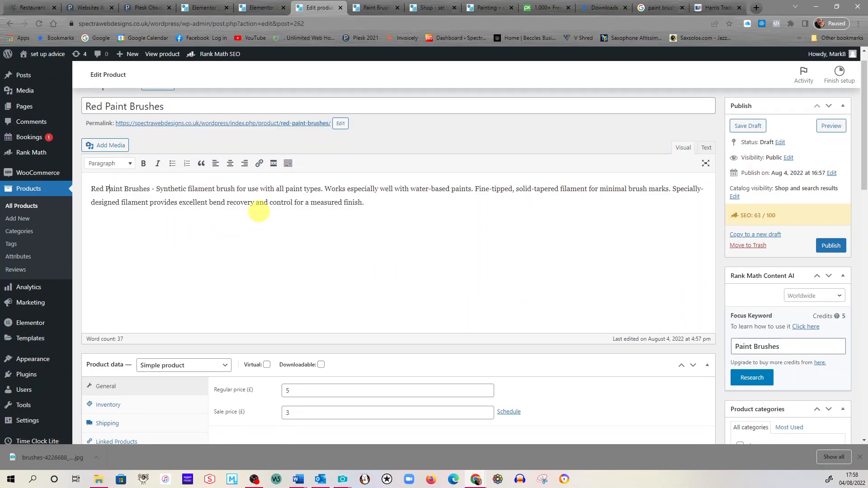
mouse_move(314, 217)
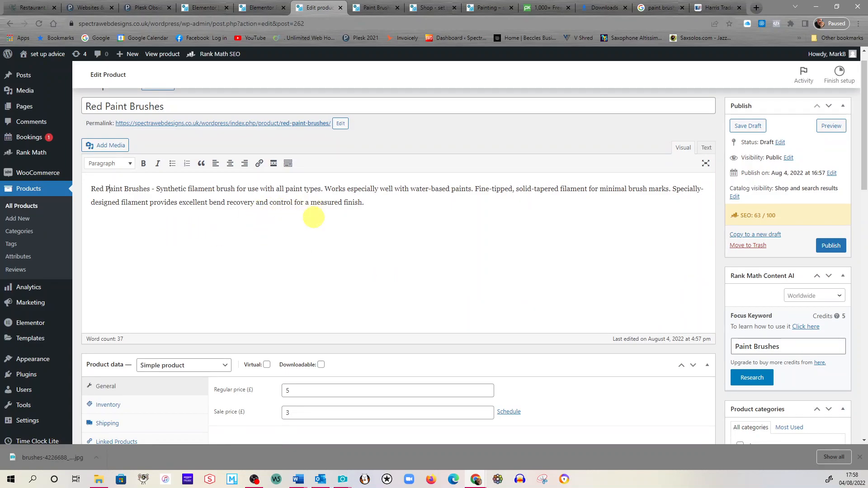
Set the product's shipping weight to .3 kg.
scroll(down, 3)
text(7)
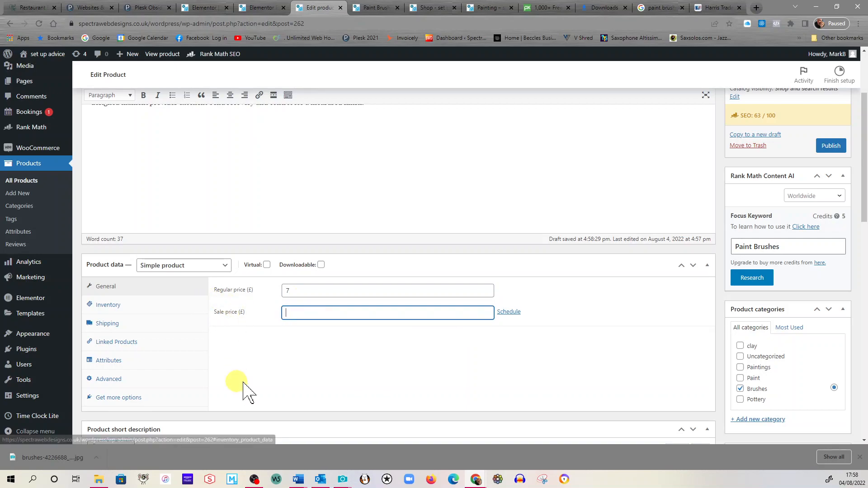
click(107, 319)
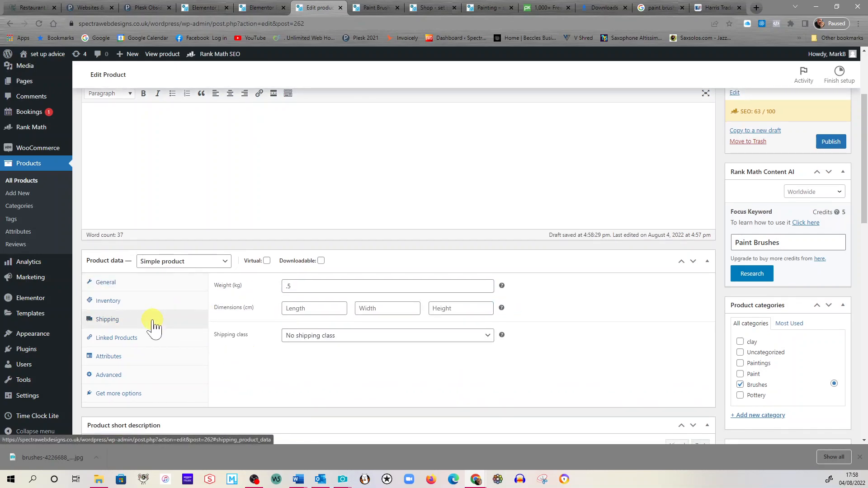
click(388, 286)
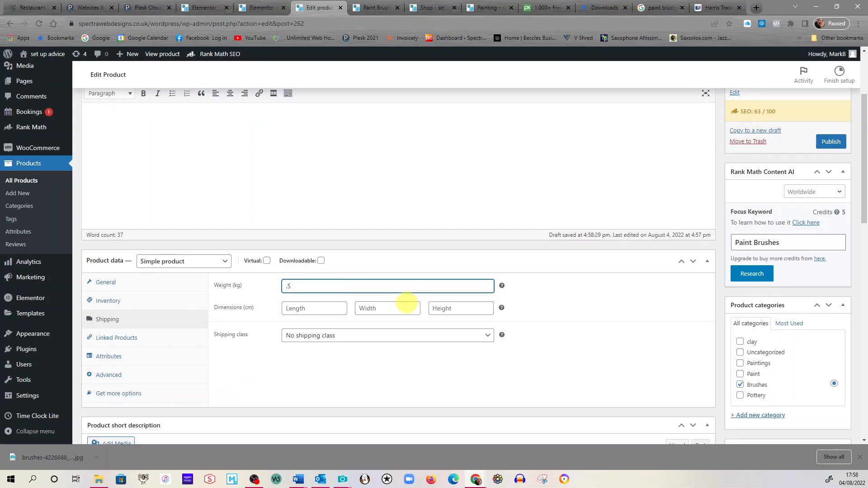
text(.3)
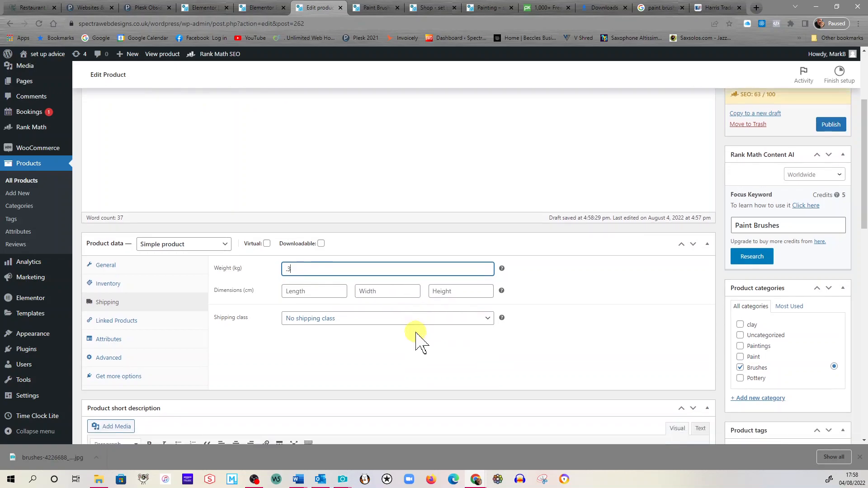
Delete the first three short-description bullets, leaving four starting with Easy to Clean.
scroll(down, 3)
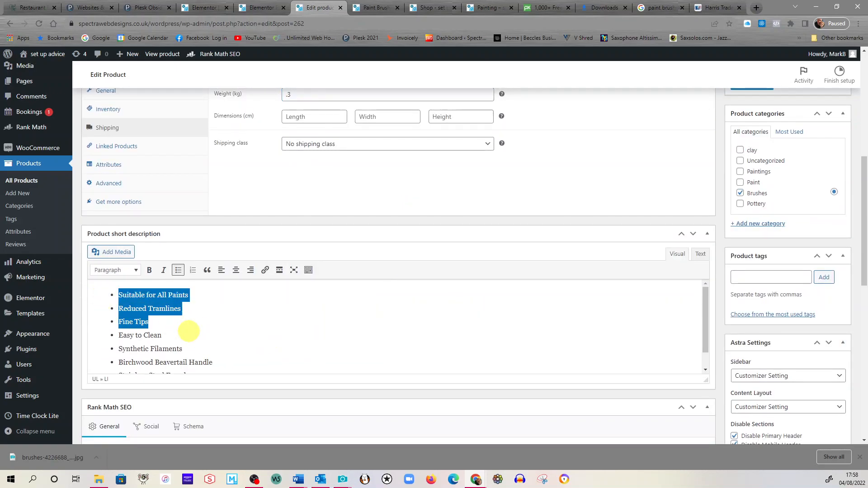
key(Delete)
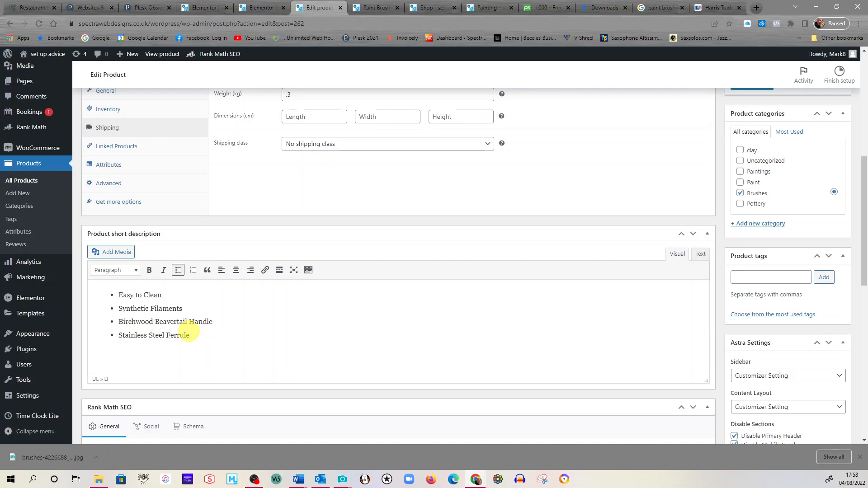
mouse_move(384, 227)
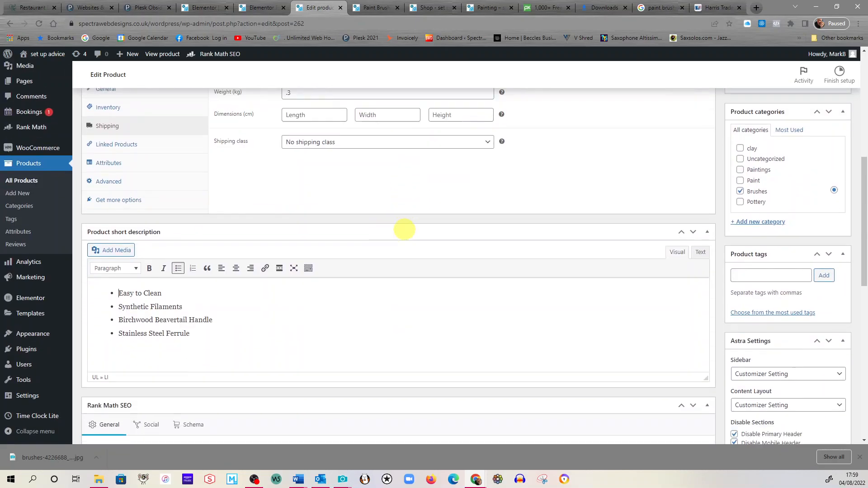
scroll(up, 3)
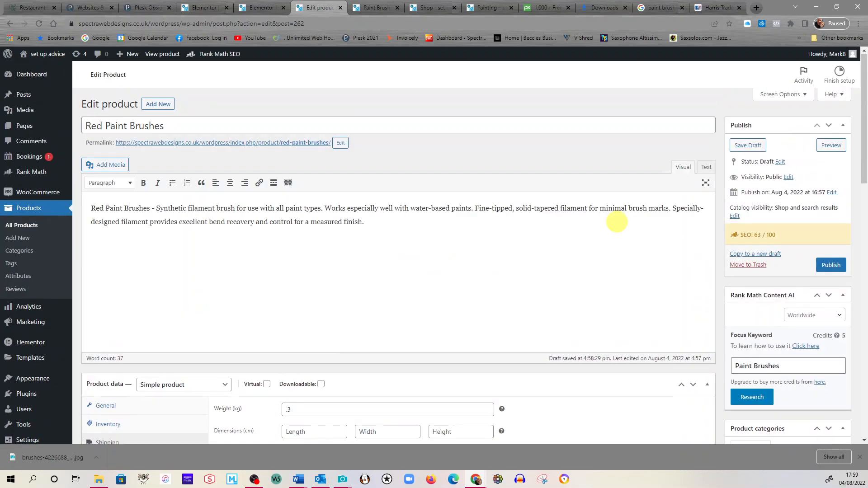
scroll(down, 3)
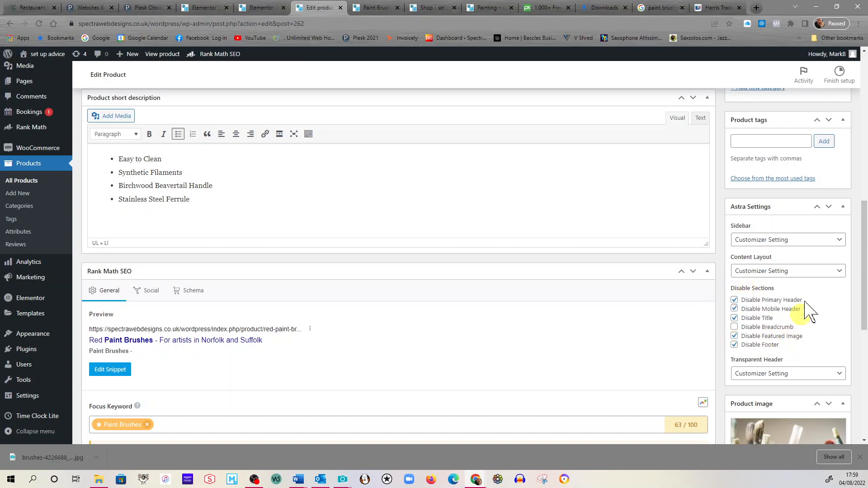
scroll(down, 3)
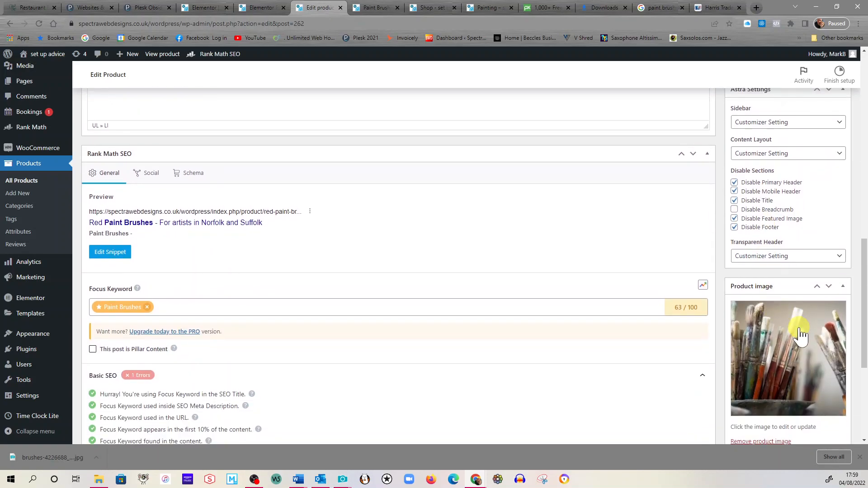
scroll(down, 3)
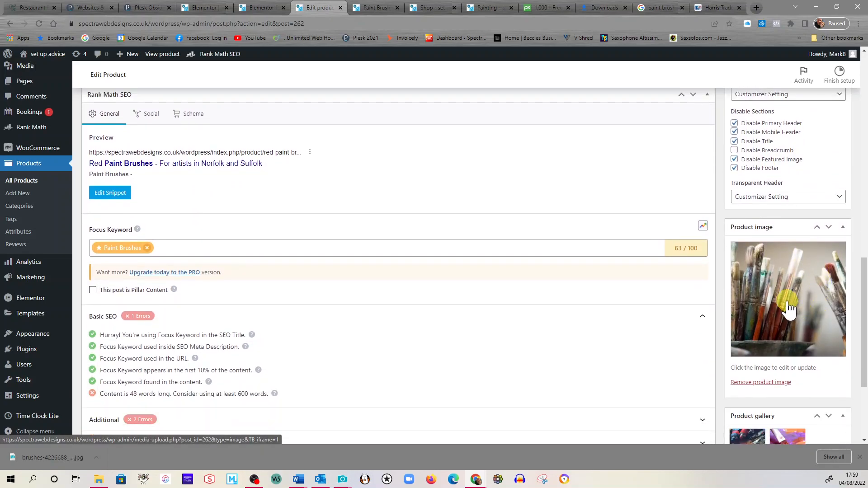
Set the pot-of-brushes photo as product image with alt text 'Red Paint Brushes'.
click(787, 299)
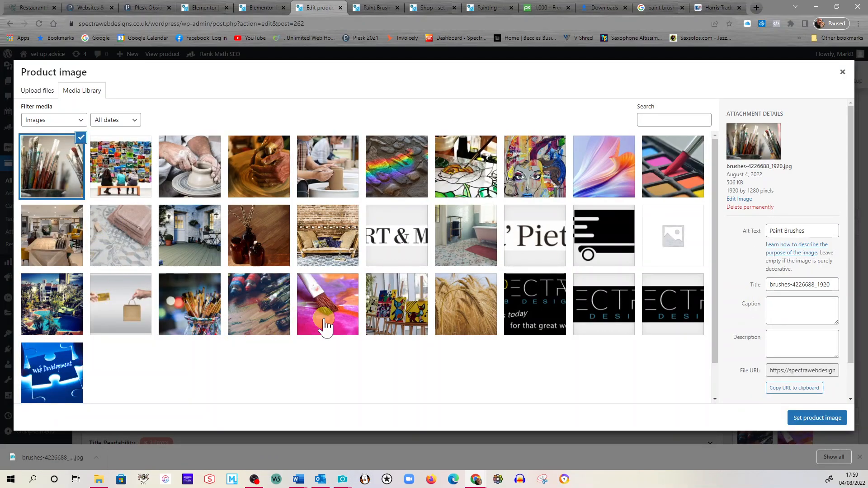
mouse_move(189, 320)
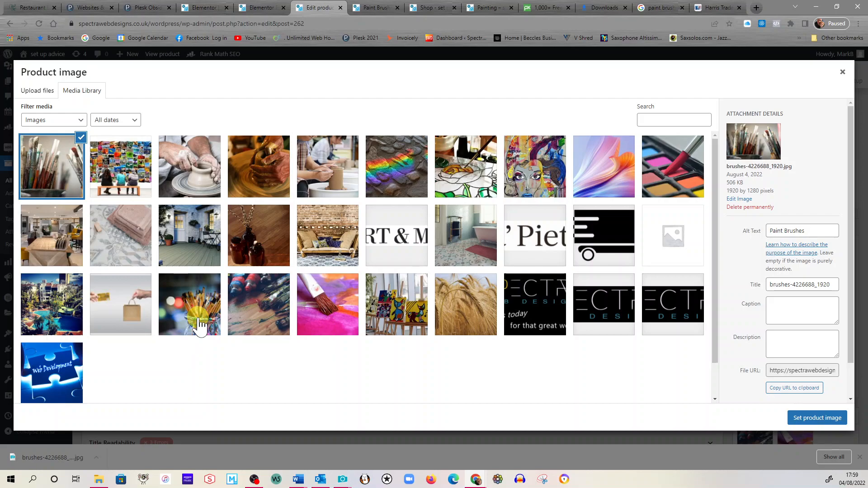
click(189, 304)
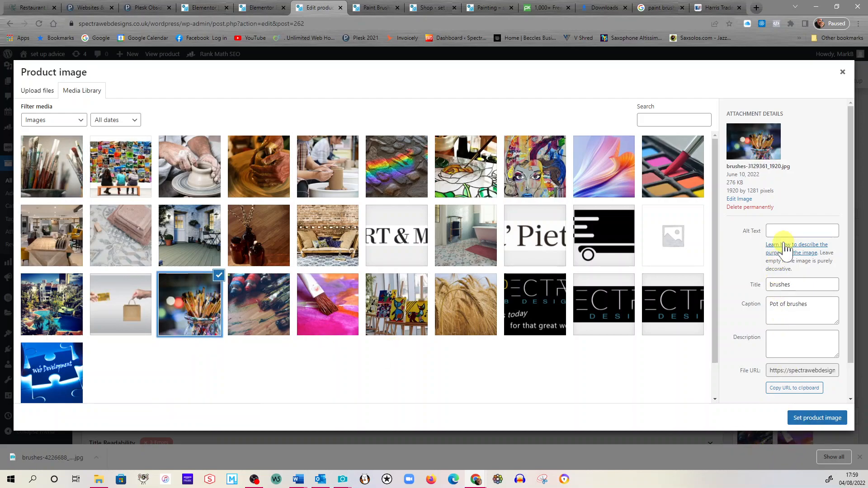
text(R)
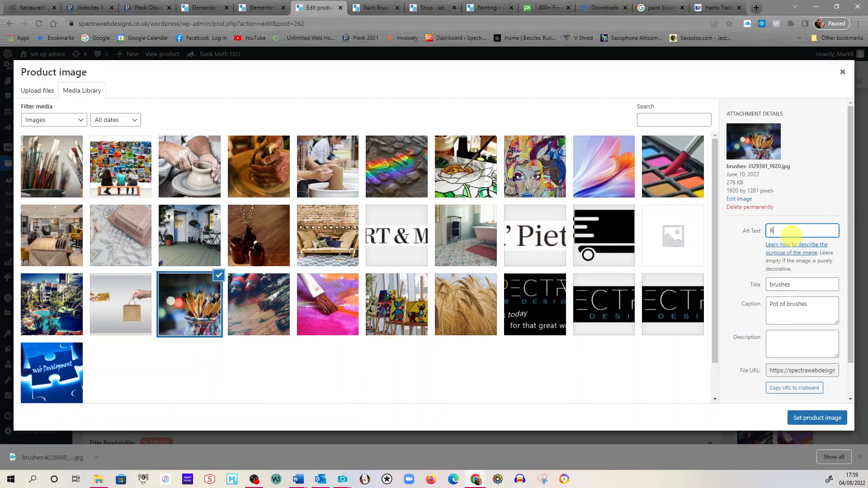
text(Red Paint)
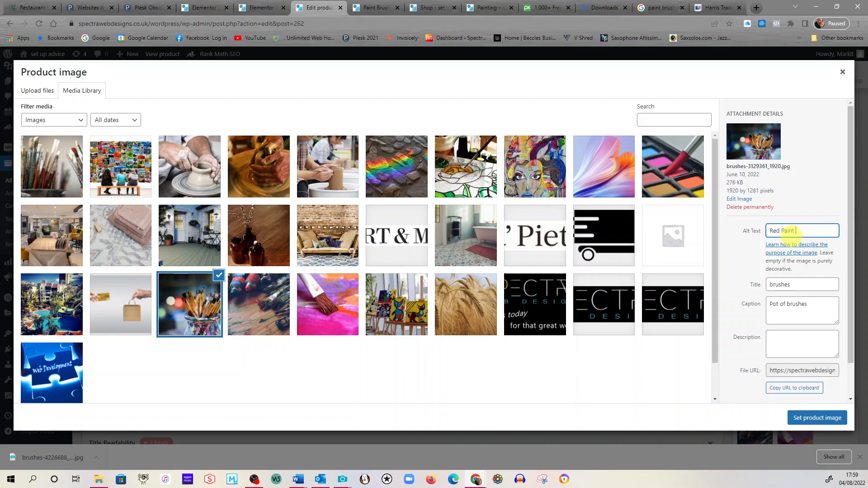
text(Brushes)
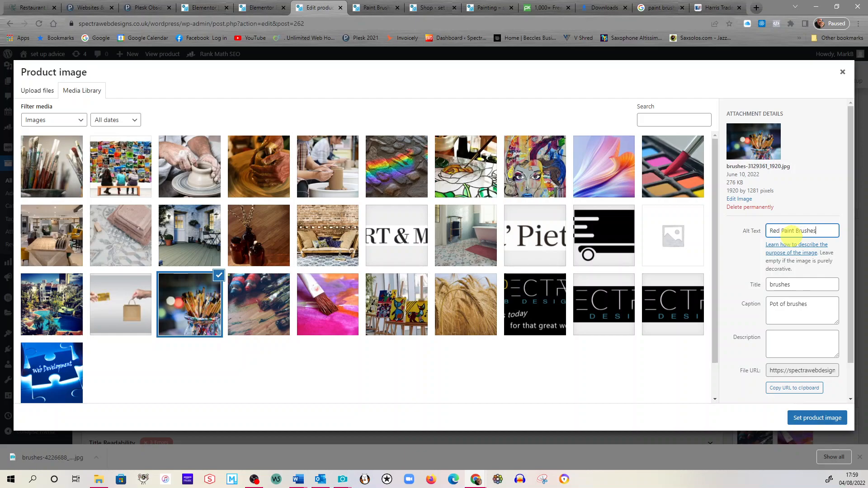
mouse_move(751, 346)
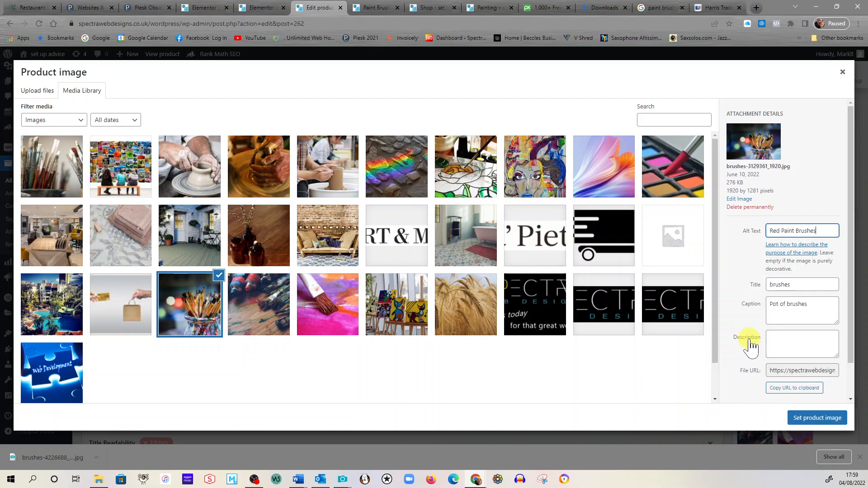
mouse_move(751, 347)
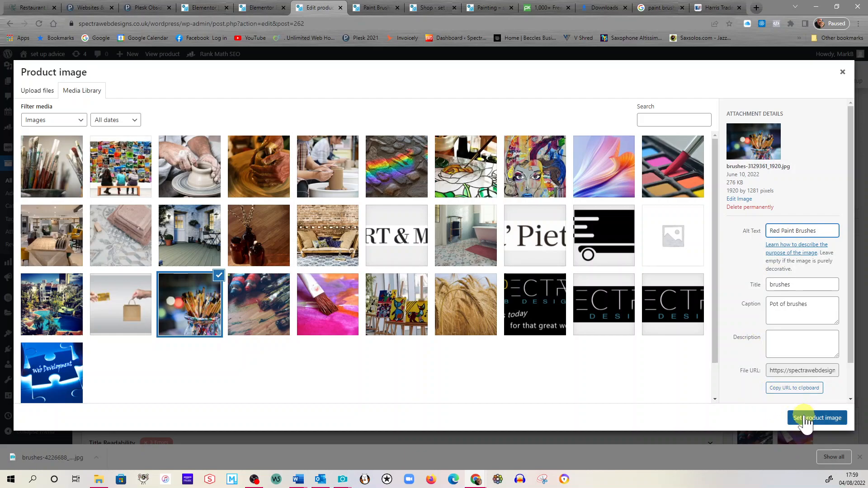
click(818, 417)
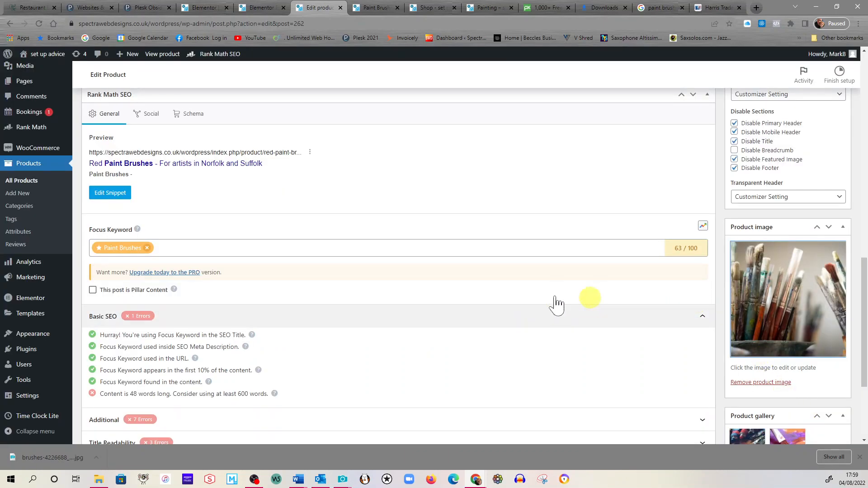
Remove the extra photos from the Red Paint Brushes product gallery.
scroll(down, 3)
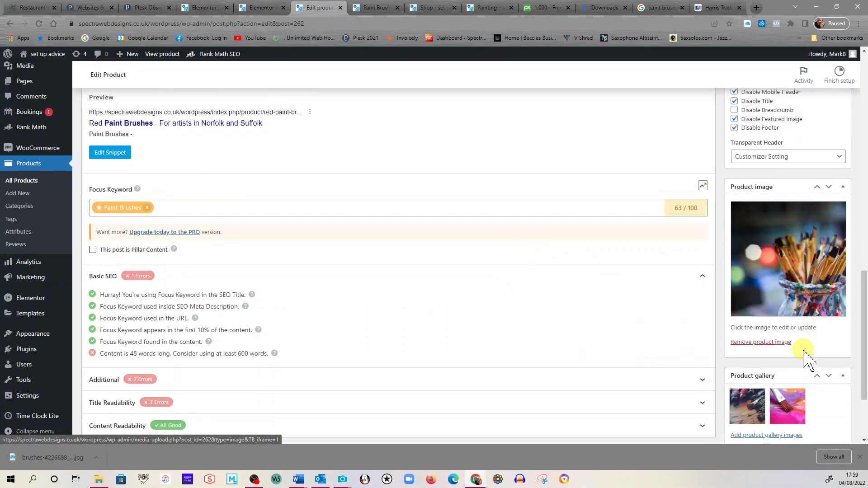
scroll(down, 3)
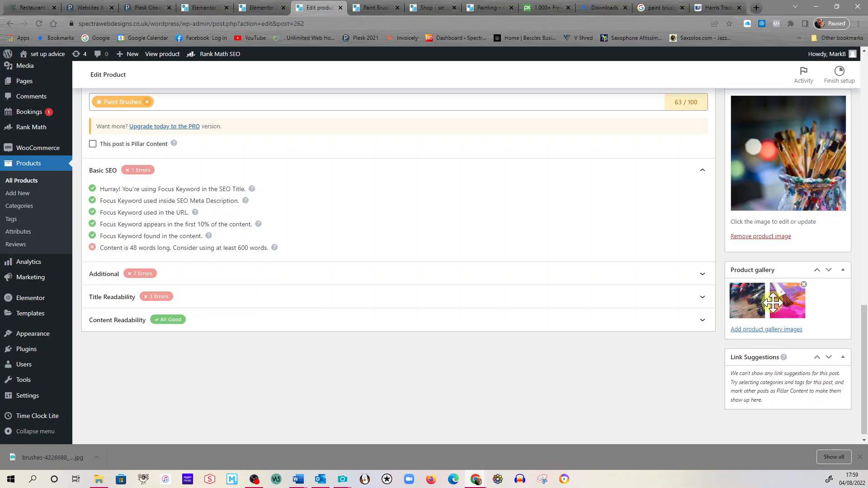
mouse_move(390, 264)
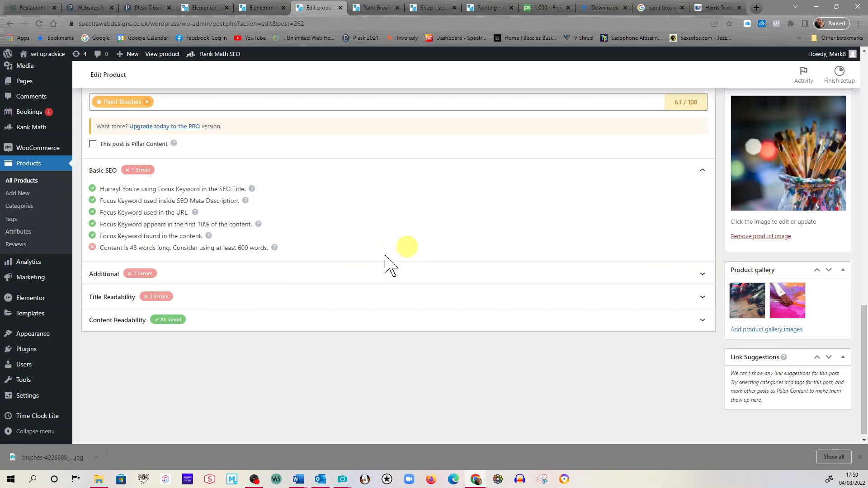
mouse_move(802, 285)
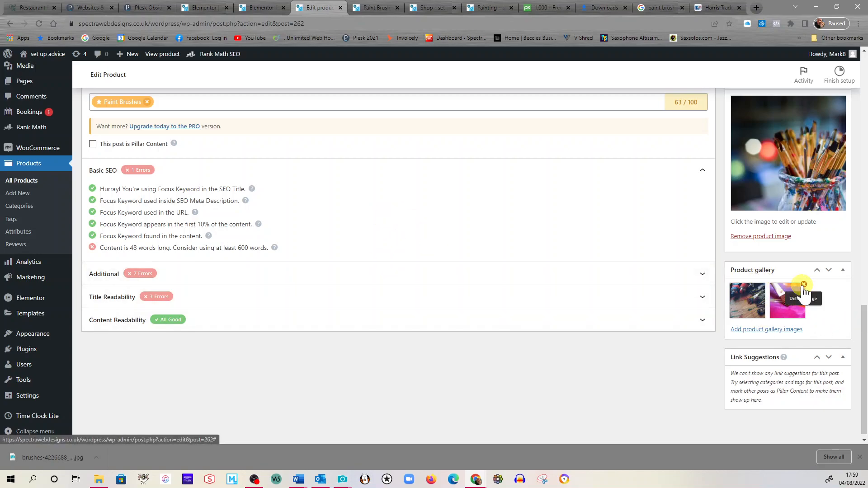
click(803, 284)
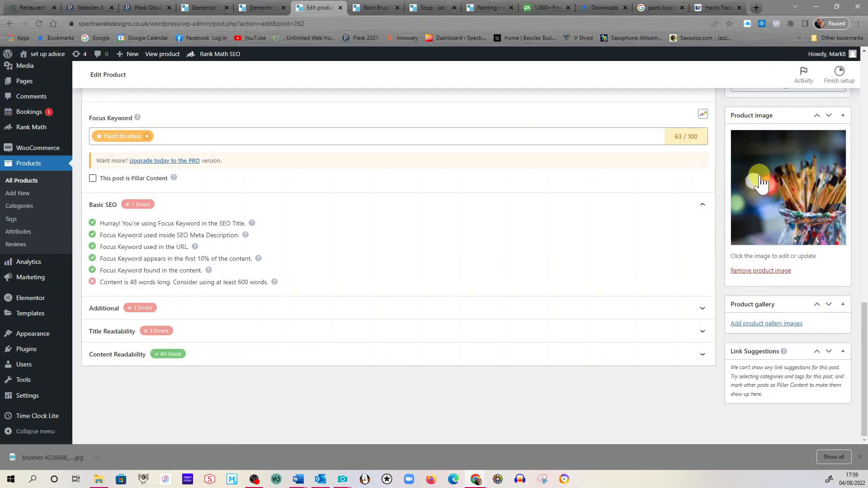
mouse_move(677, 219)
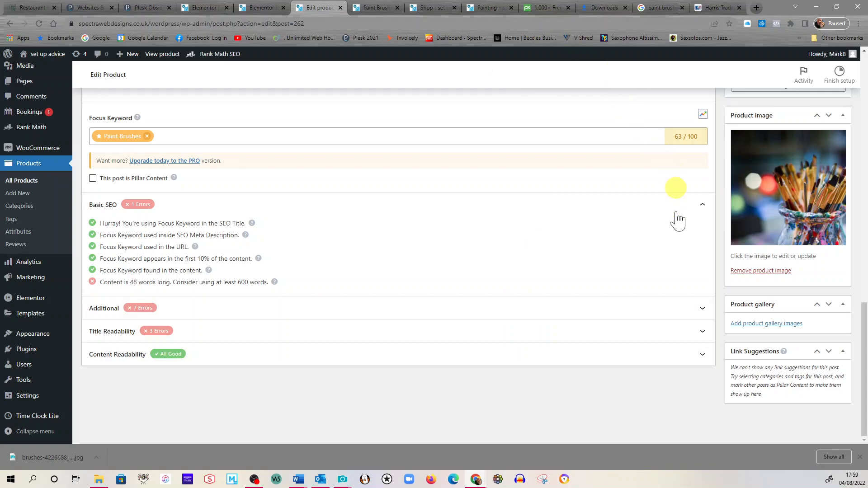
mouse_move(146, 136)
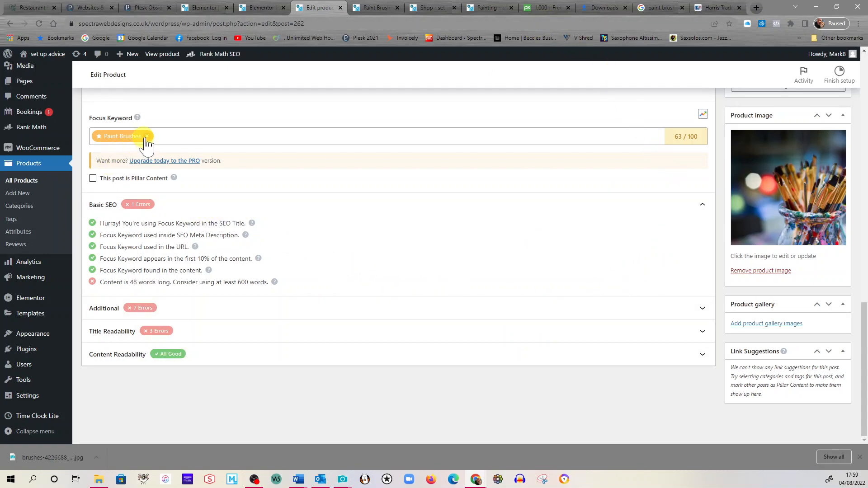
scroll(up, 3)
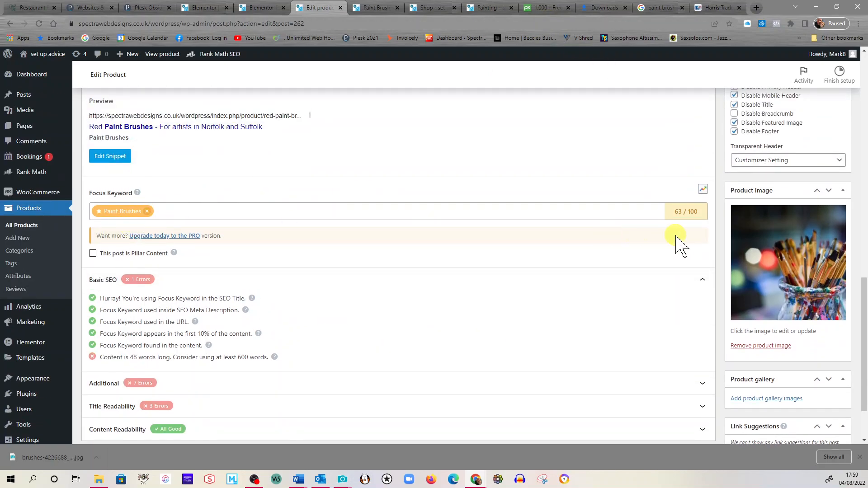
mouse_move(148, 215)
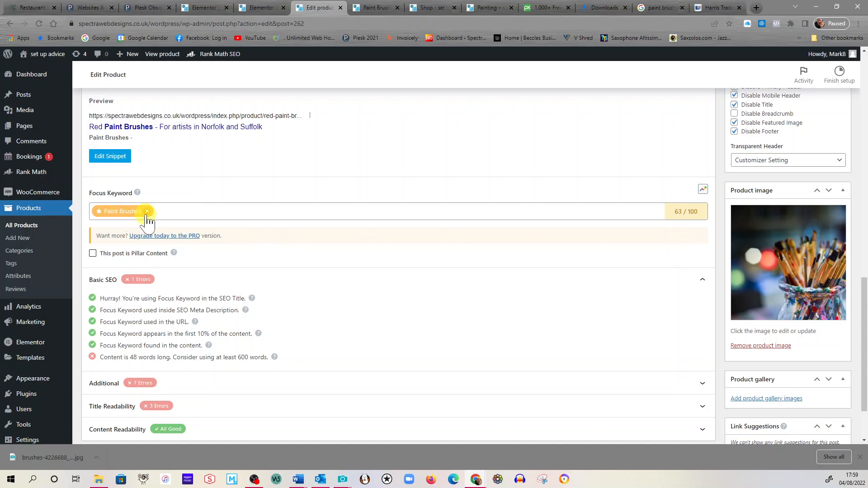
Swap the Rank Math focus keyword 'Paint Brushes' for 'Red paint brushes'.
click(146, 212)
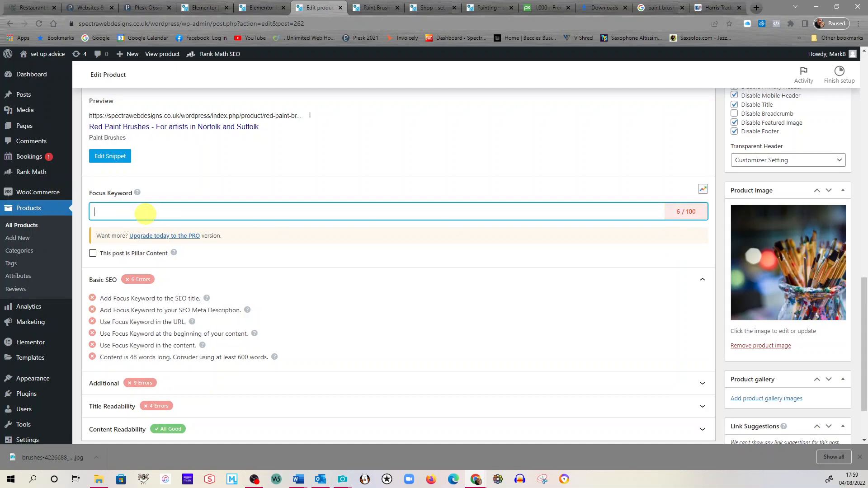
text(Red paint brushes)
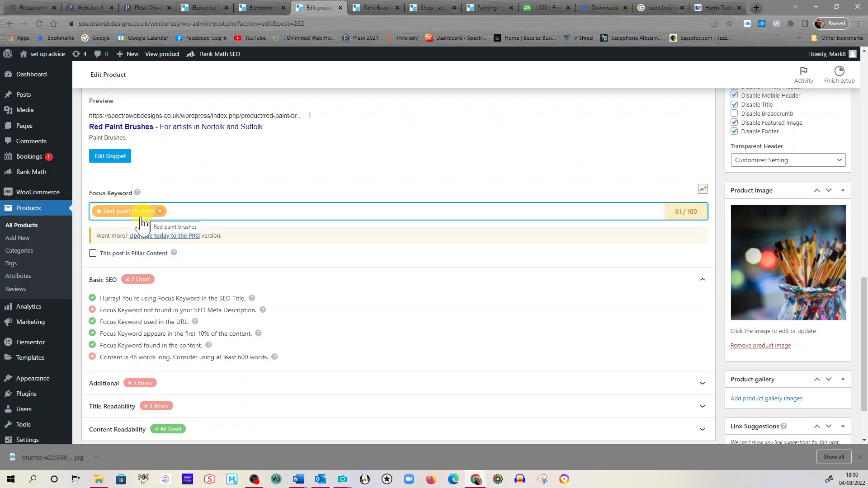
scroll(up, 3)
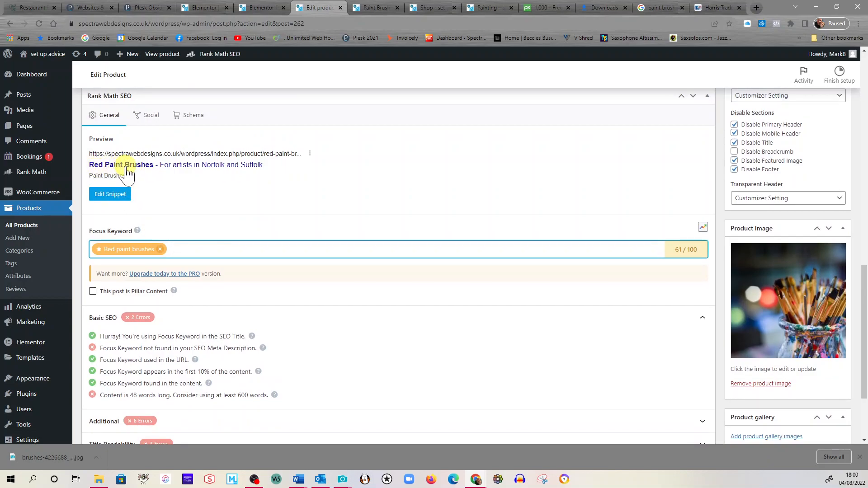
scroll(up, 3)
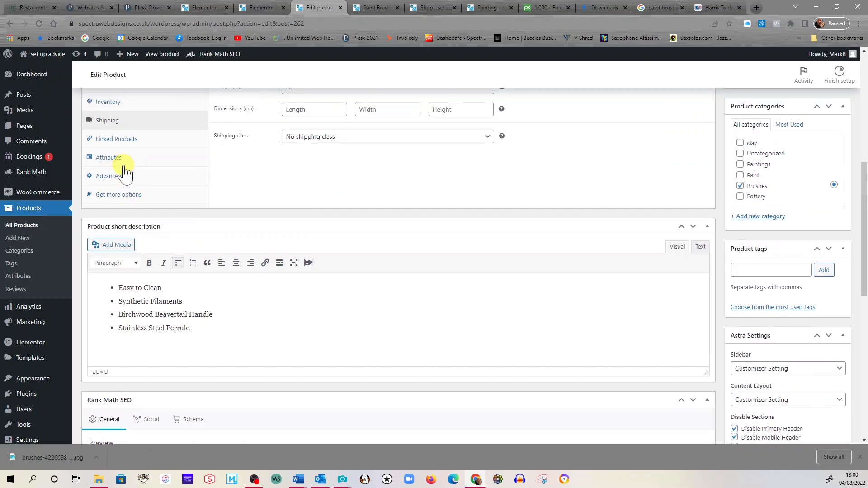
scroll(up, 3)
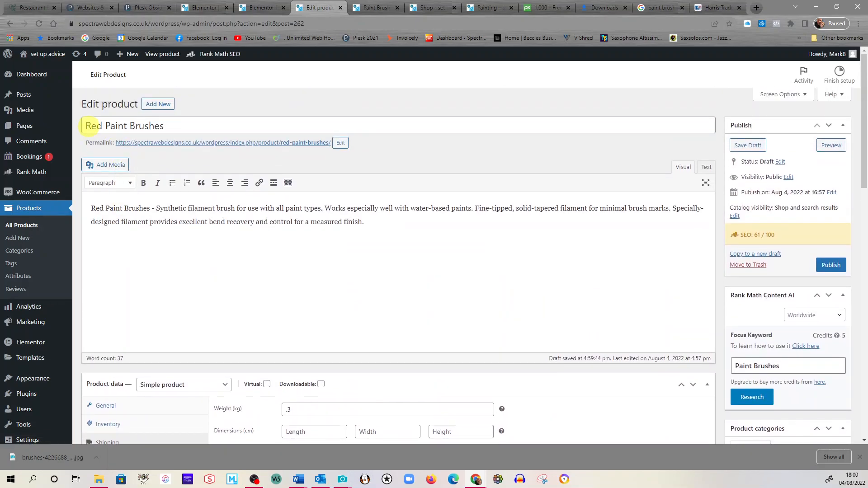
scroll(down, 3)
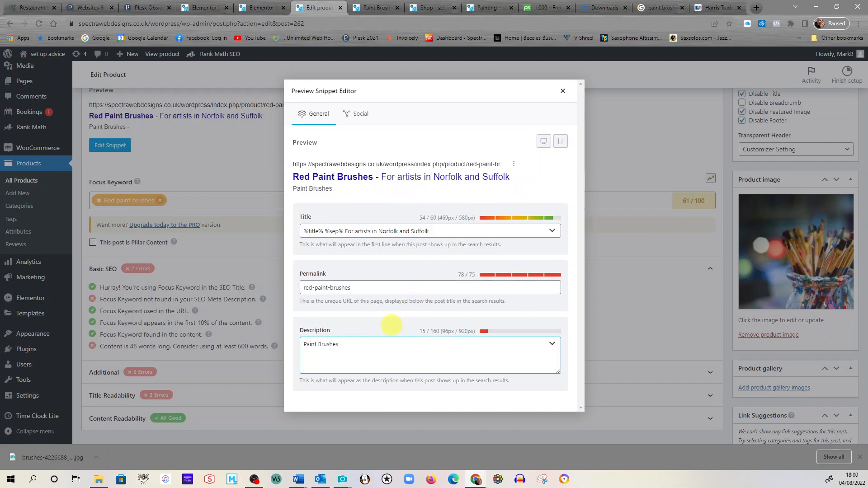
Start the snippet meta description with 'Red Paint Brushes -' and keep the change.
click(431, 356)
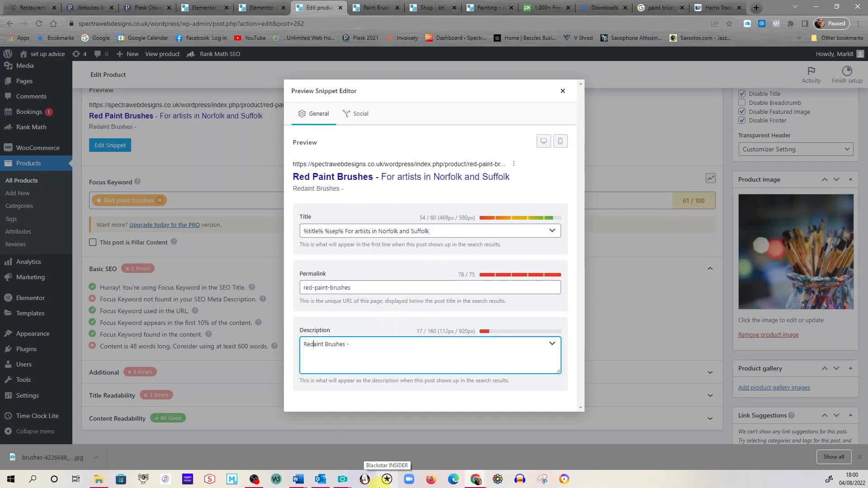
text(Red Paint Brushes -)
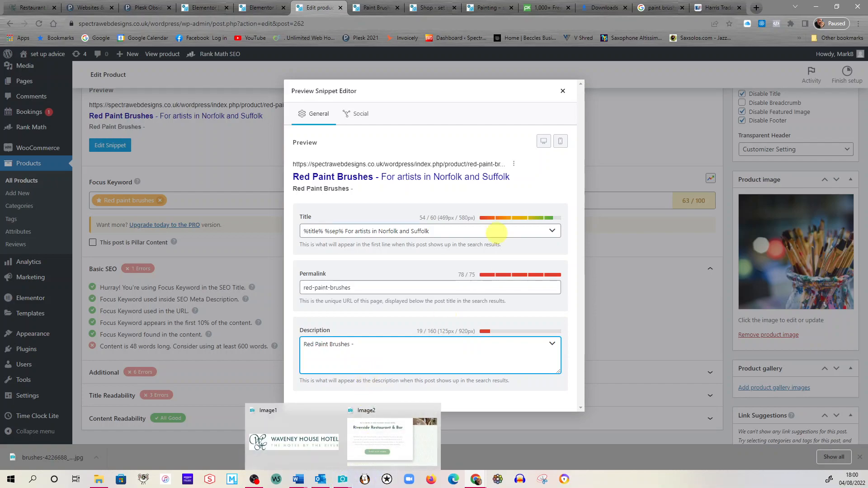
click(563, 90)
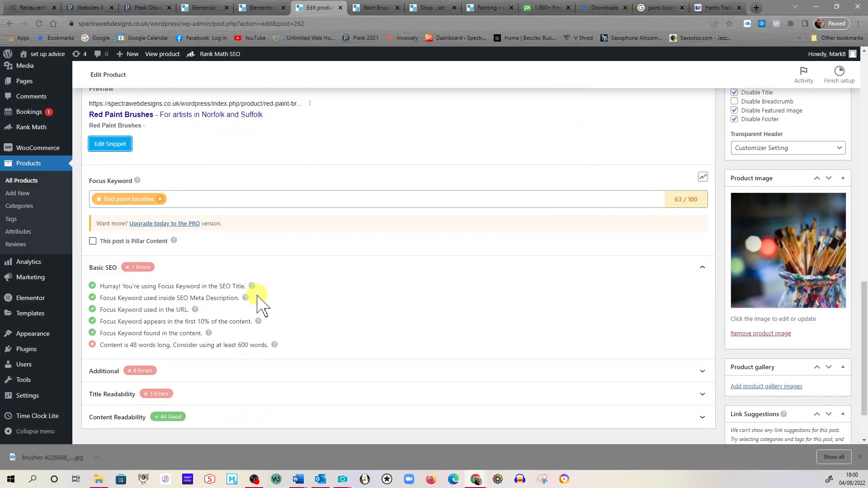
Publish the Red Paint Brushes product from the Publish box.
scroll(up, 3)
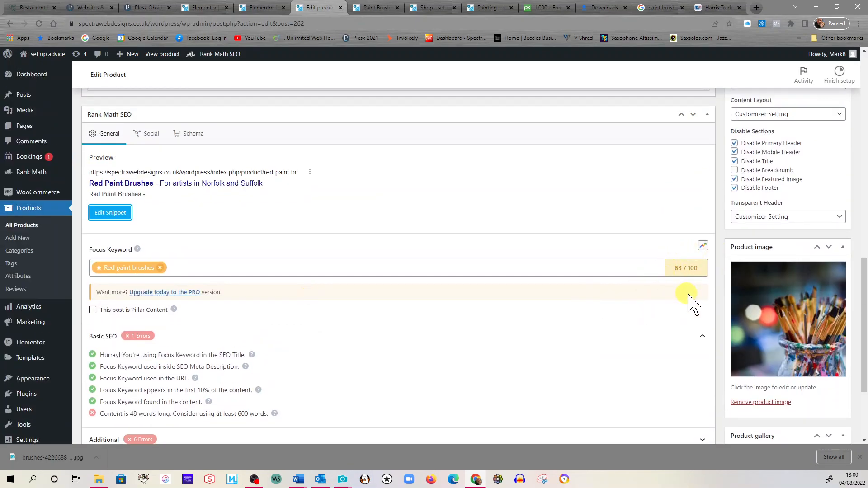
scroll(up, 3)
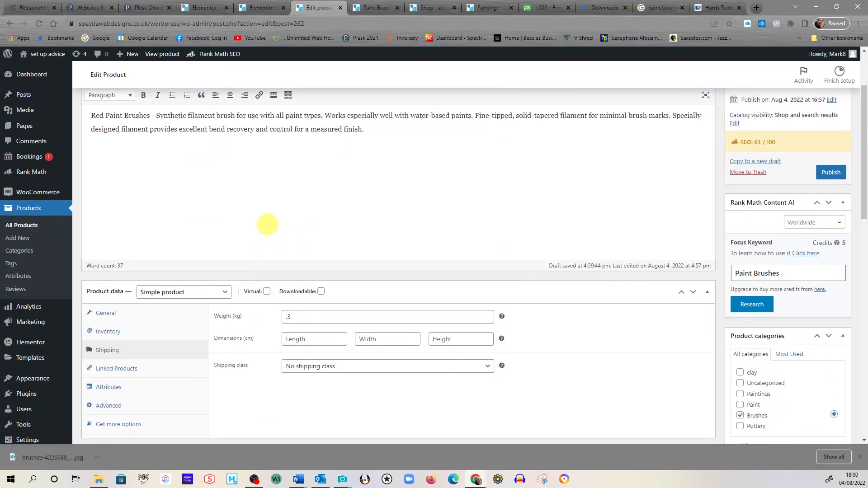
scroll(up, 3)
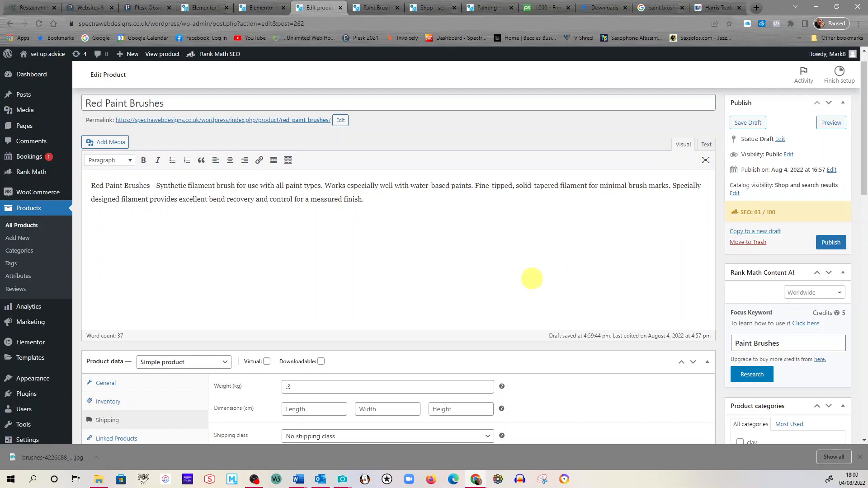
scroll(down, 3)
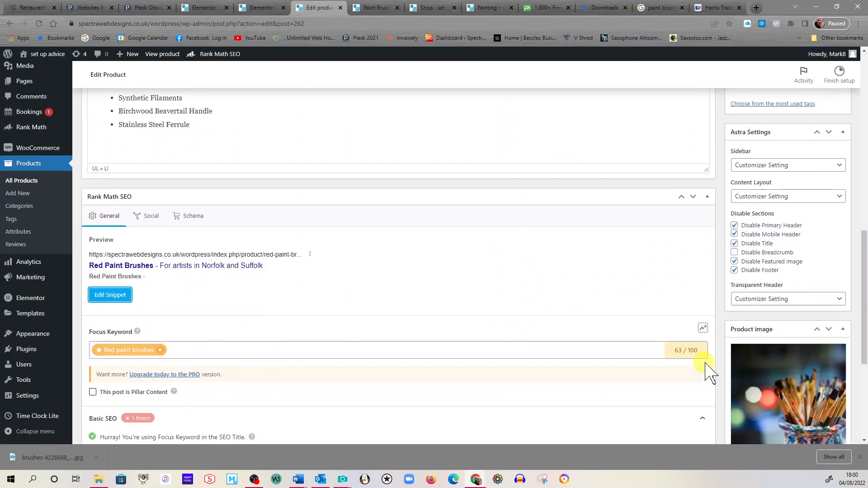
scroll(up, 3)
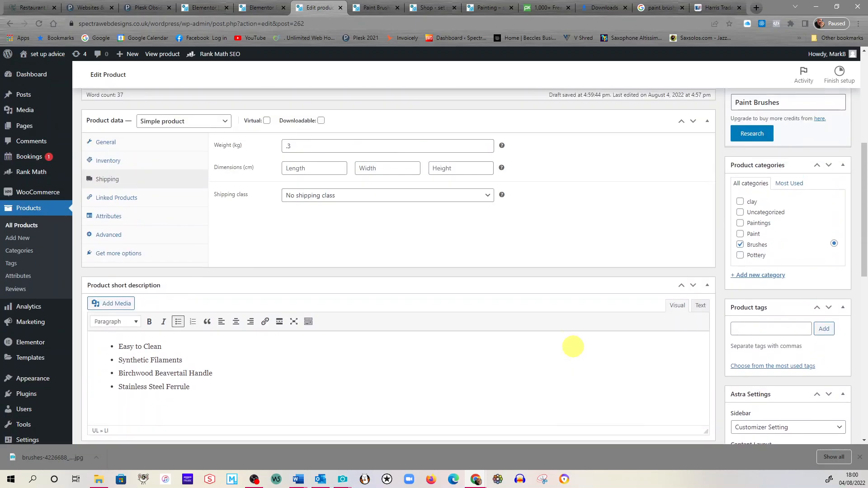
scroll(up, 3)
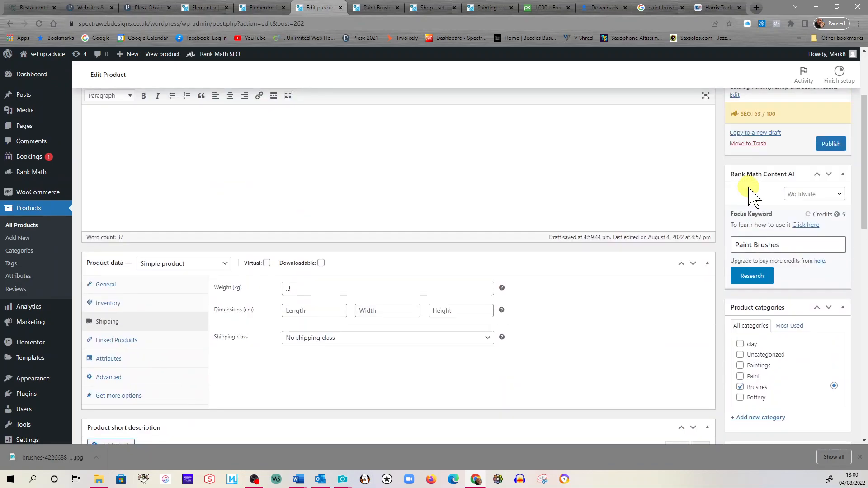
scroll(up, 3)
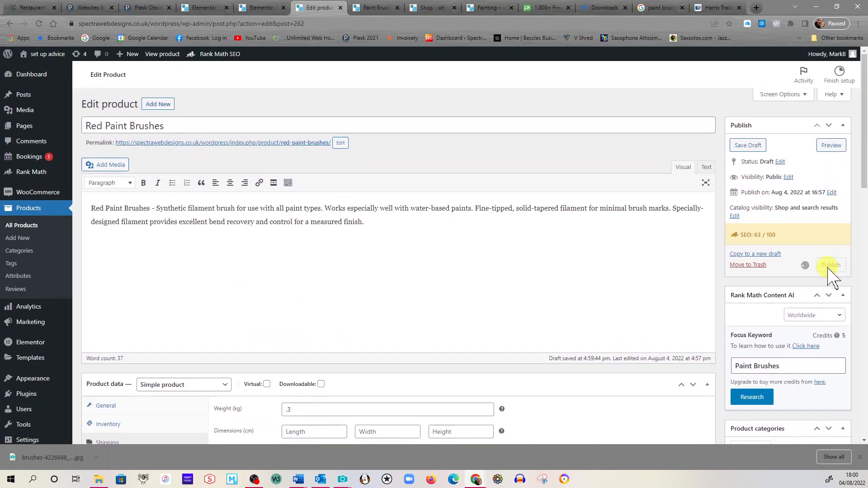
click(830, 265)
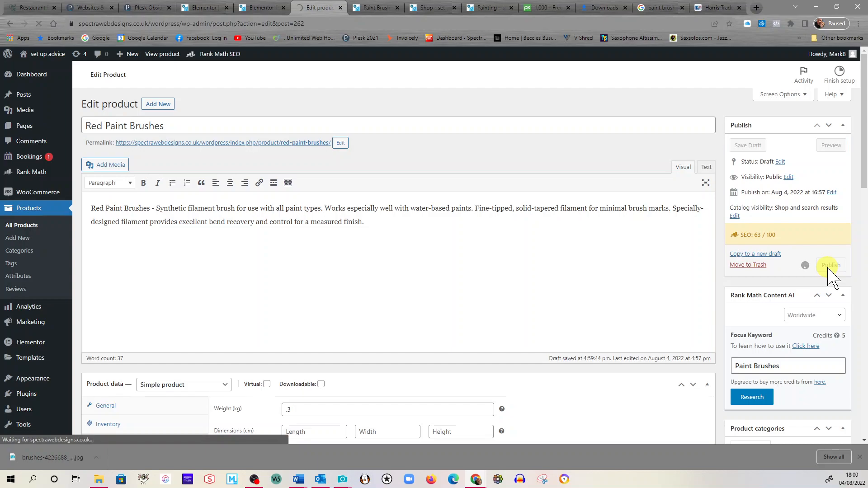
click(831, 265)
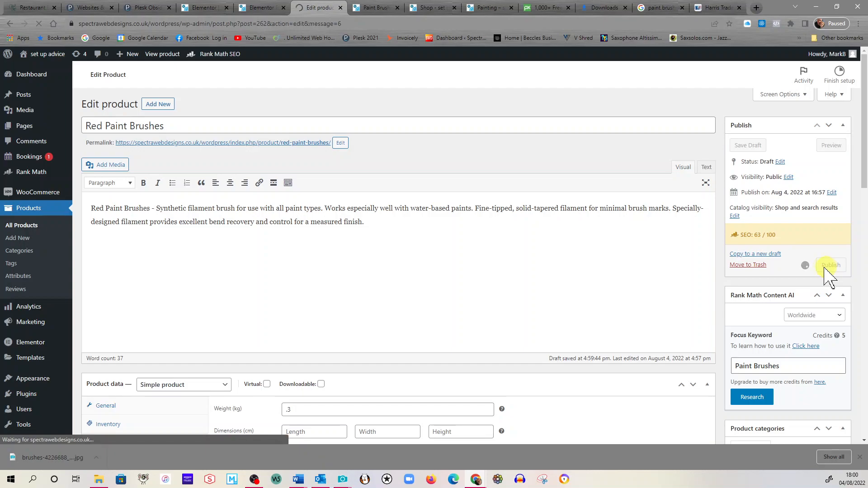
click(830, 265)
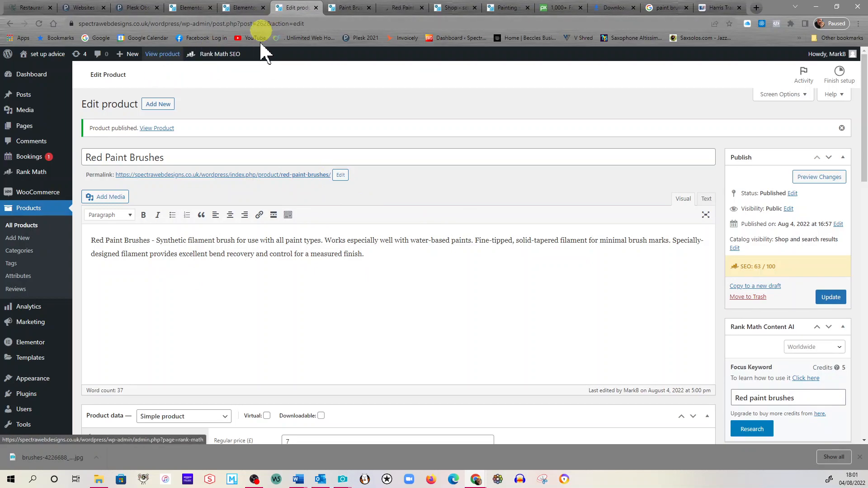
mouse_move(403, 8)
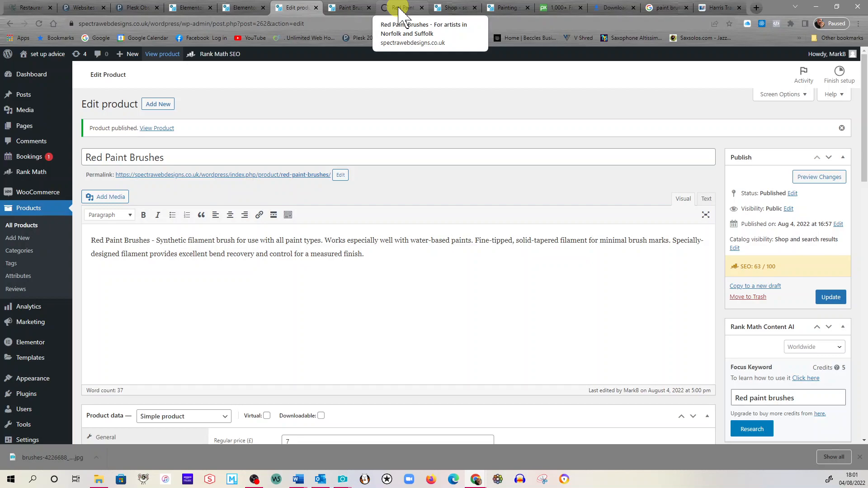
Switch to the browser tab showing the live Red Paint Brushes page.
click(402, 7)
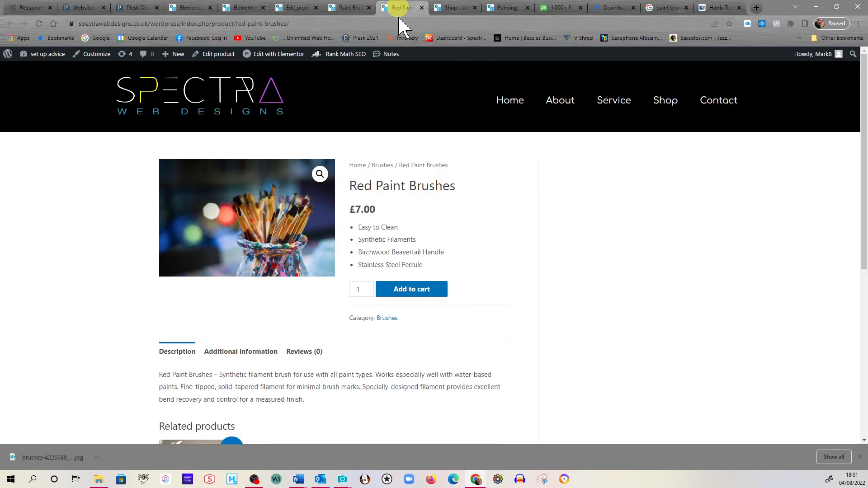
Scroll through the live Red Paint Brushes page to review price, features and photo.
scroll(down, 3)
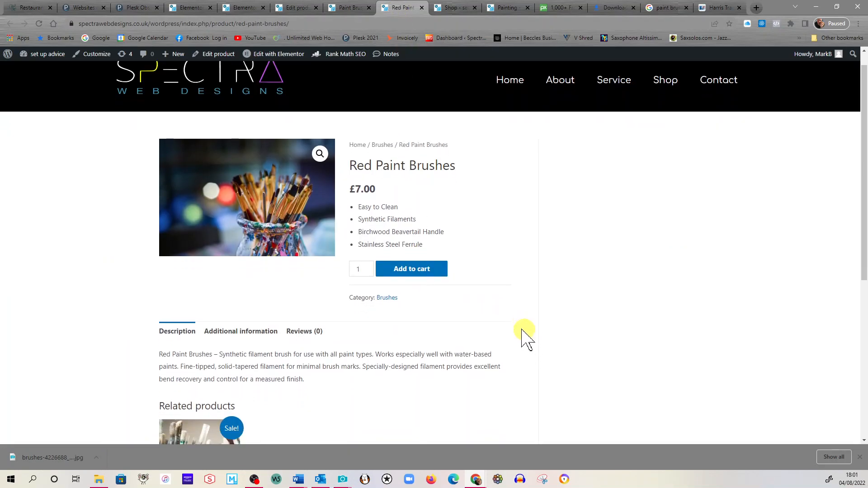
scroll(down, 3)
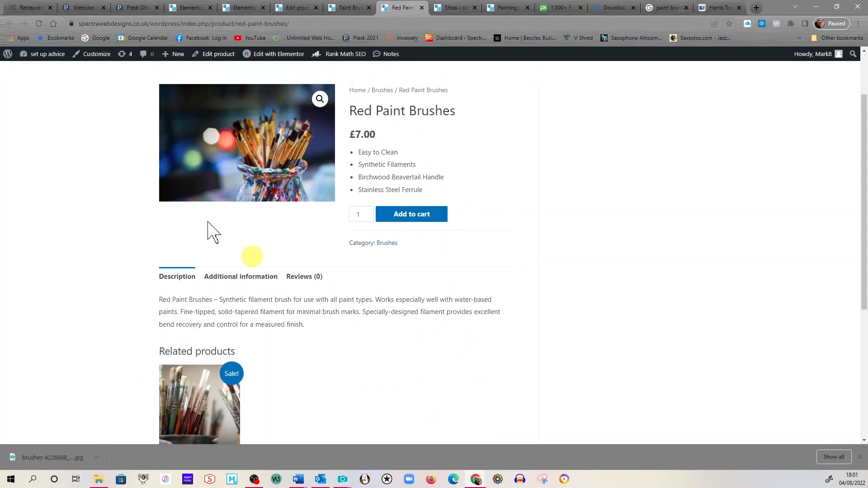
mouse_move(191, 388)
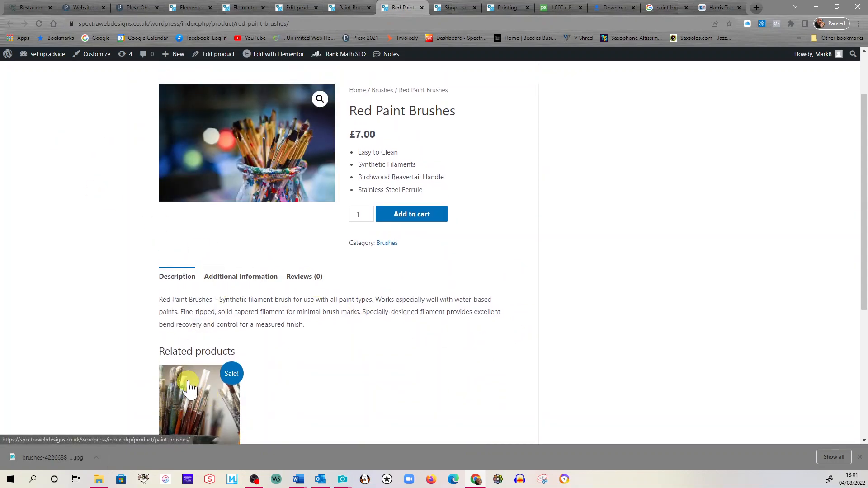
mouse_move(166, 421)
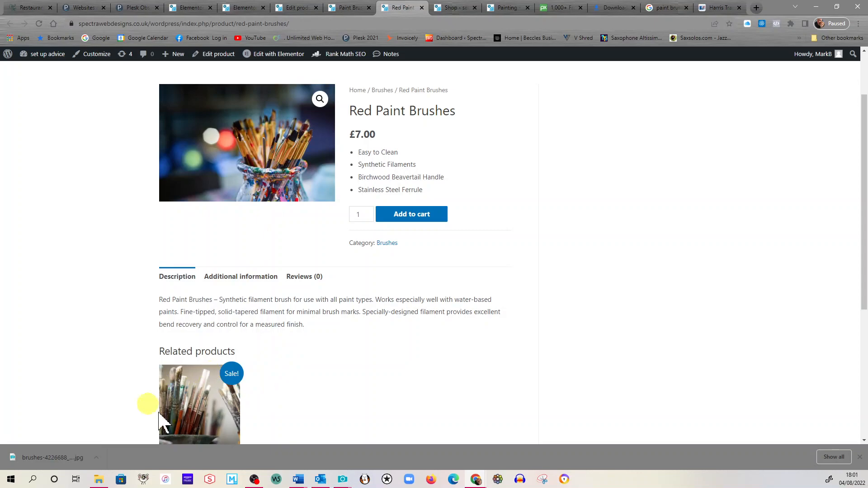
scroll(down, 3)
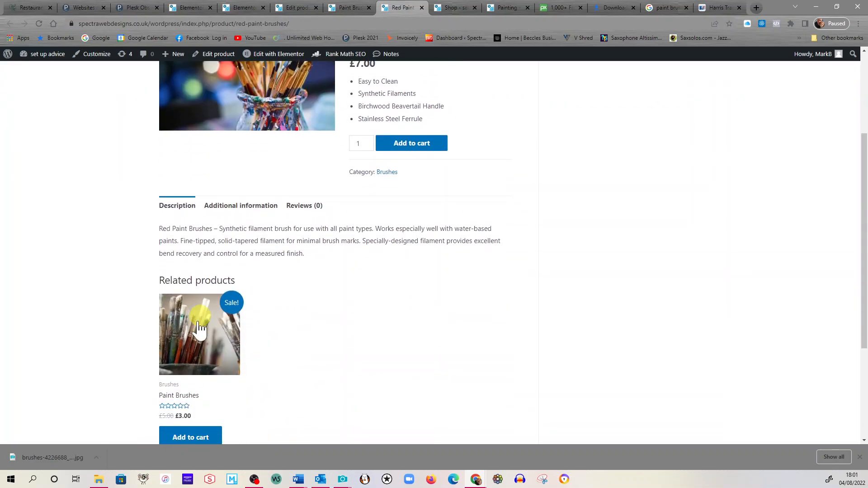
scroll(down, 3)
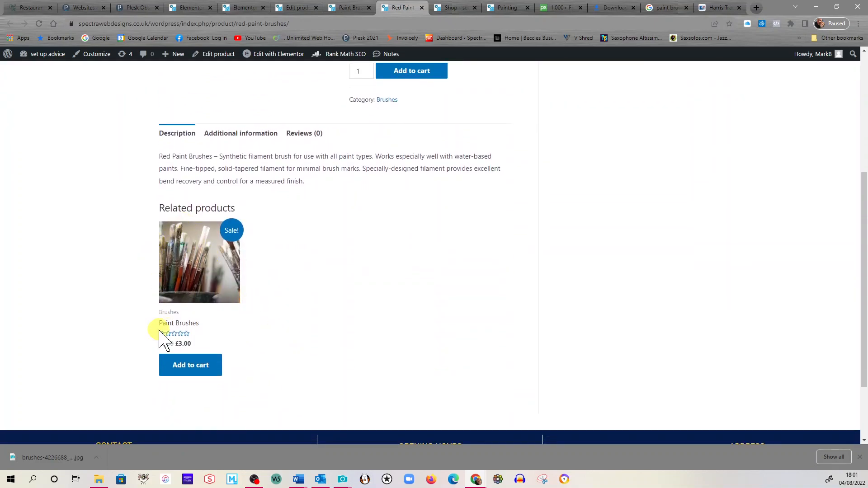
mouse_move(324, 327)
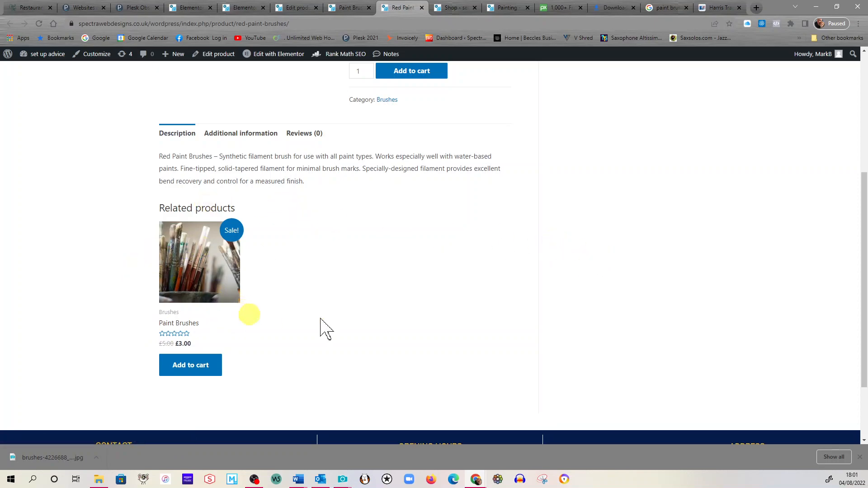
mouse_move(290, 258)
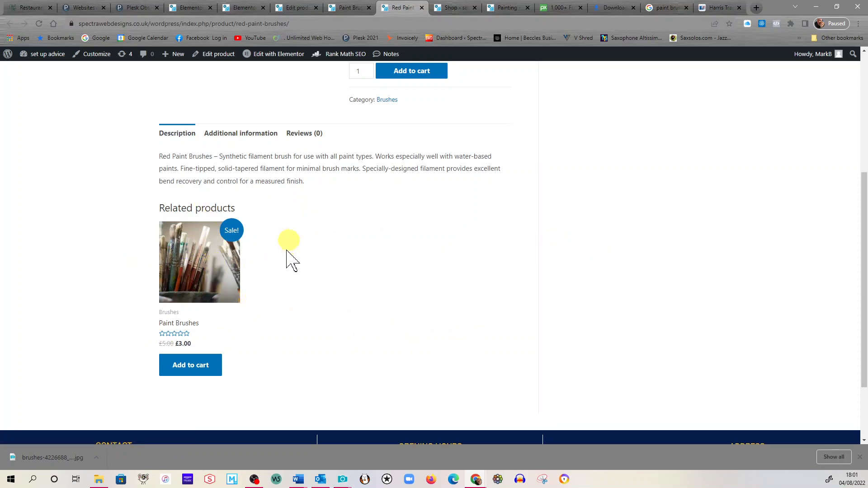
mouse_move(198, 230)
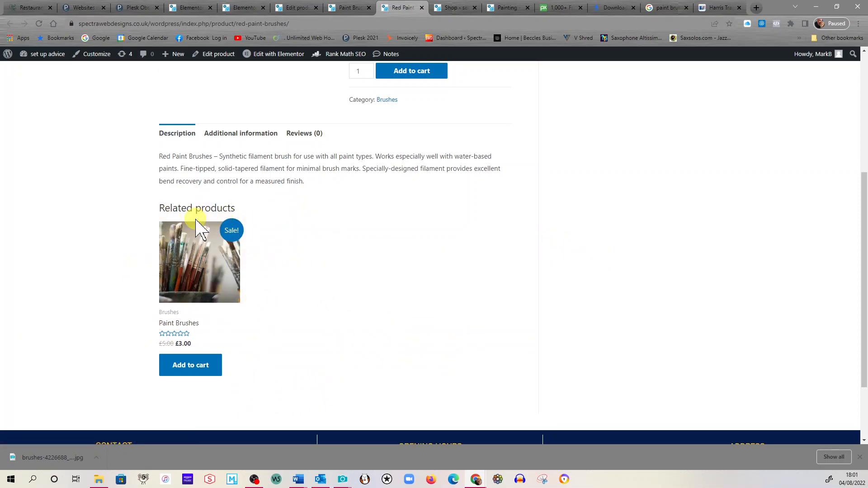
mouse_move(391, 283)
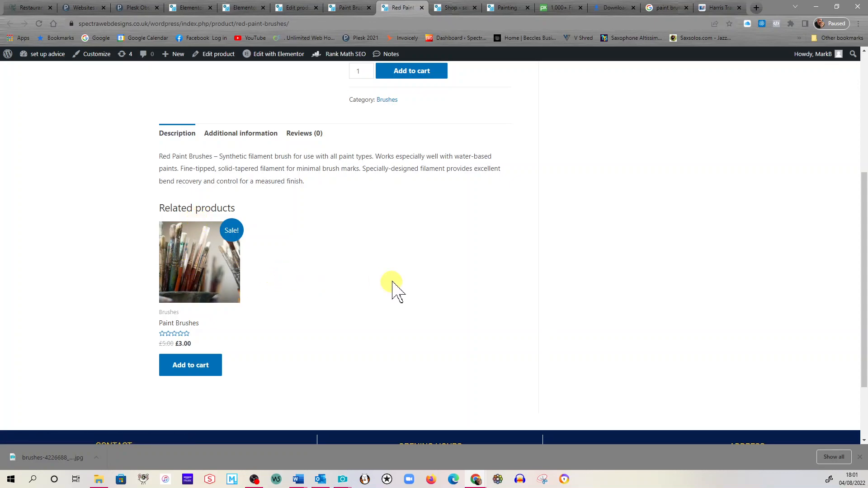
mouse_move(185, 270)
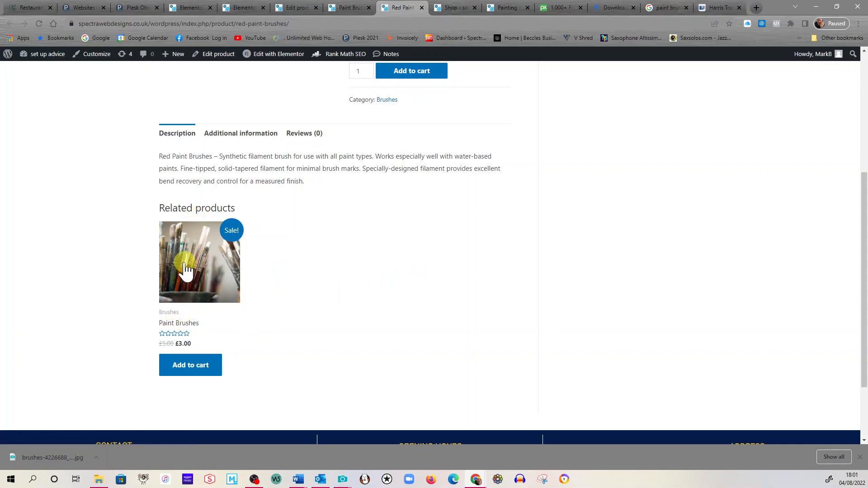
mouse_move(433, 272)
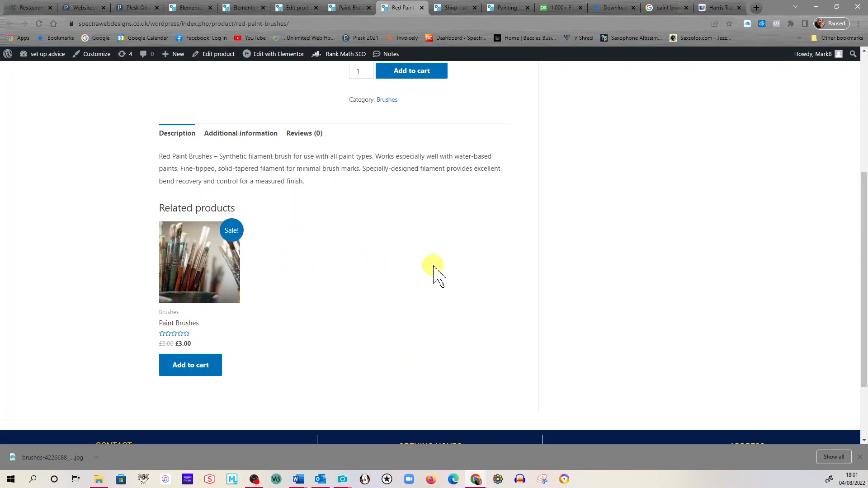
scroll(up, 3)
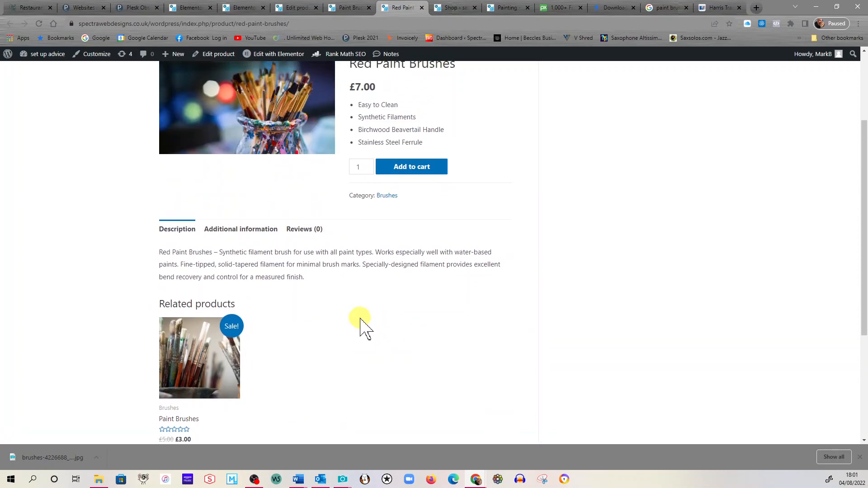
scroll(up, 3)
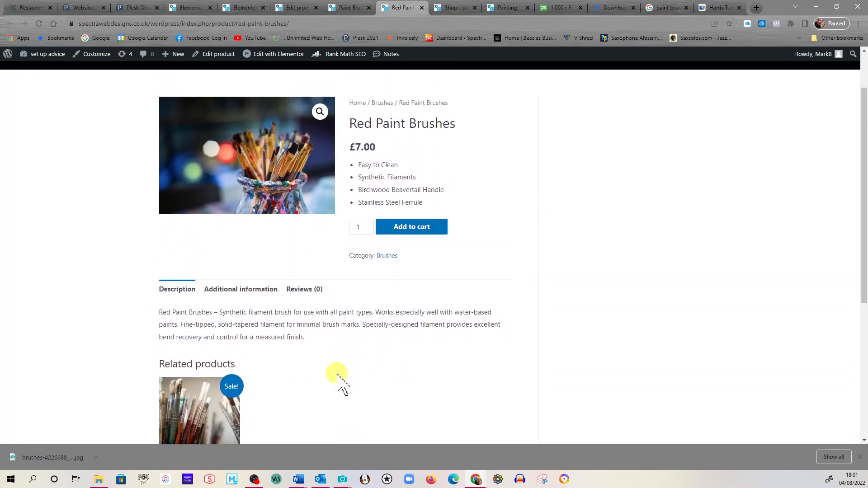
mouse_move(346, 415)
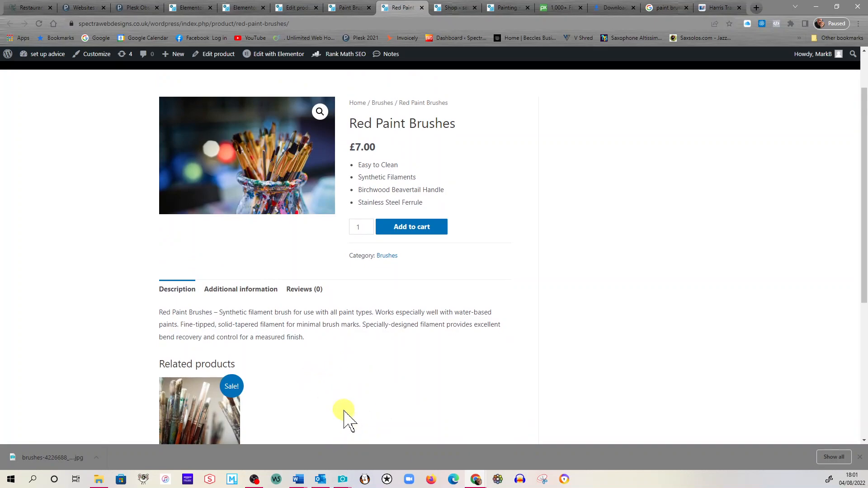
scroll(up, 3)
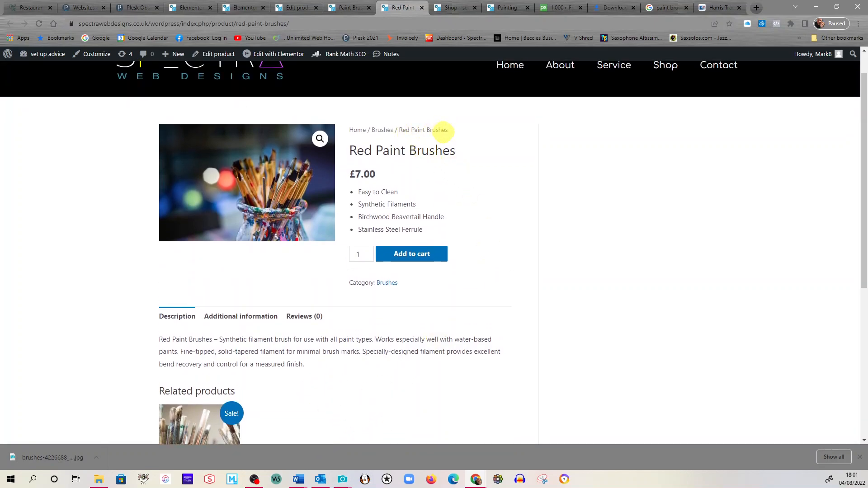
mouse_move(382, 180)
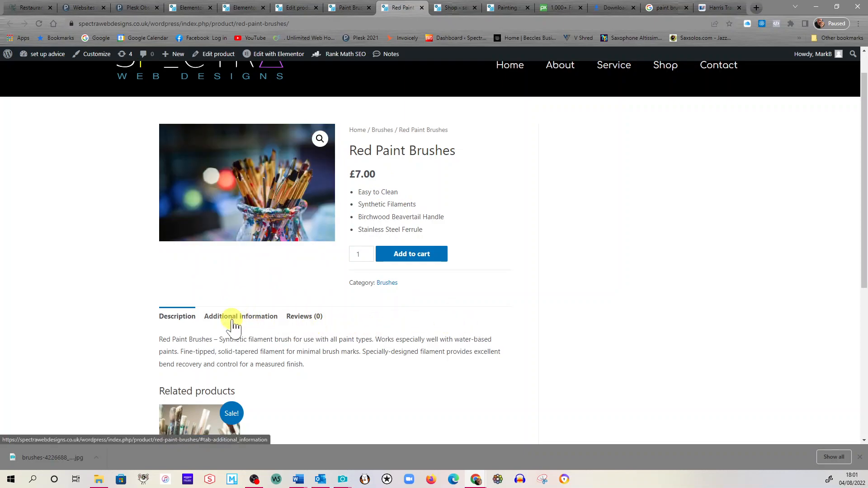
mouse_move(365, 324)
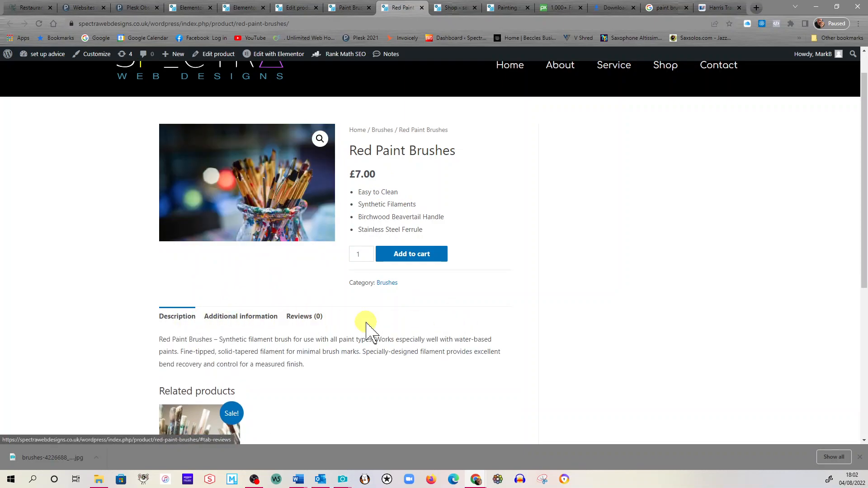
Open the Paint Brushes product from the Related products section.
scroll(down, 3)
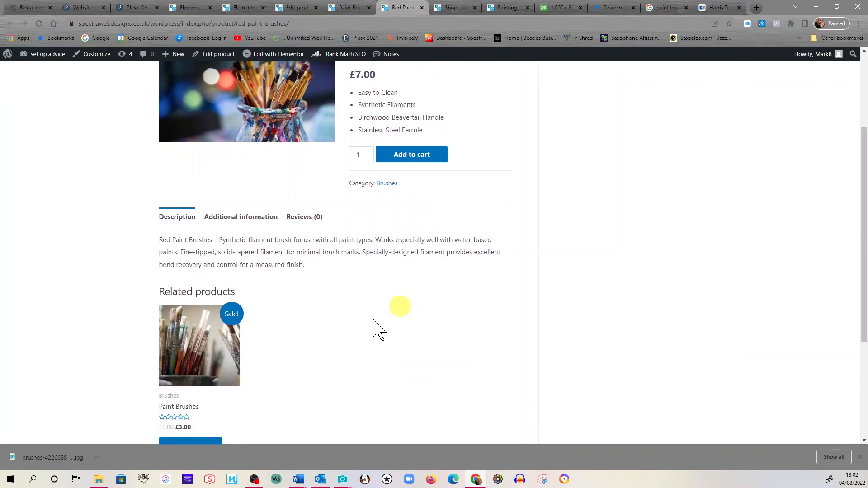
scroll(down, 3)
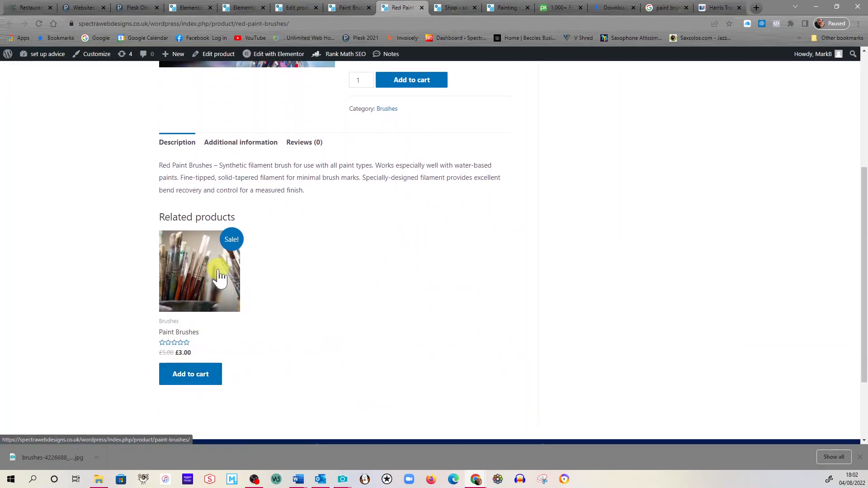
click(199, 271)
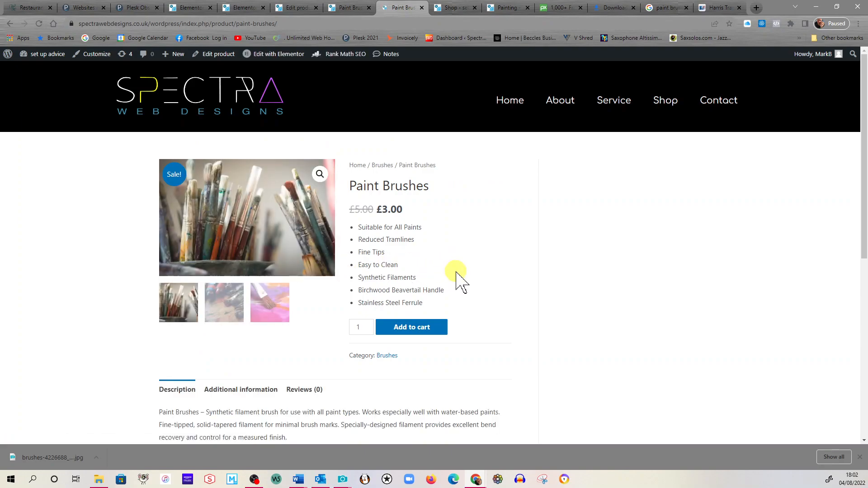
mouse_move(393, 352)
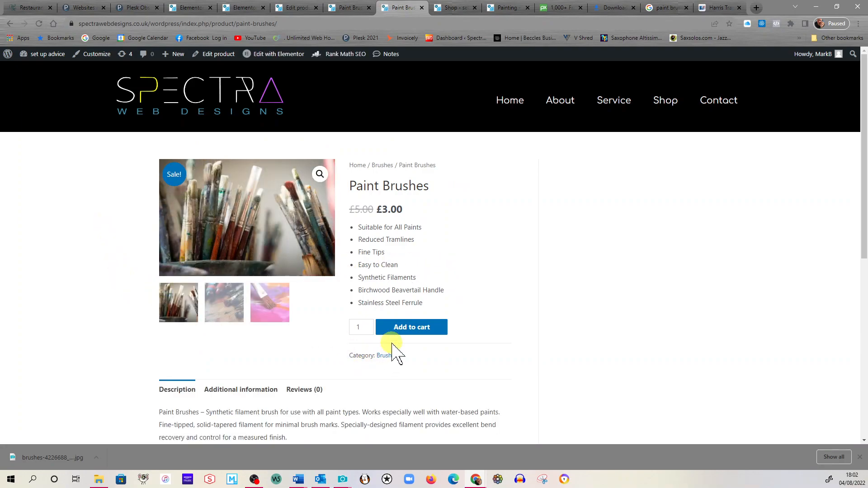